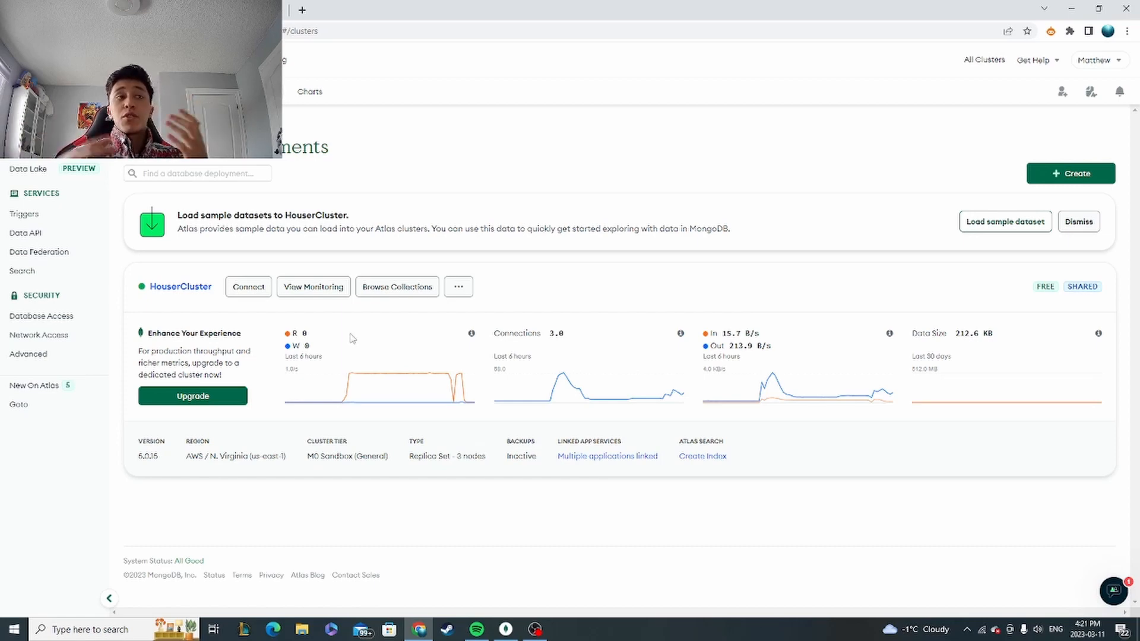
mouse_move(358, 263)
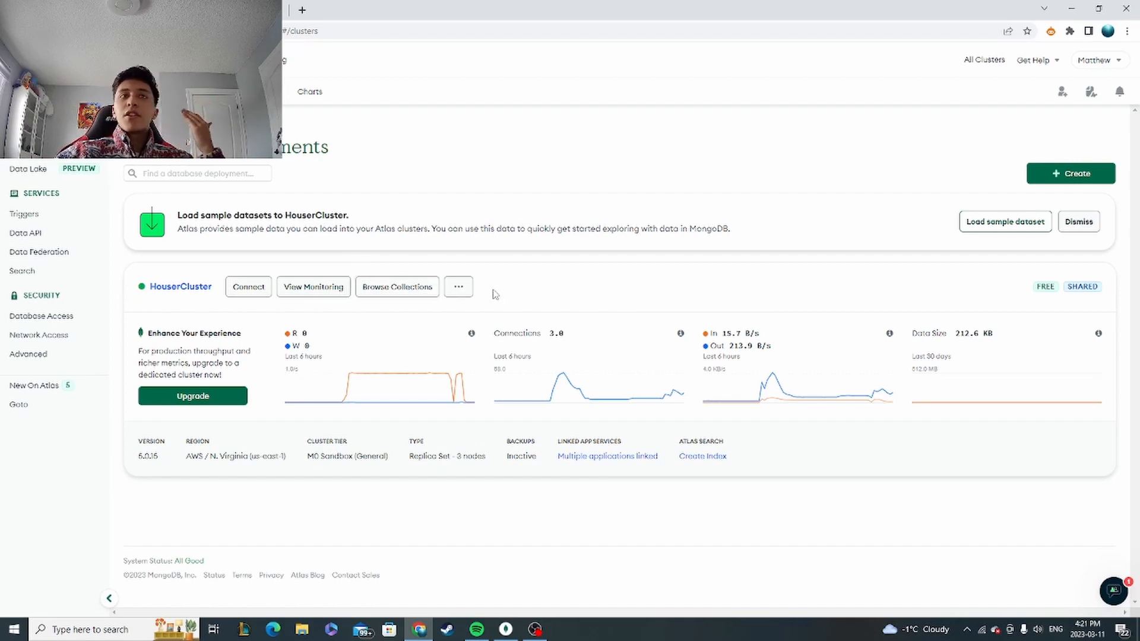
mouse_move(500, 289)
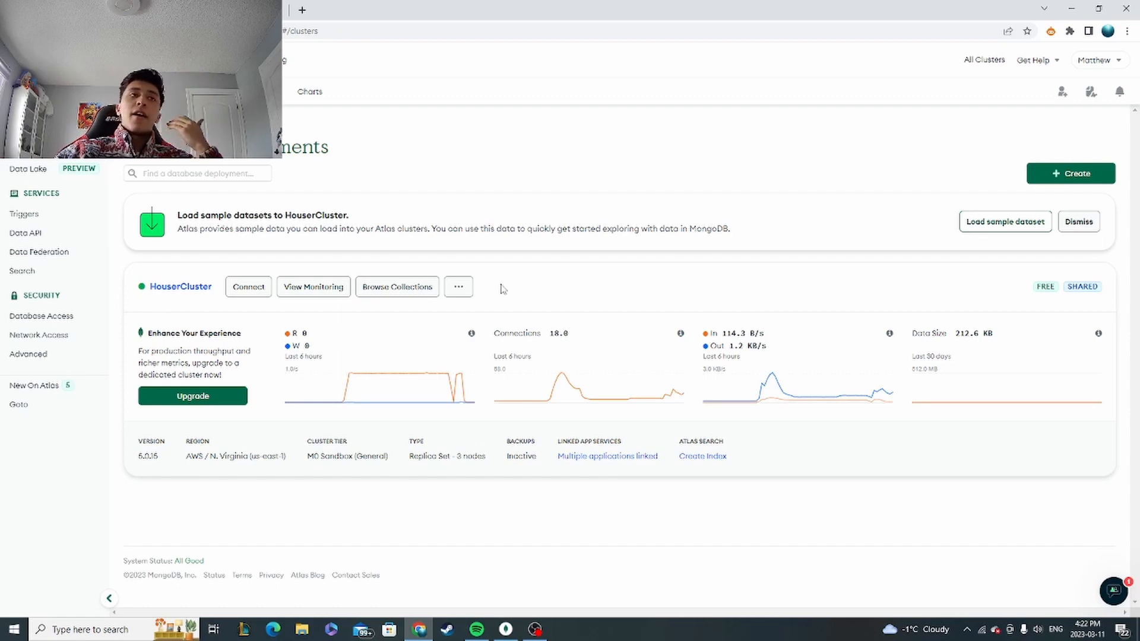
mouse_move(365, 253)
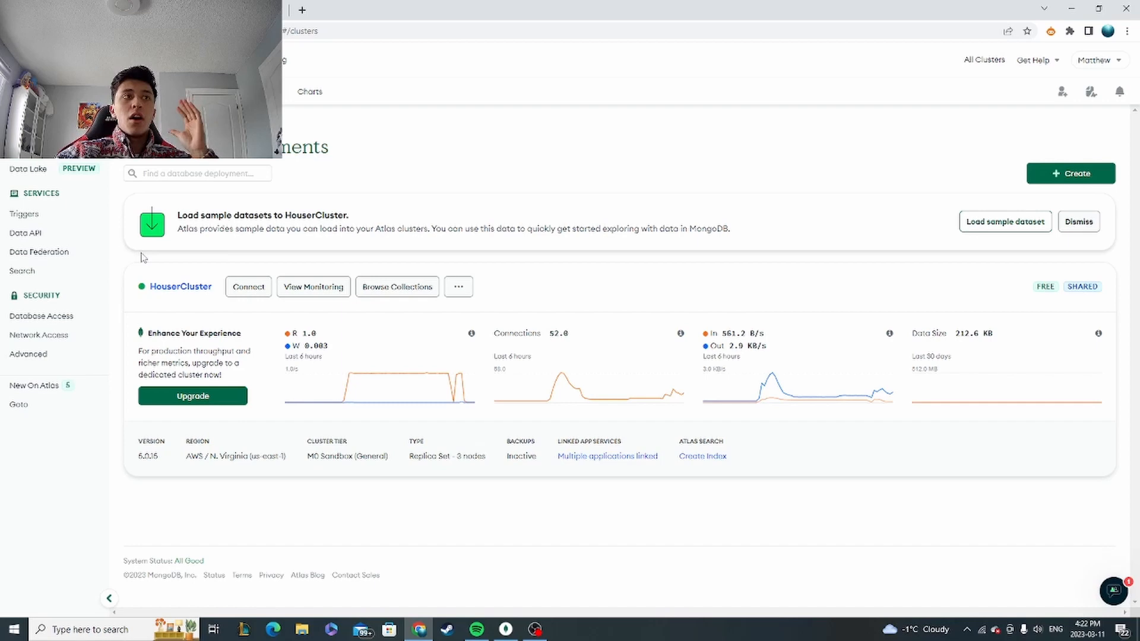
mouse_move(24, 214)
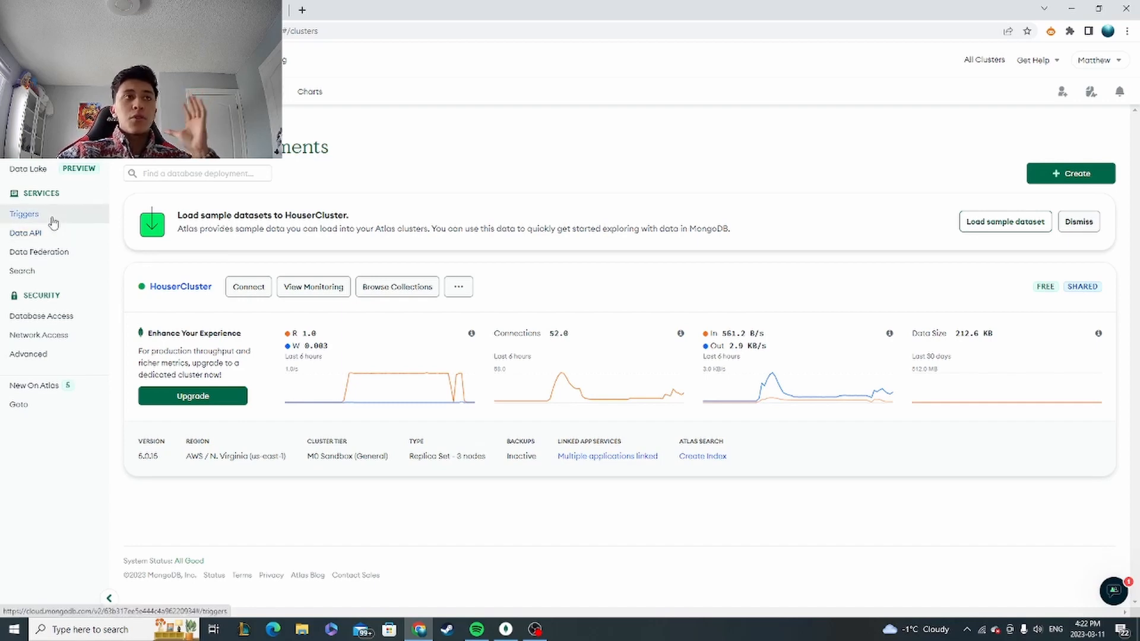
From the Triggers page, start a new Database trigger named TestTrigger
click(23, 213)
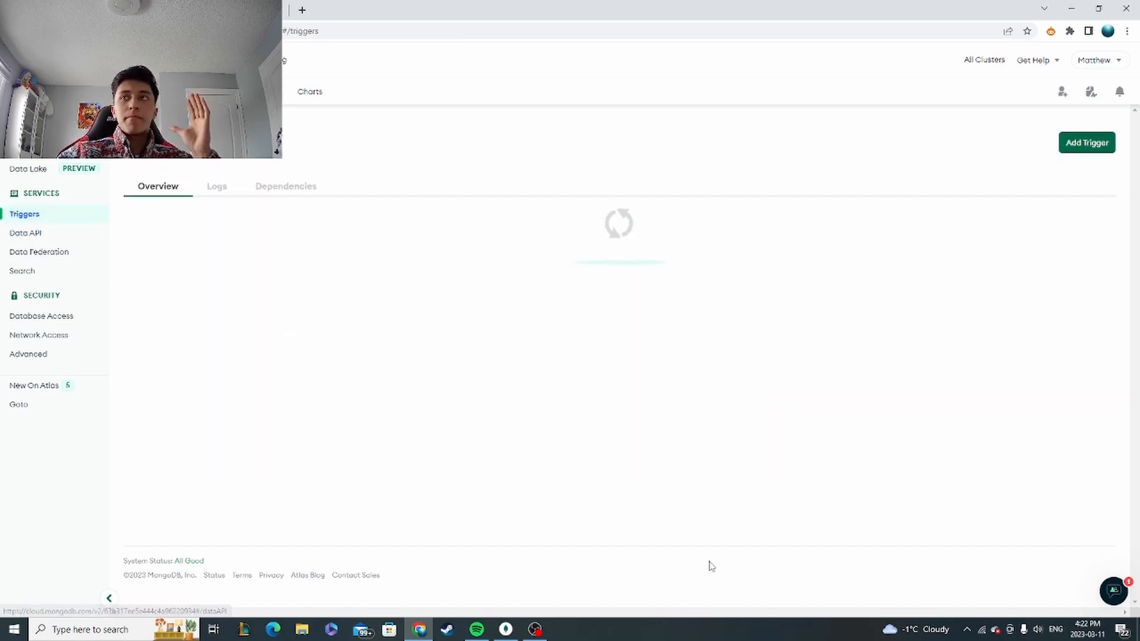
click(1086, 143)
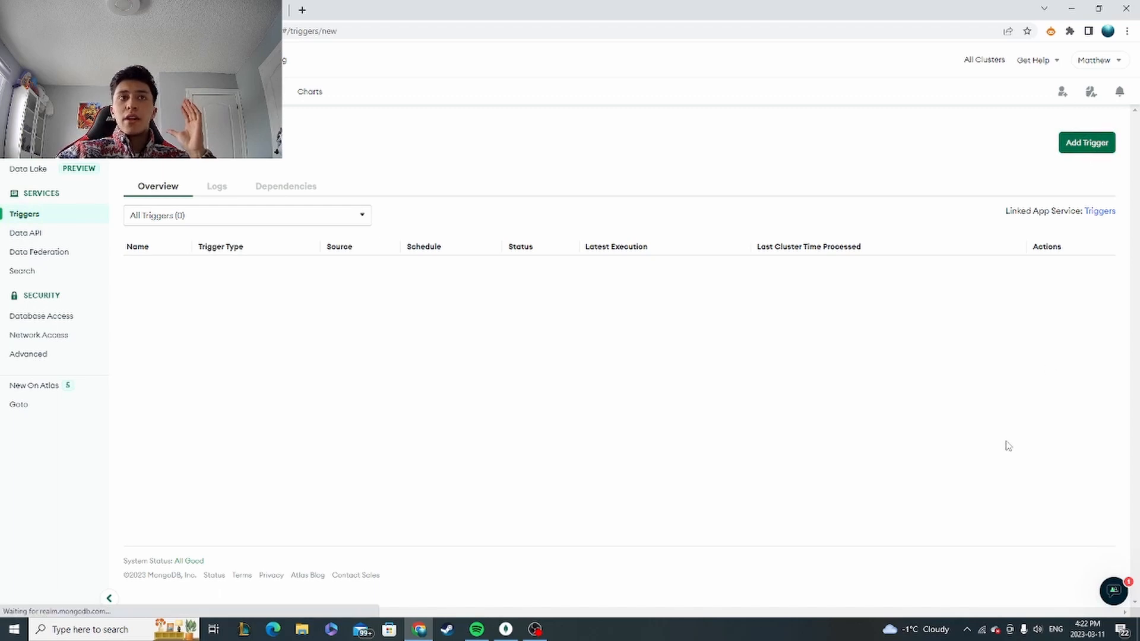
click(1086, 142)
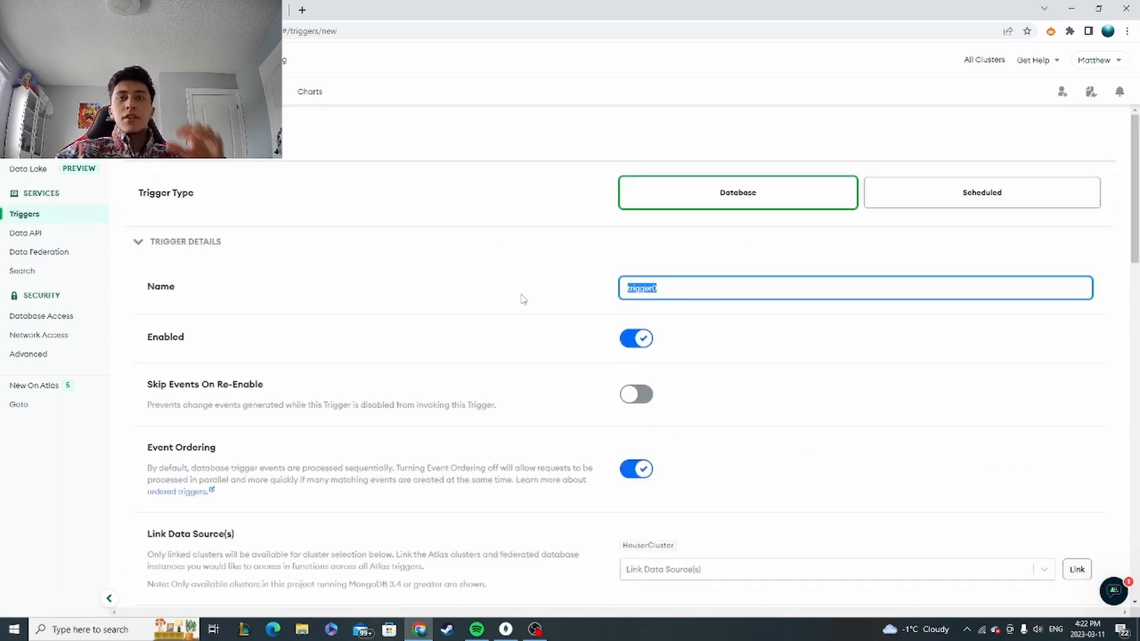
text(TestTrig)
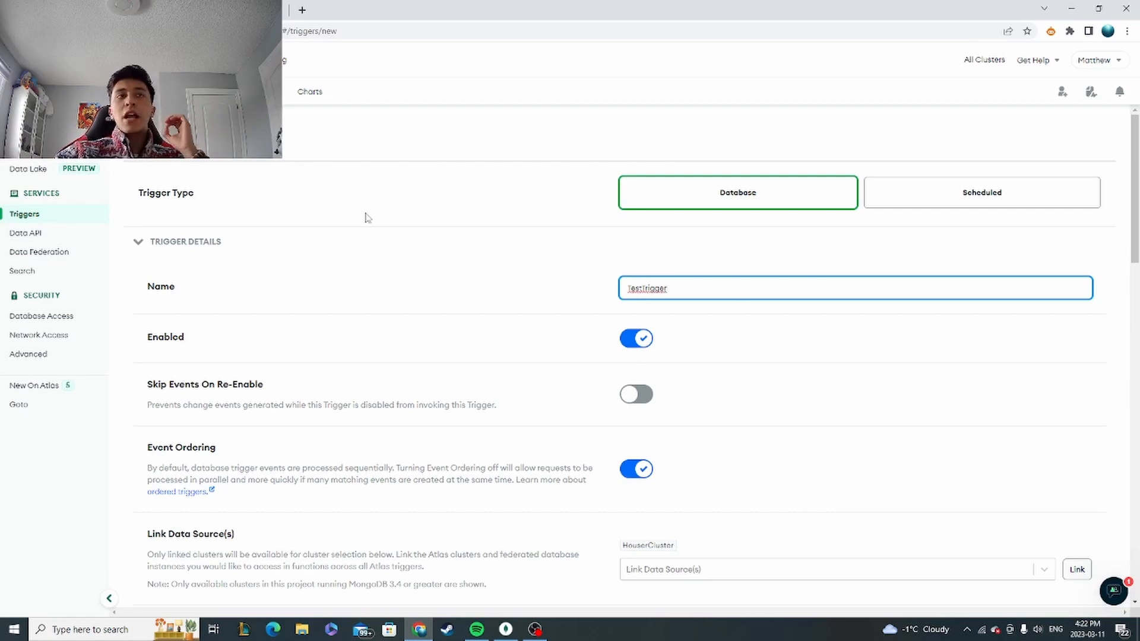
double_click(167, 192)
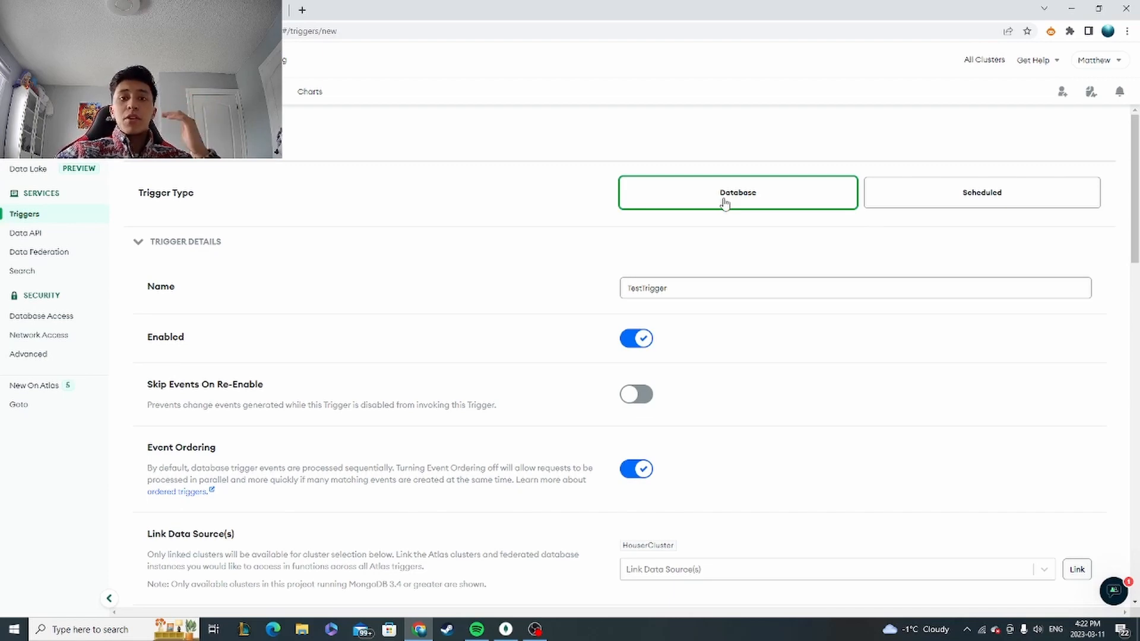
mouse_move(763, 343)
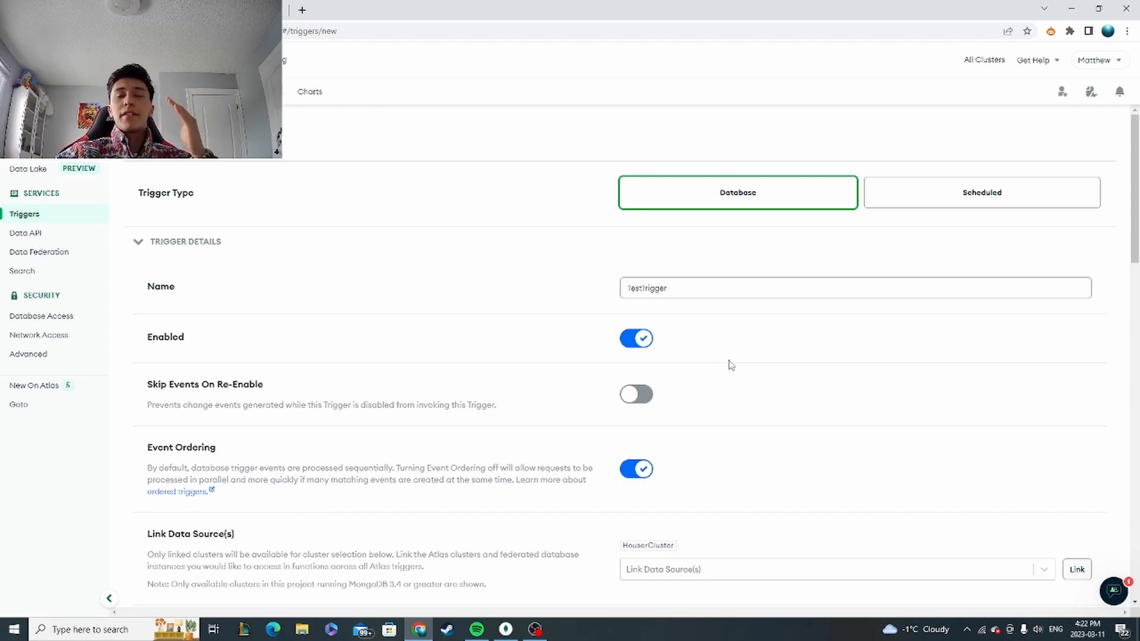
Point the trigger at cluster HouserCluster, database Houser and collection demo
scroll(down, 3)
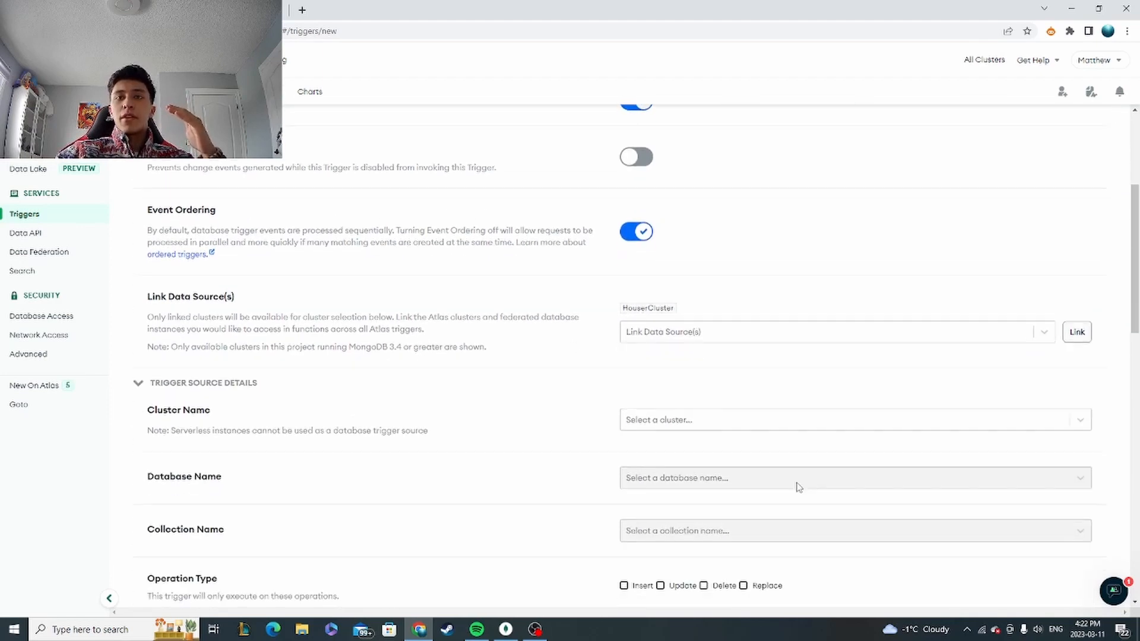
click(851, 420)
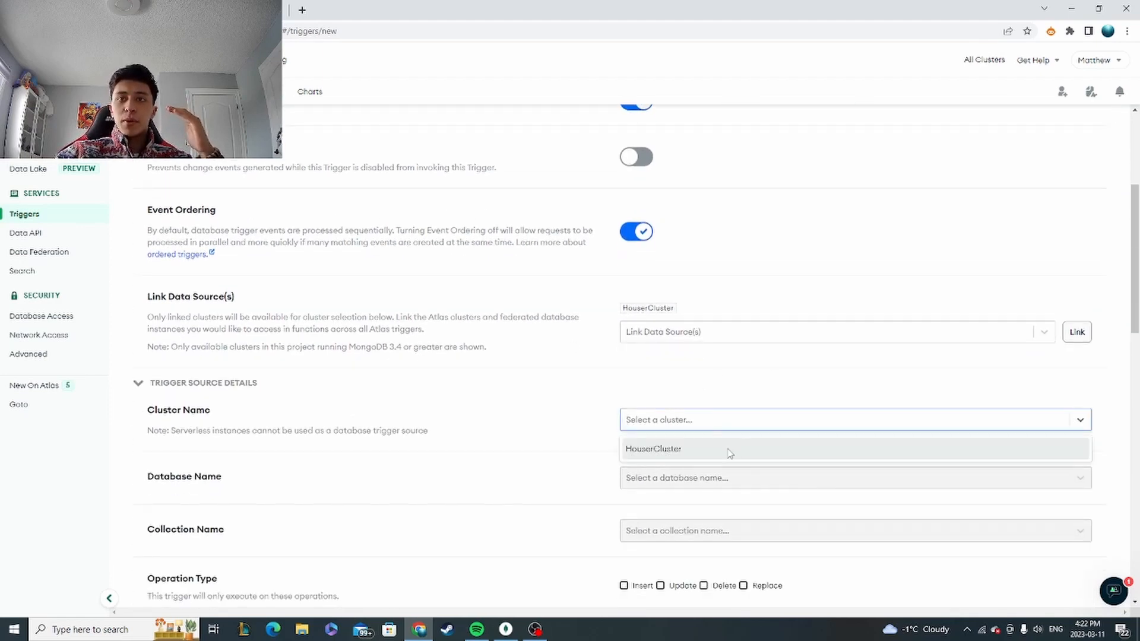
click(652, 449)
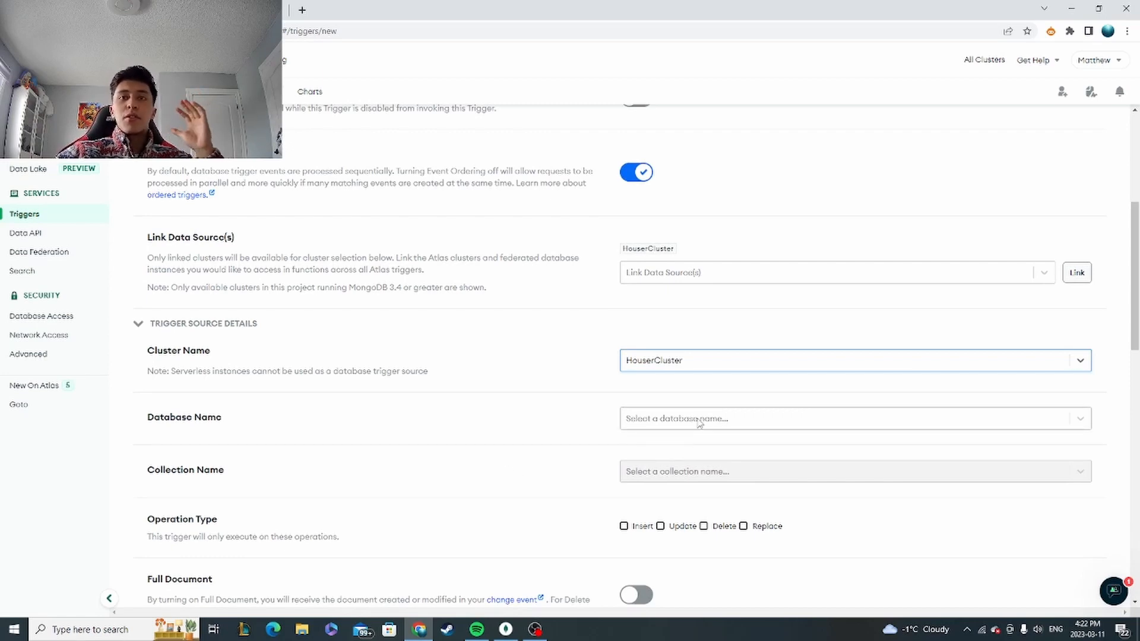
click(851, 434)
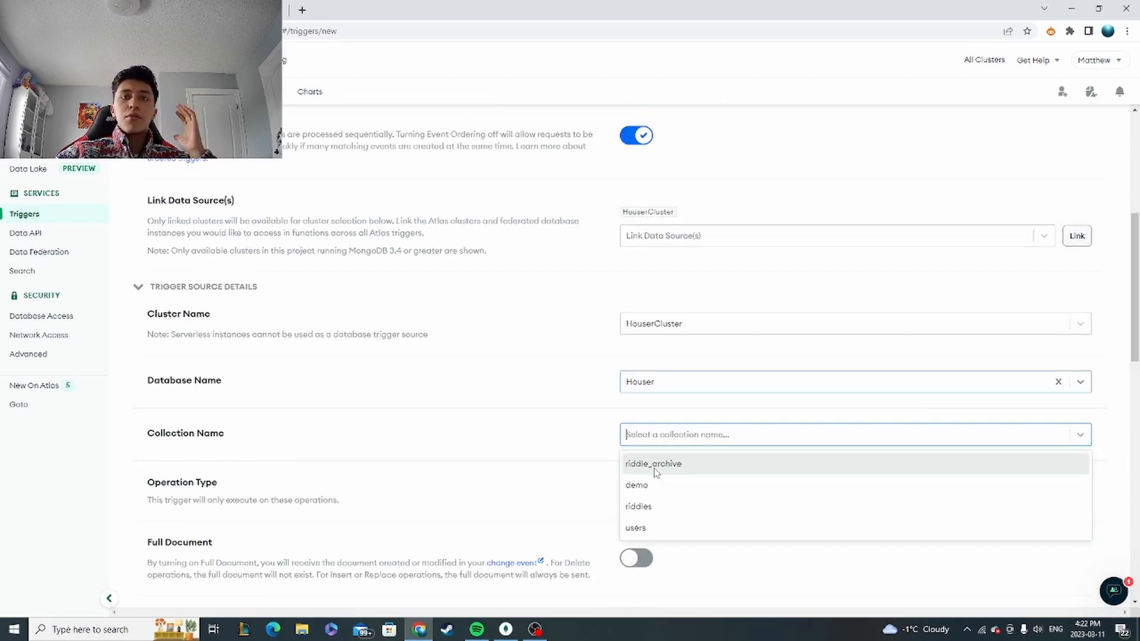
mouse_move(649, 528)
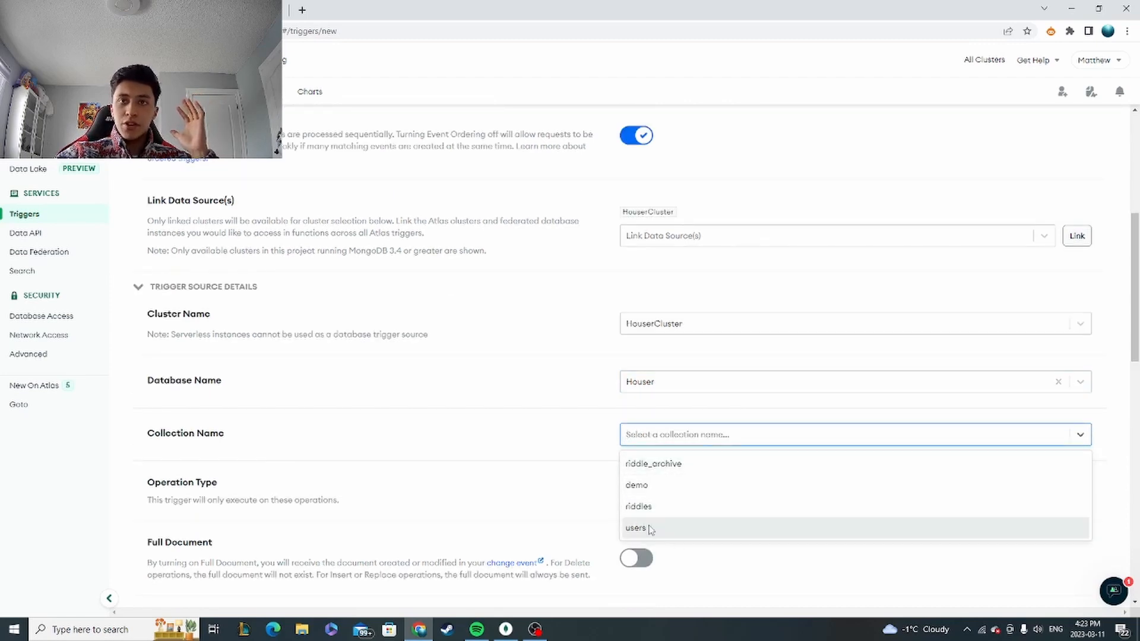
click(636, 486)
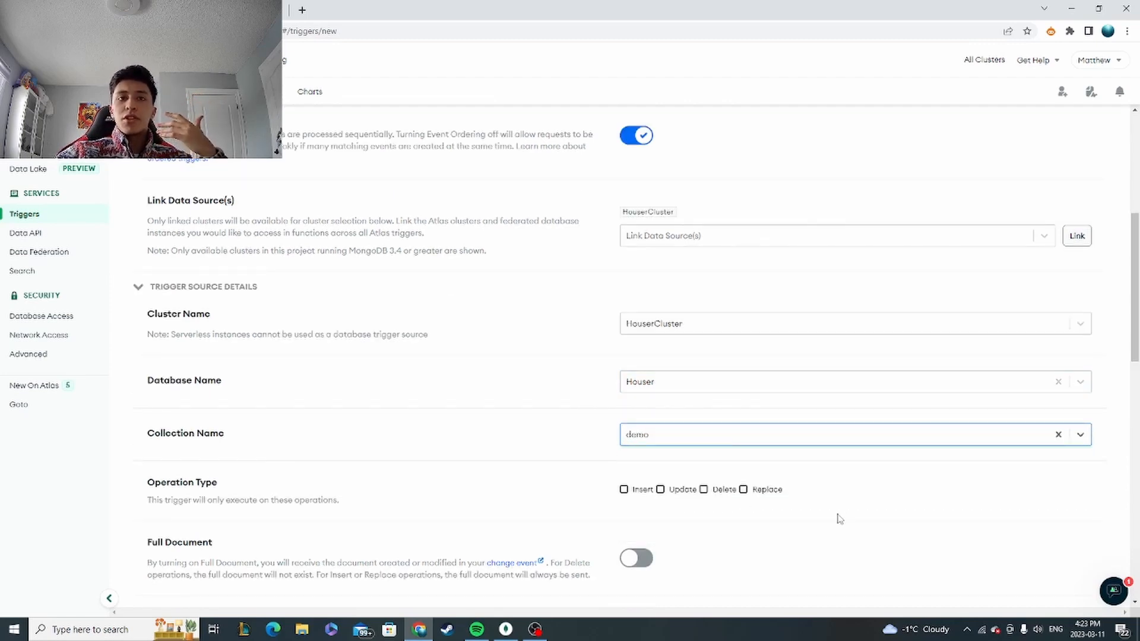
Tick the Insert operation type so the trigger fires on inserts
scroll(down, 3)
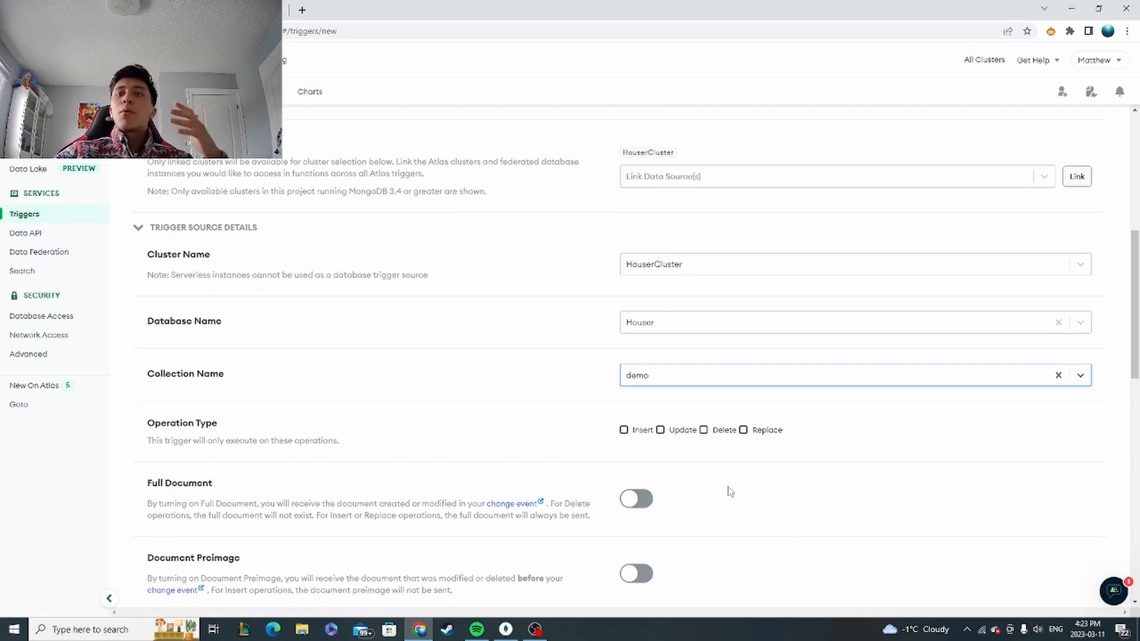
mouse_move(675, 454)
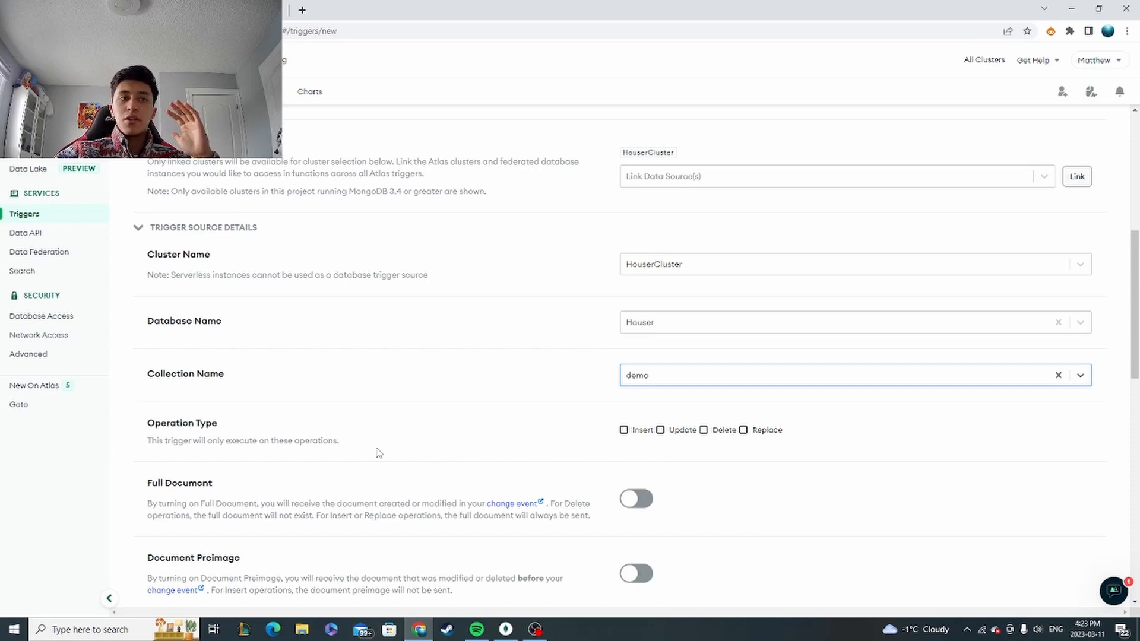
double_click(182, 424)
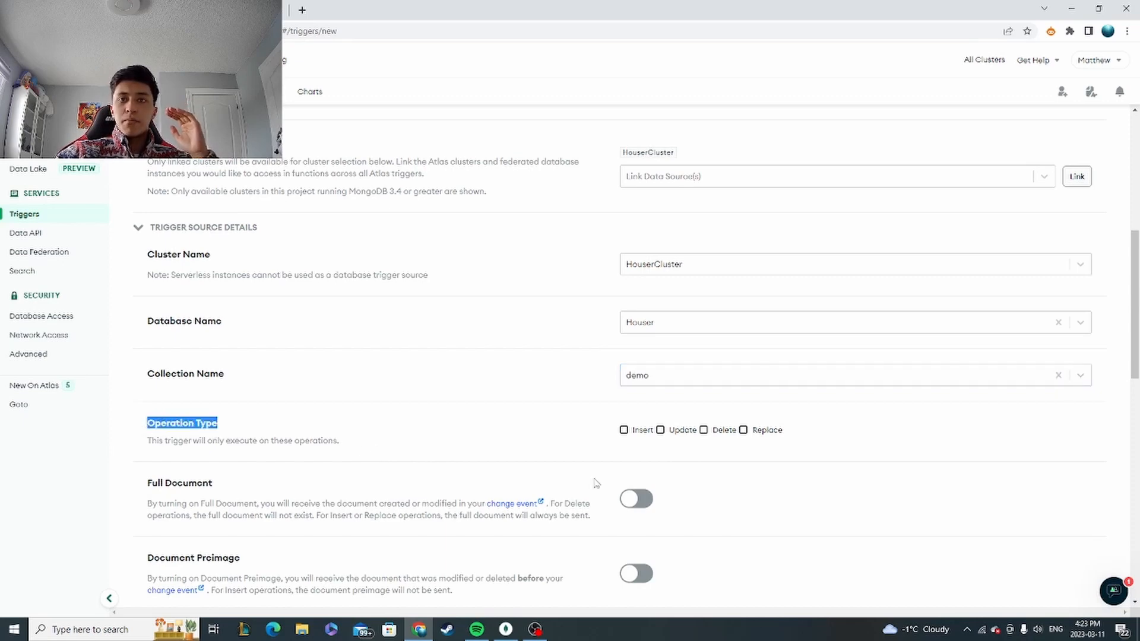
click(623, 430)
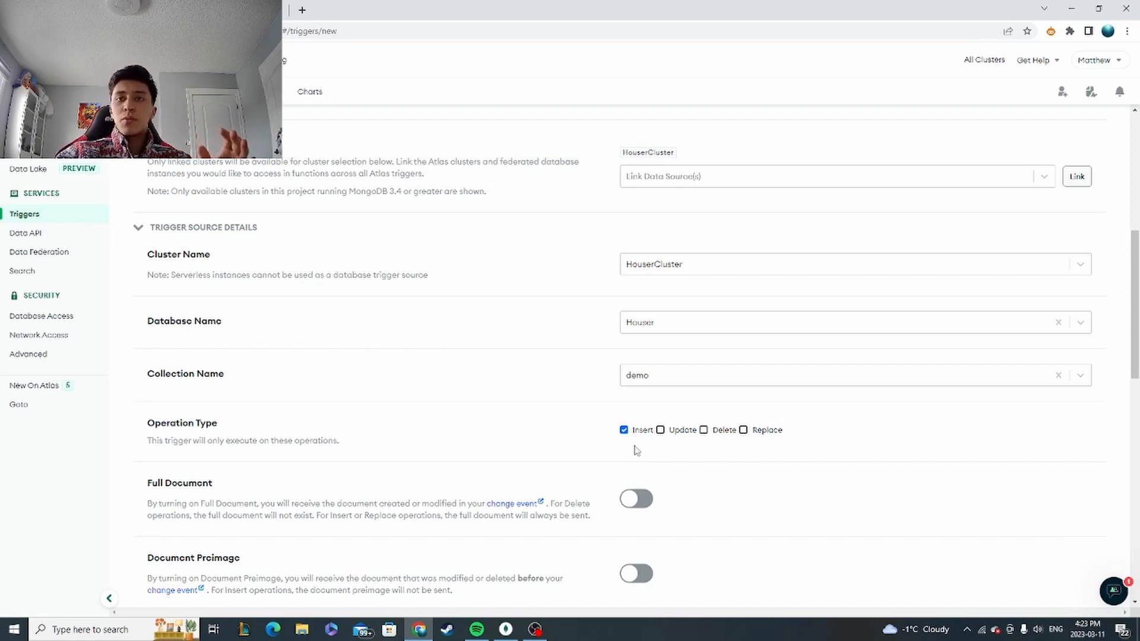
mouse_move(747, 449)
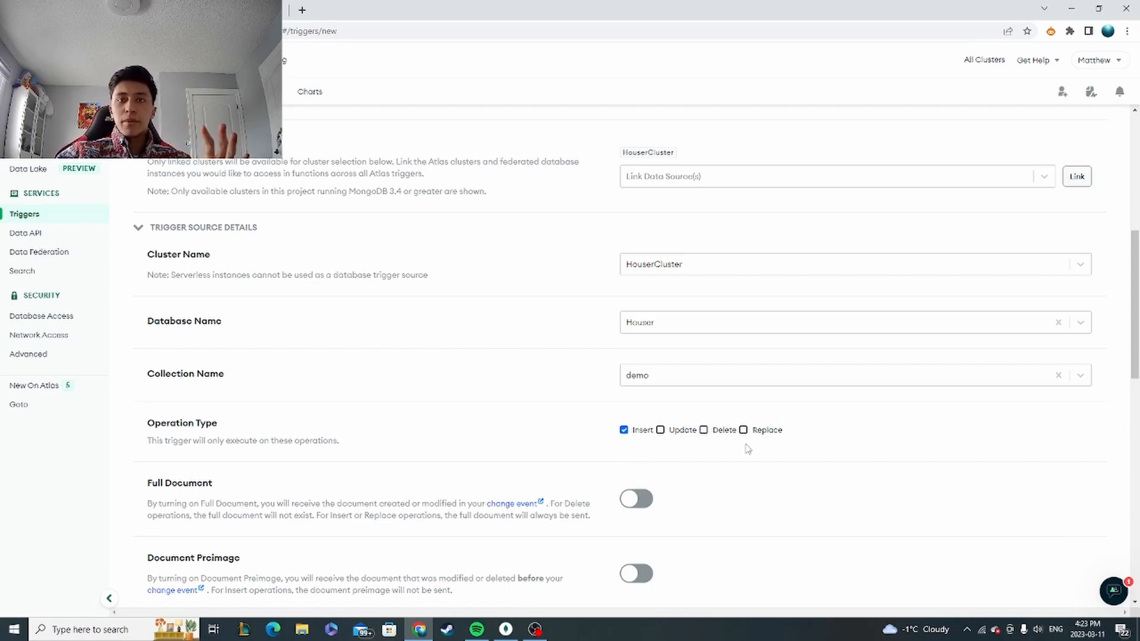
scroll(down, 3)
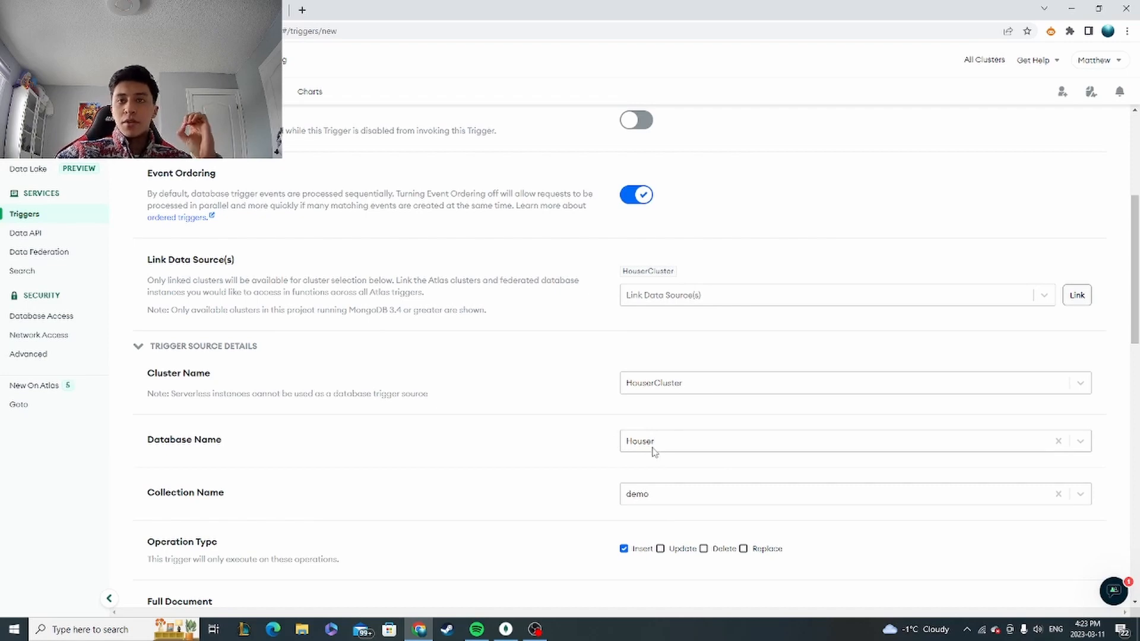
scroll(down, 3)
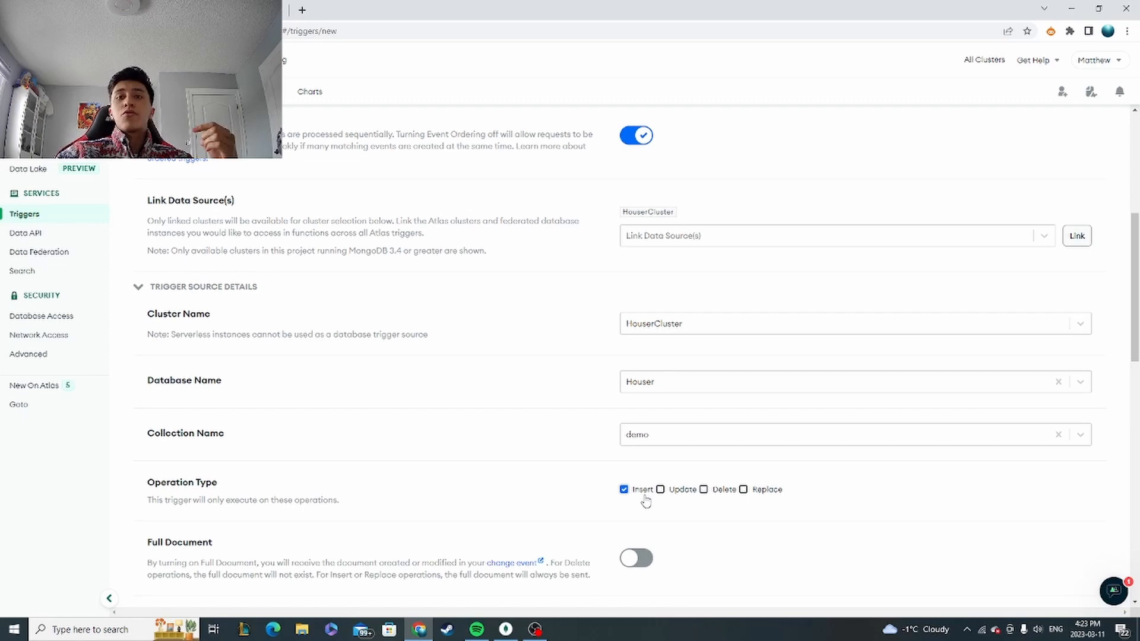
Enable Full Document and review the default Function template code
scroll(down, 3)
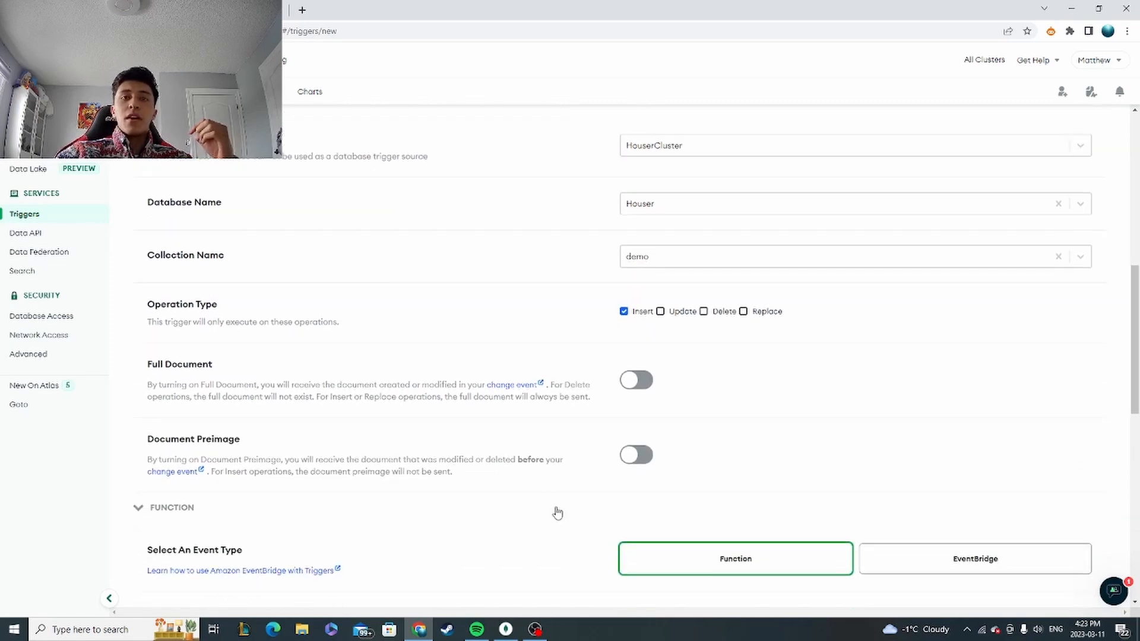
click(635, 379)
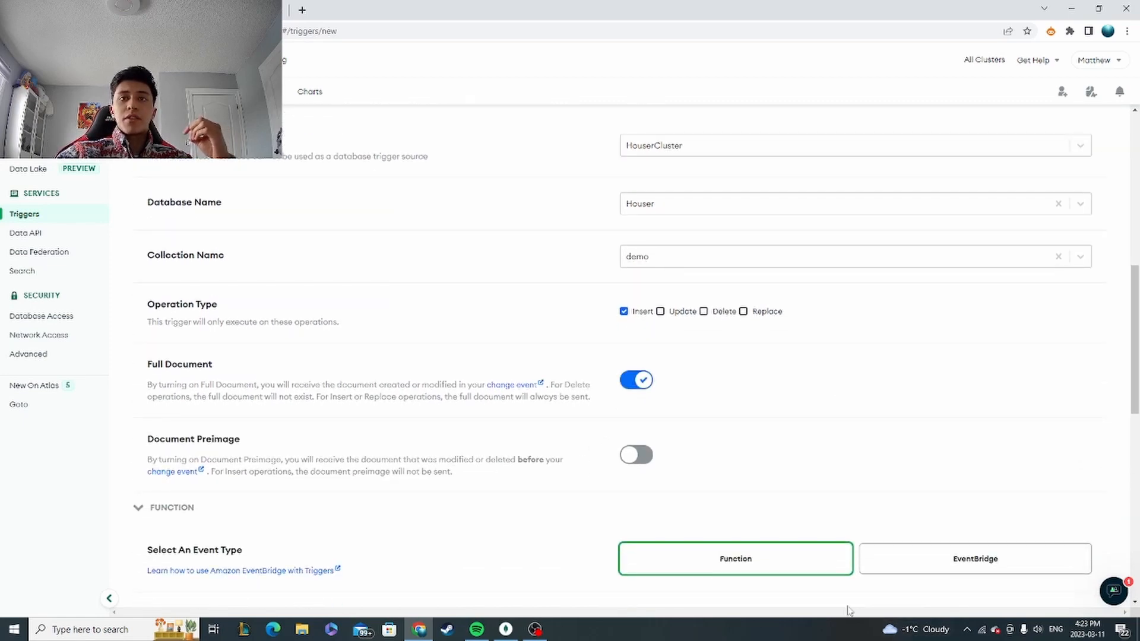
scroll(down, 3)
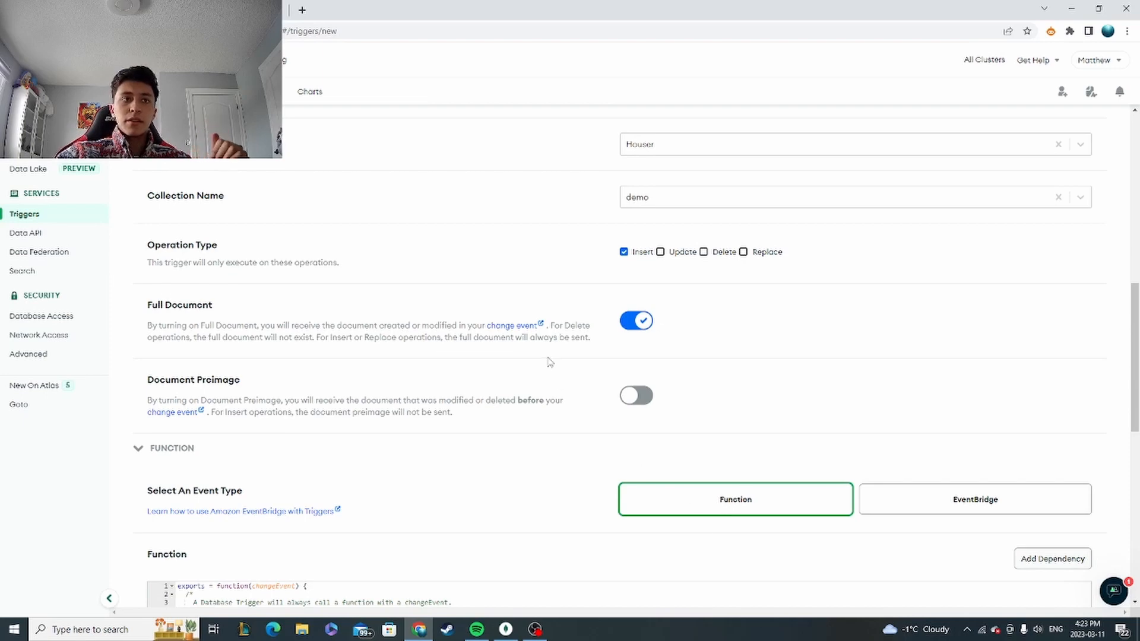
scroll(down, 3)
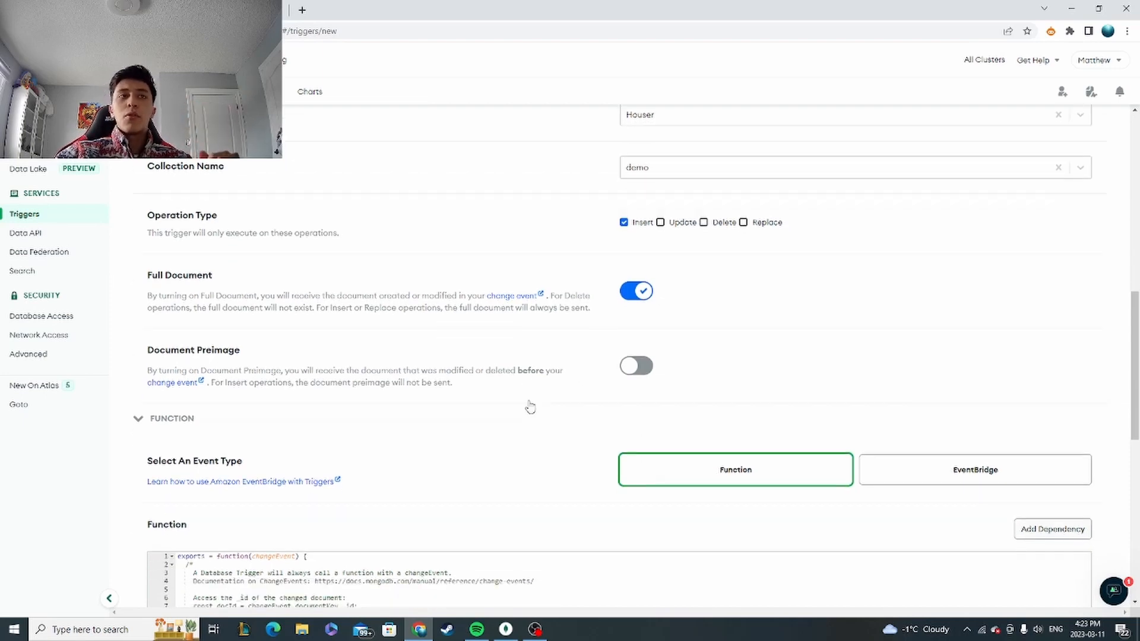
scroll(down, 3)
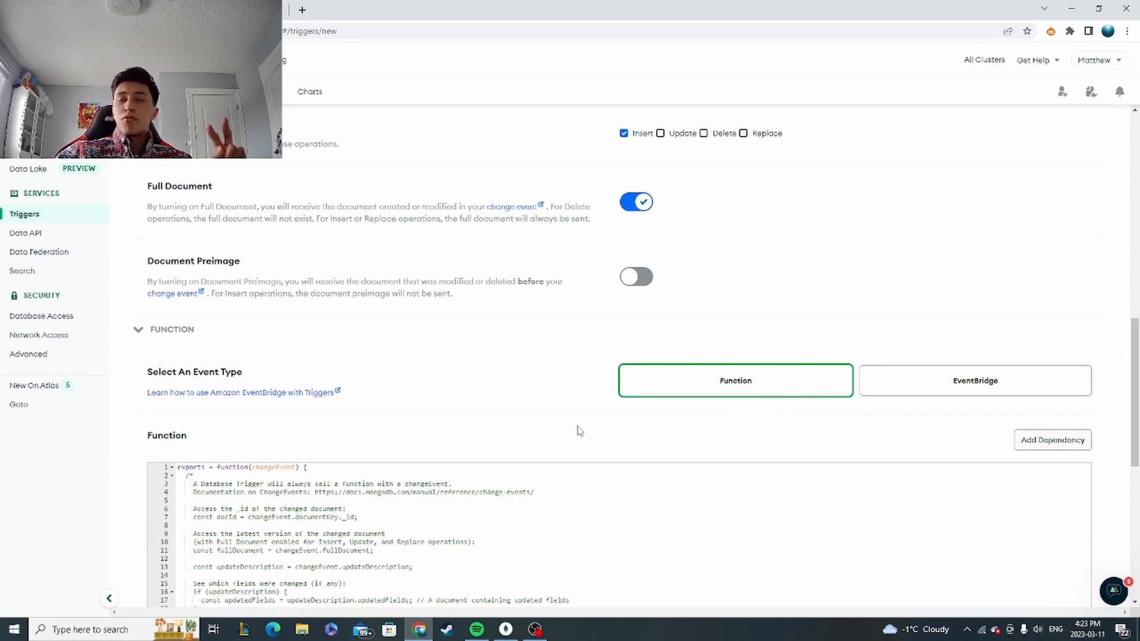
scroll(down, 3)
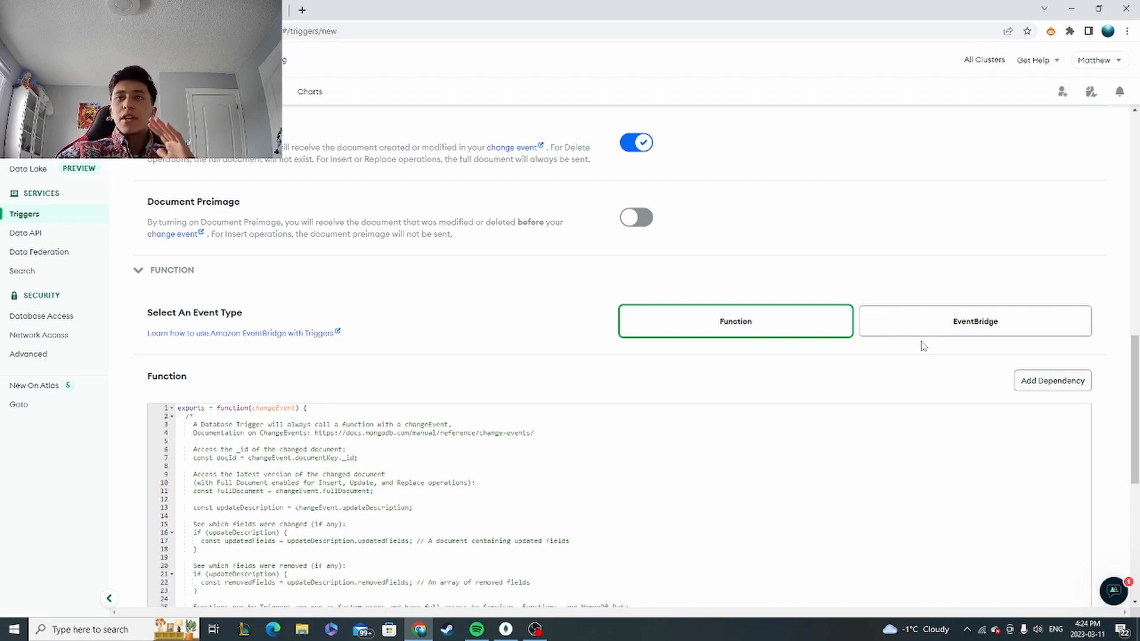
scroll(down, 3)
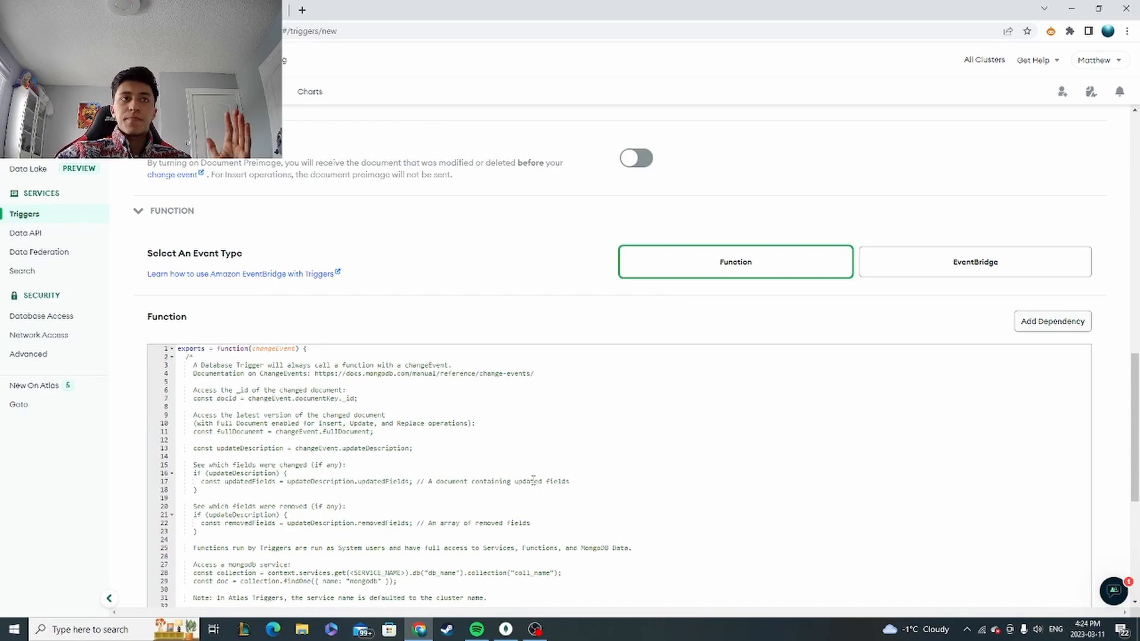
scroll(up, 3)
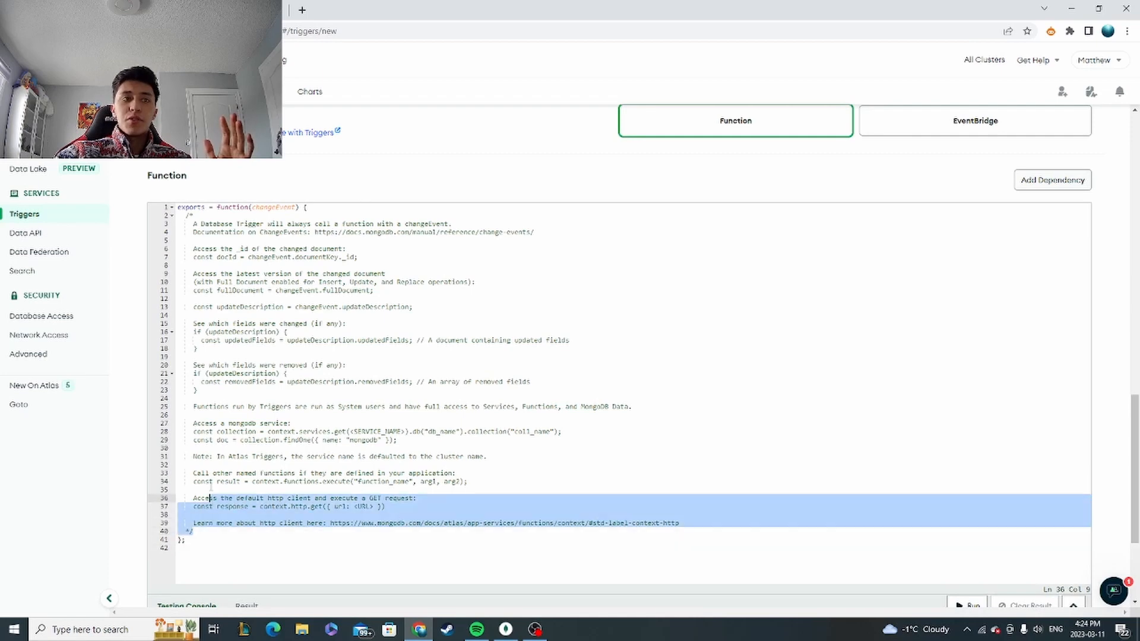
Replace the function body with console.log("New Document Inserted") and save TestTrigger
key(ctrl+a)
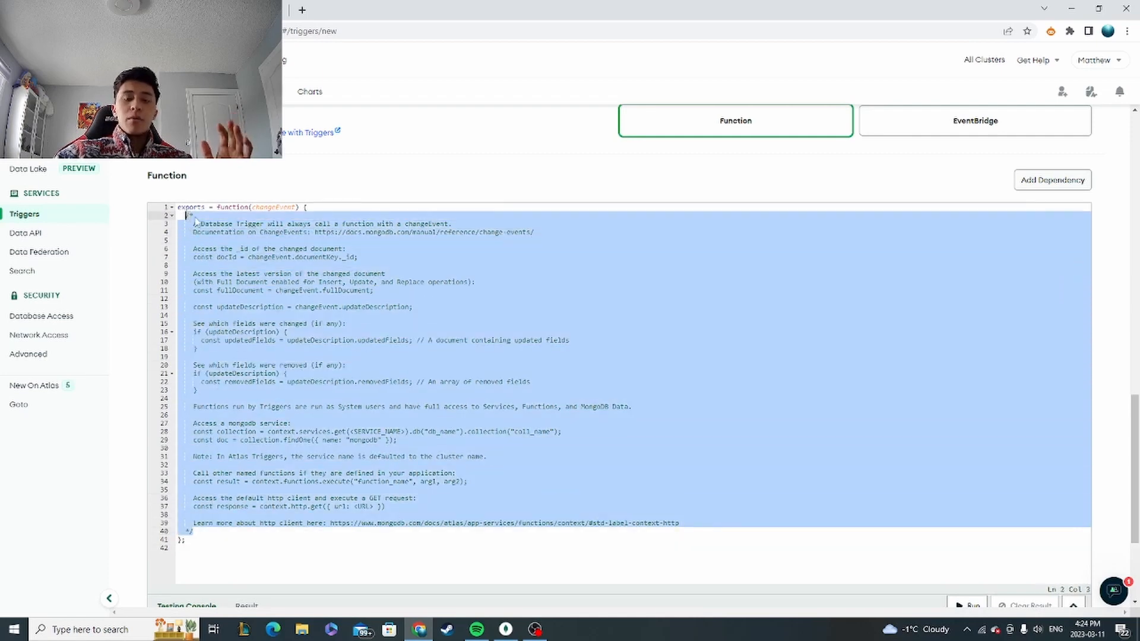
text(console.log("New Document Inserted)
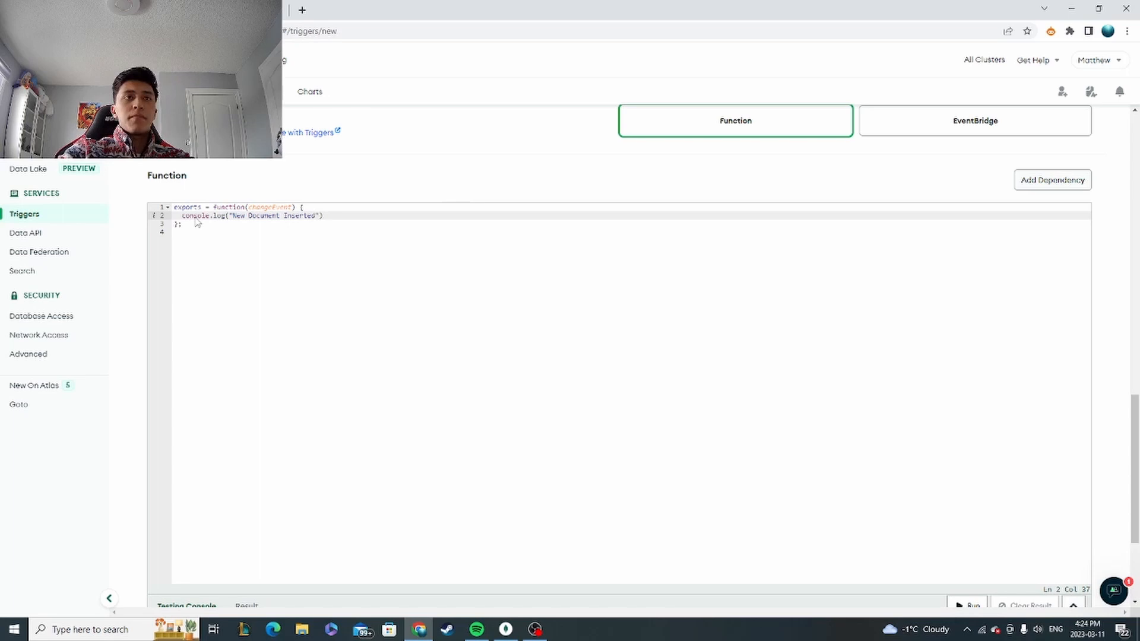
scroll(down, 3)
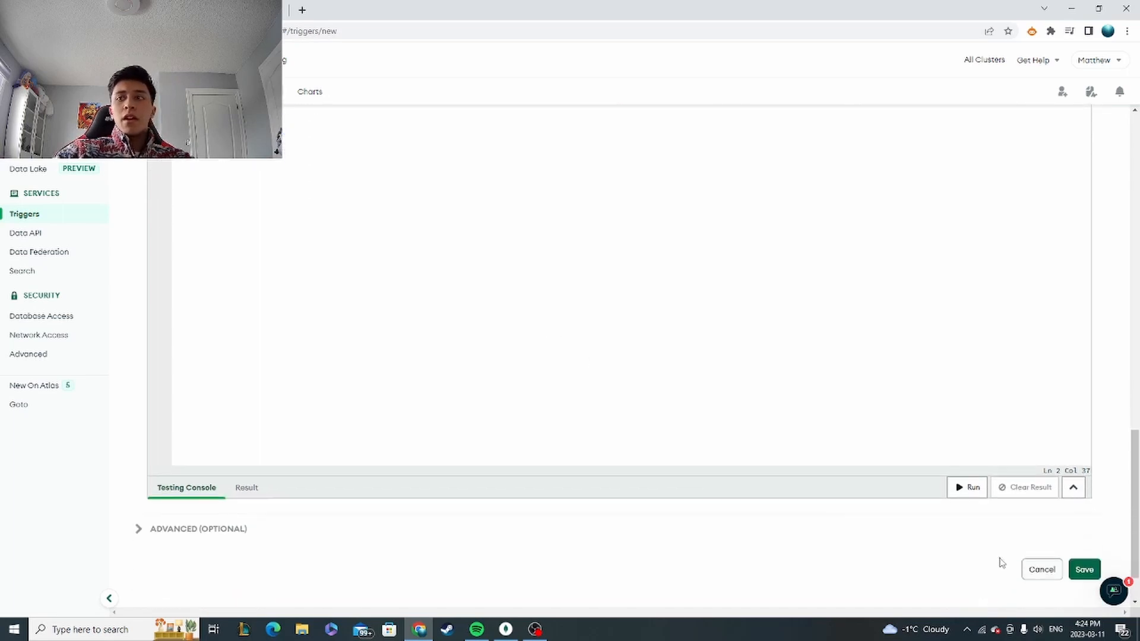
click(1083, 570)
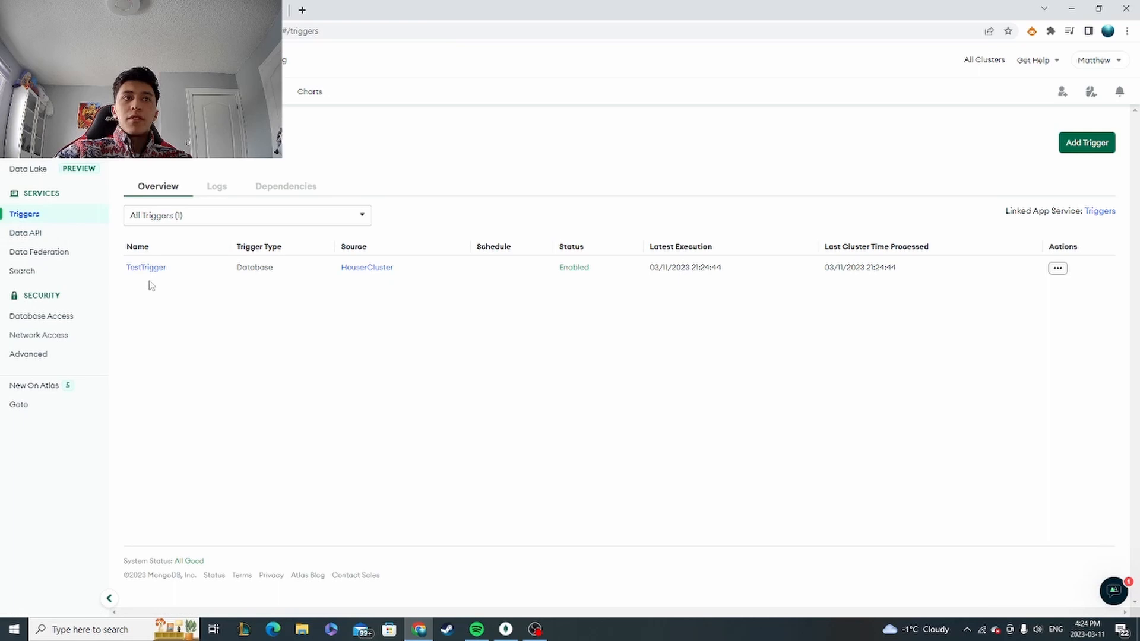
mouse_move(937, 267)
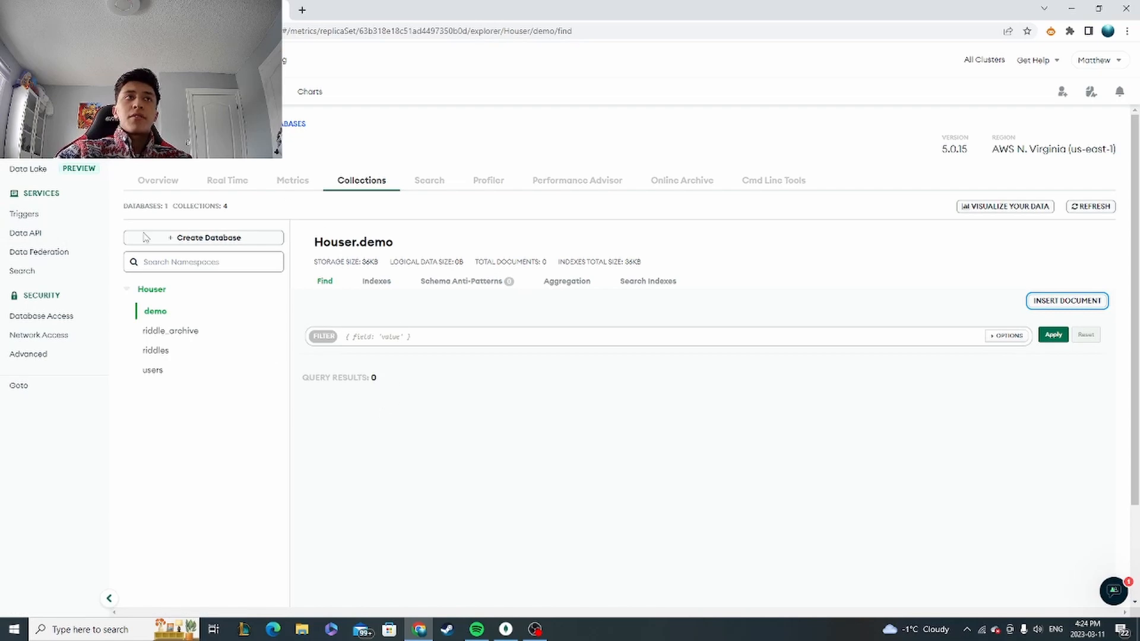
mouse_move(405, 426)
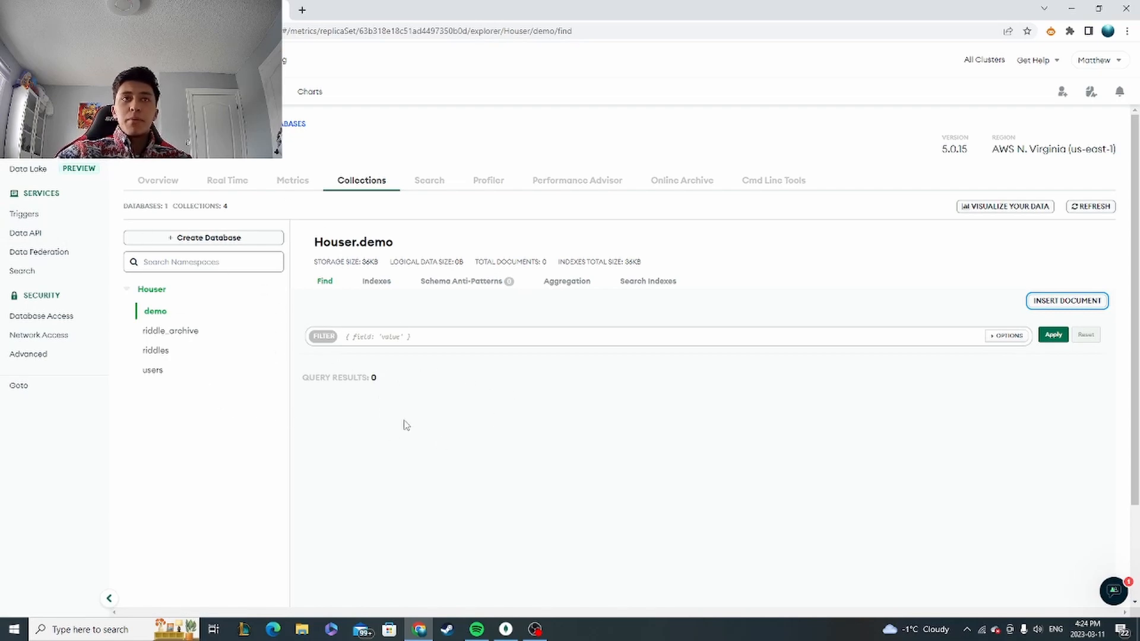
mouse_move(155, 315)
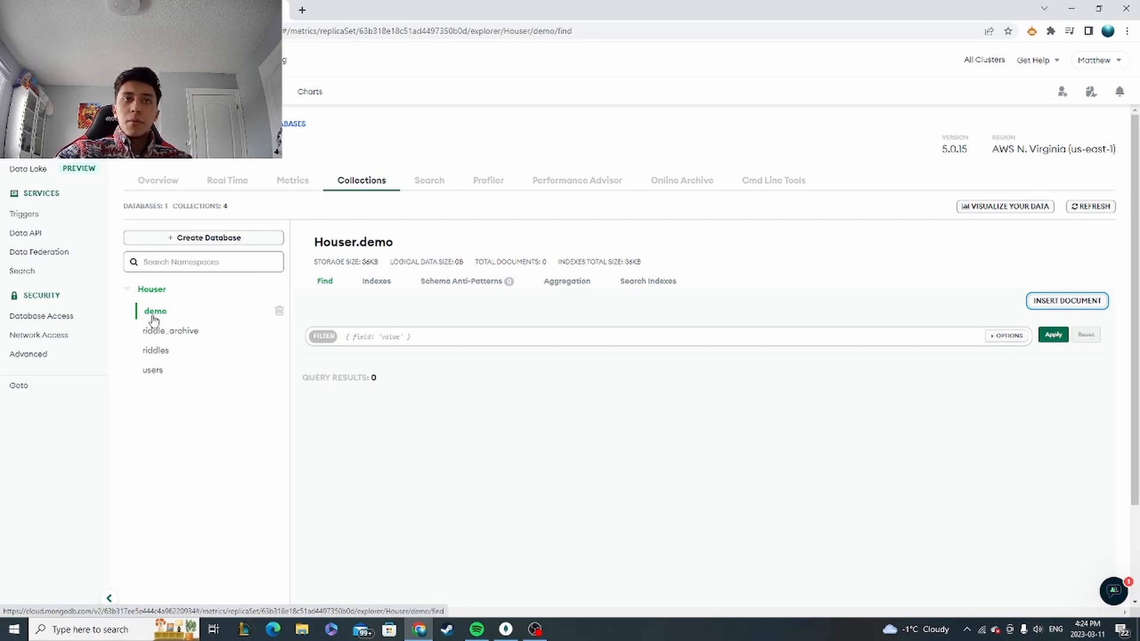
mouse_move(826, 590)
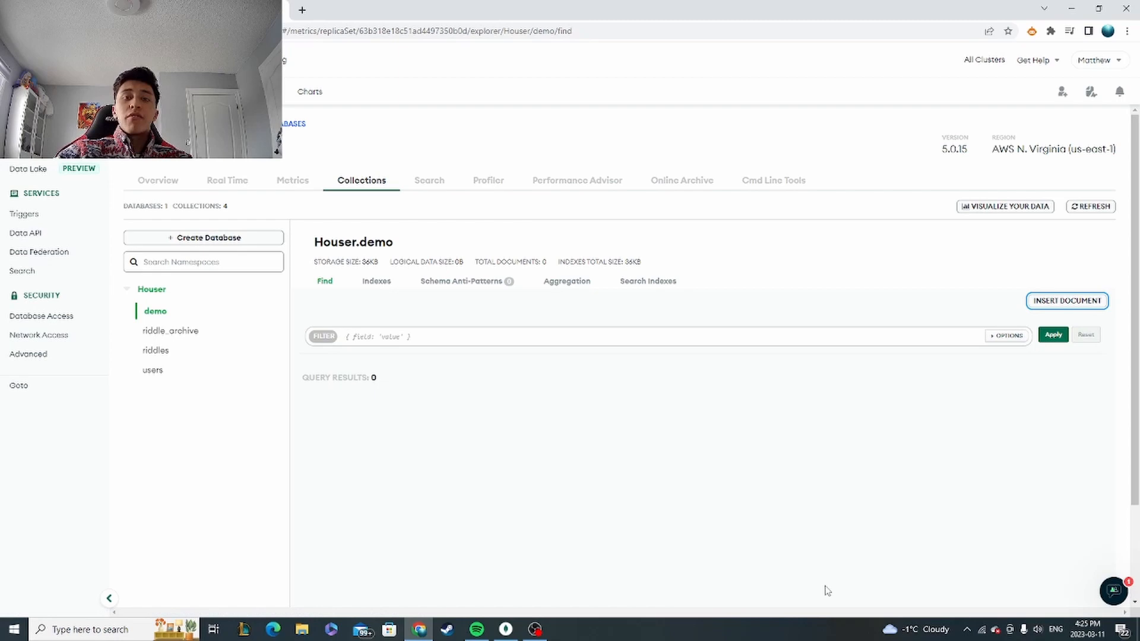
Insert a document into Houser.demo with name 'Matt' and a test email
click(1067, 300)
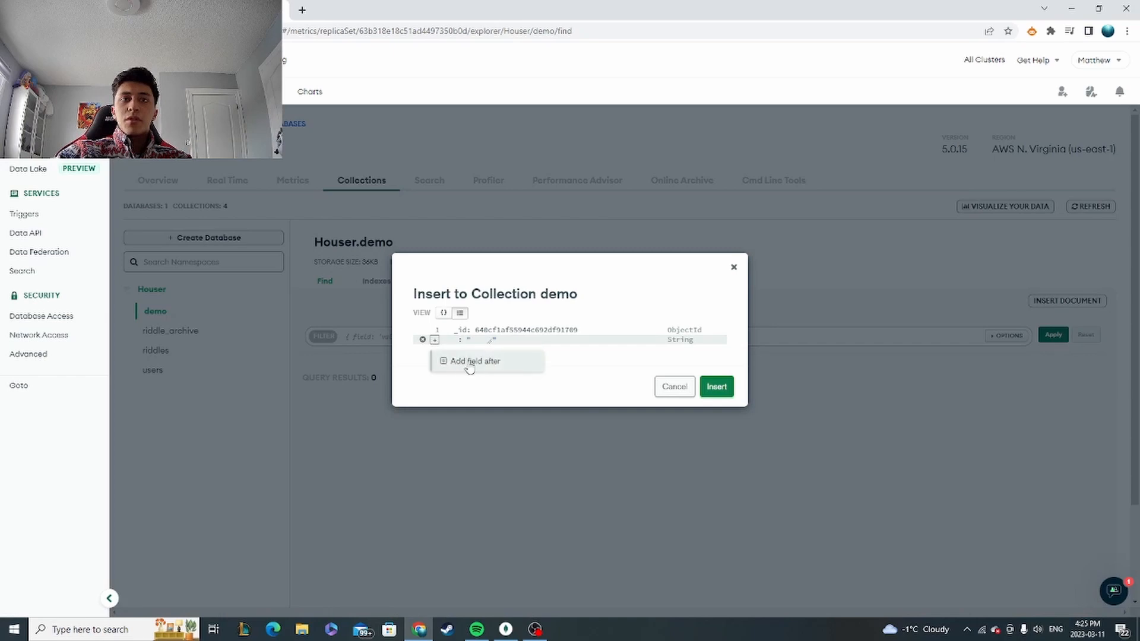
click(474, 362)
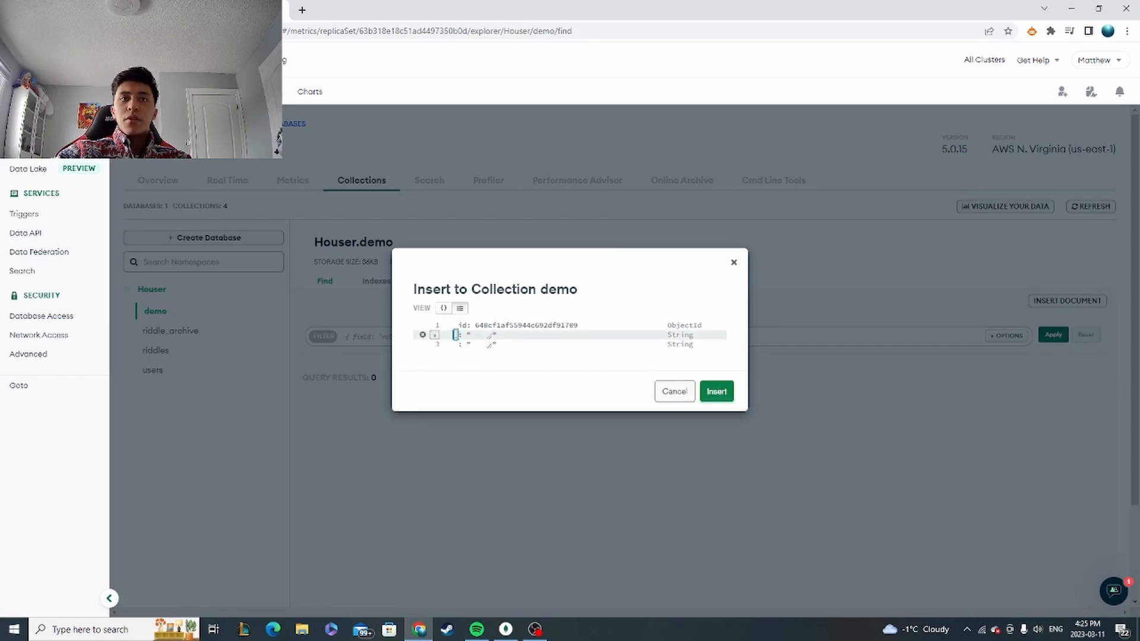
text(name)
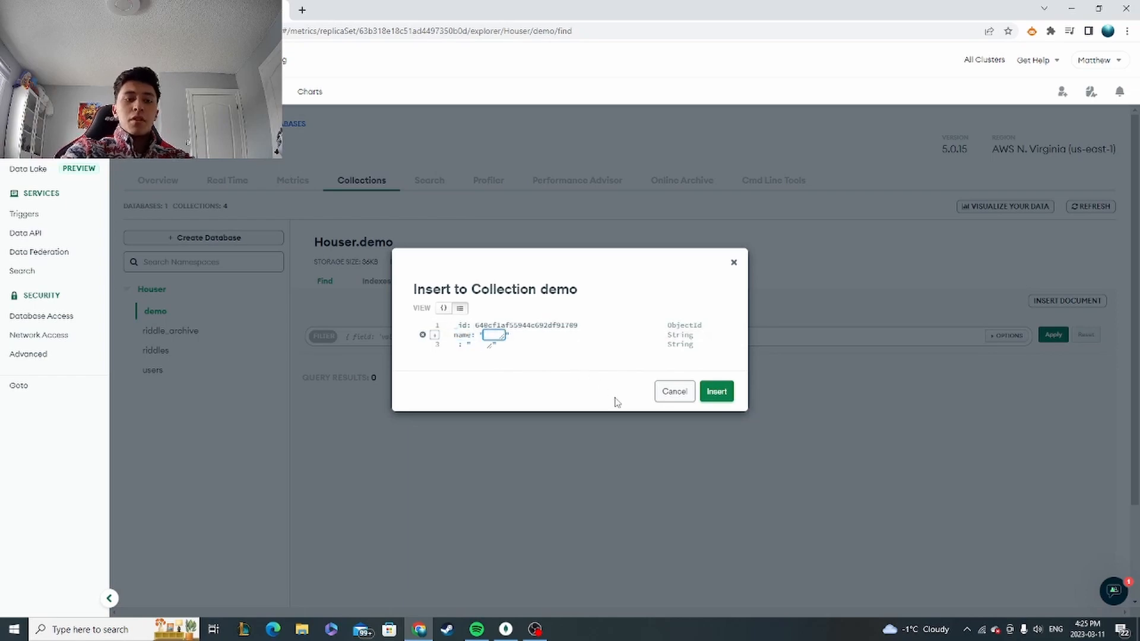
text(Matt)
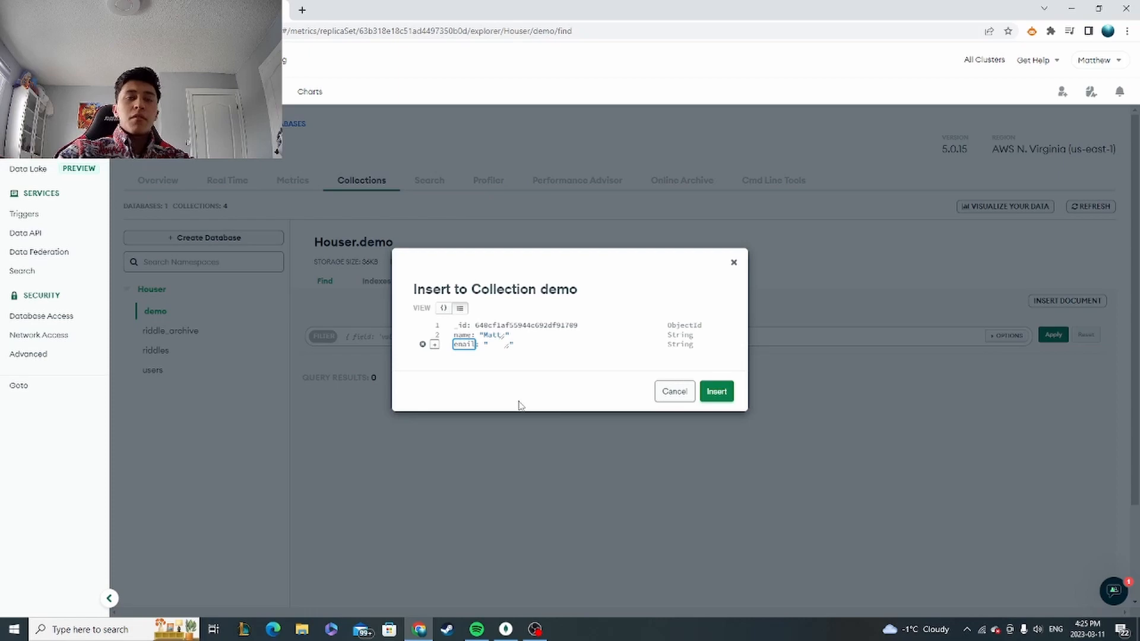
text(test@gmail.com)
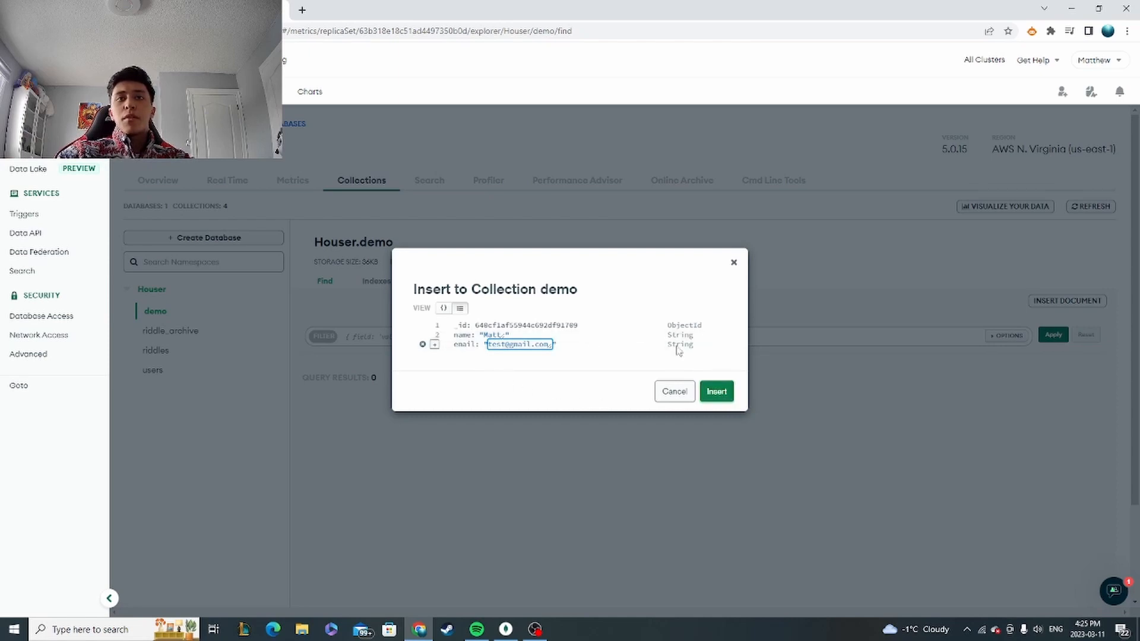
mouse_move(528, 392)
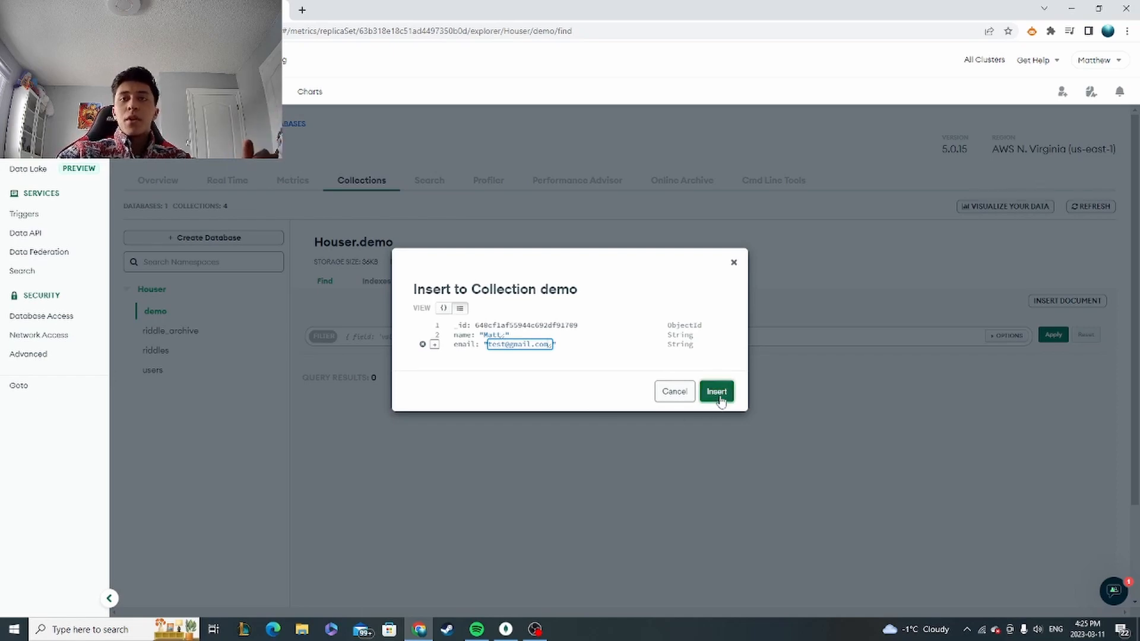
click(716, 391)
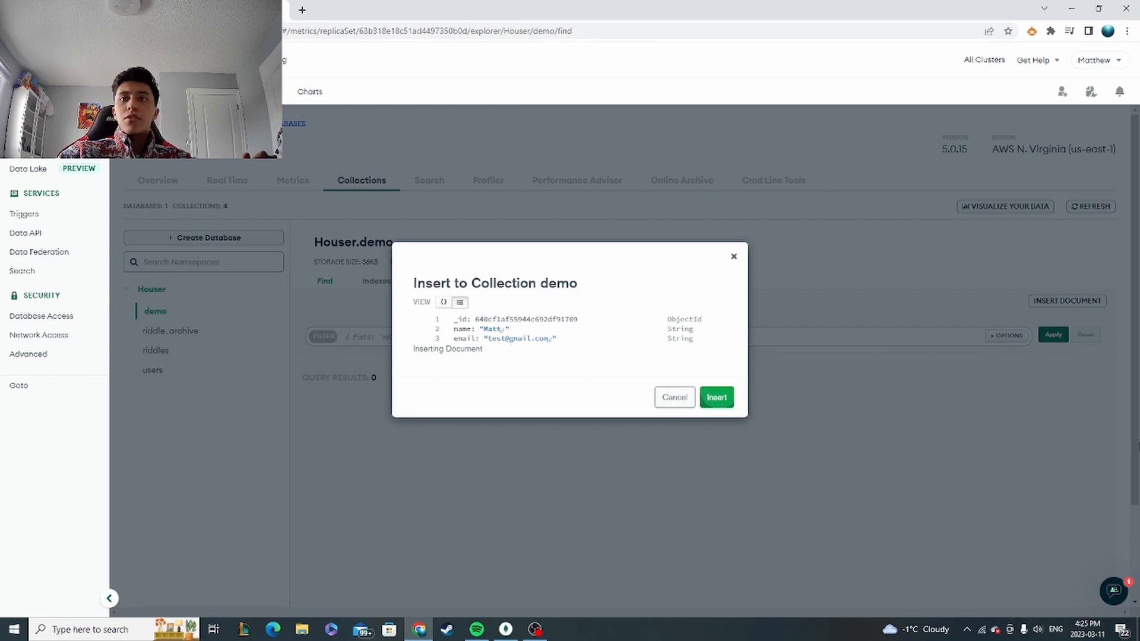
click(716, 397)
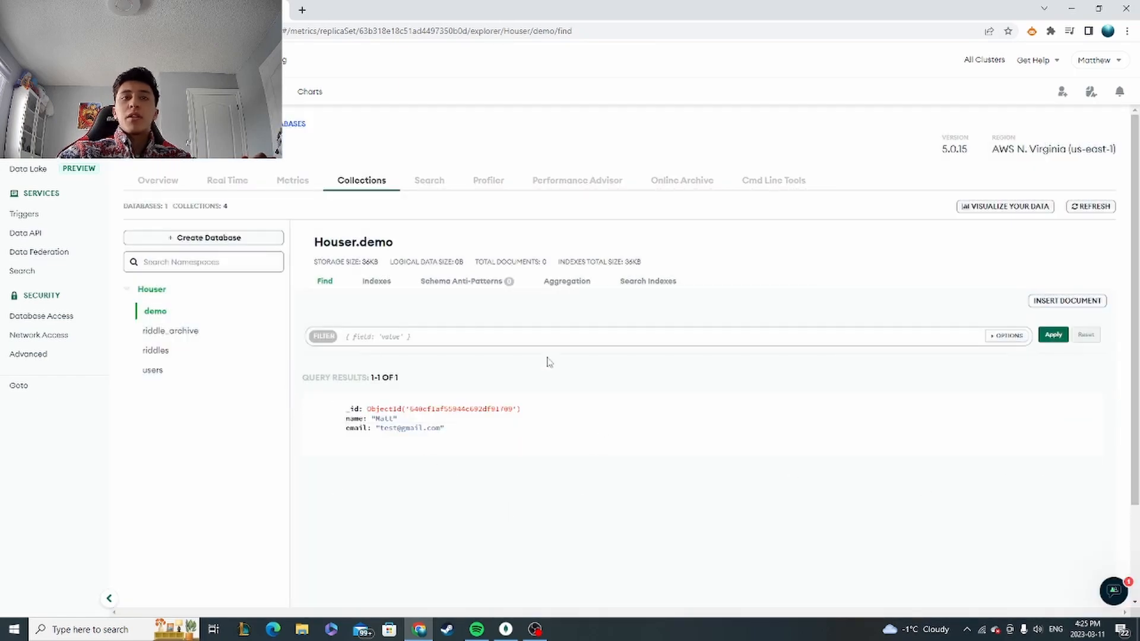
click(24, 213)
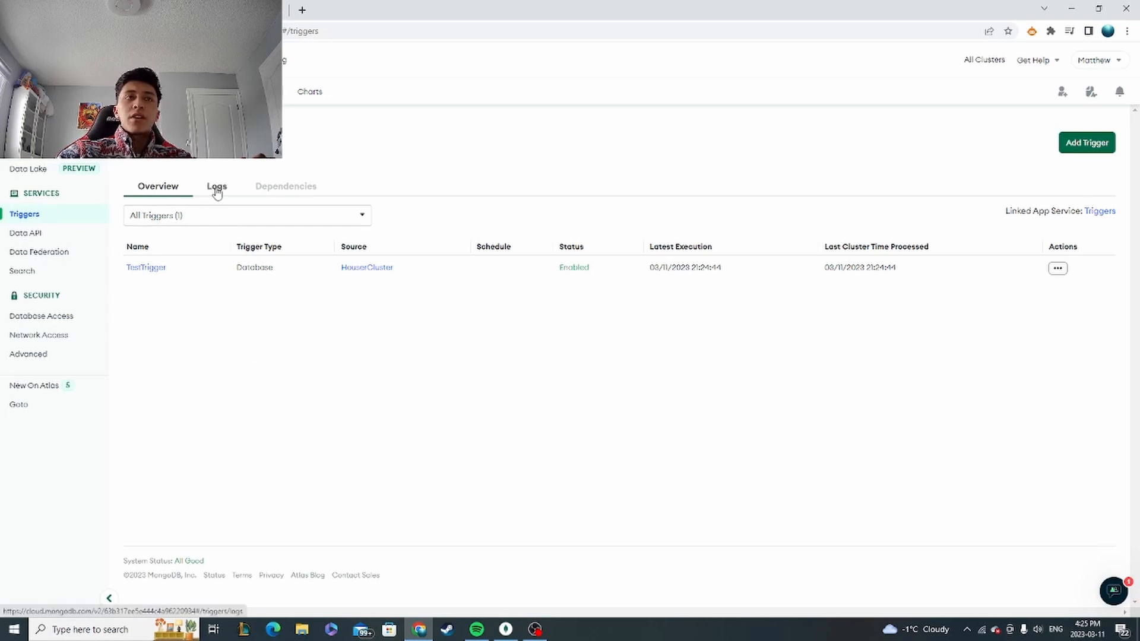
Open the trigger Logs and expand TestTrigger's run showing 'New Document Inserted'
click(216, 186)
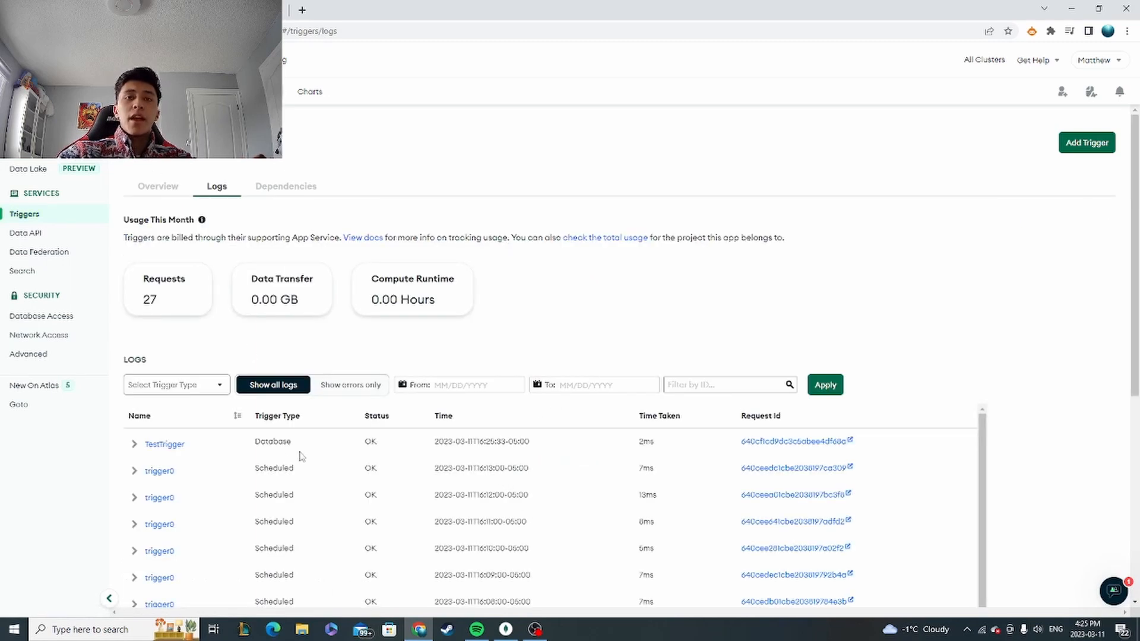
mouse_move(449, 454)
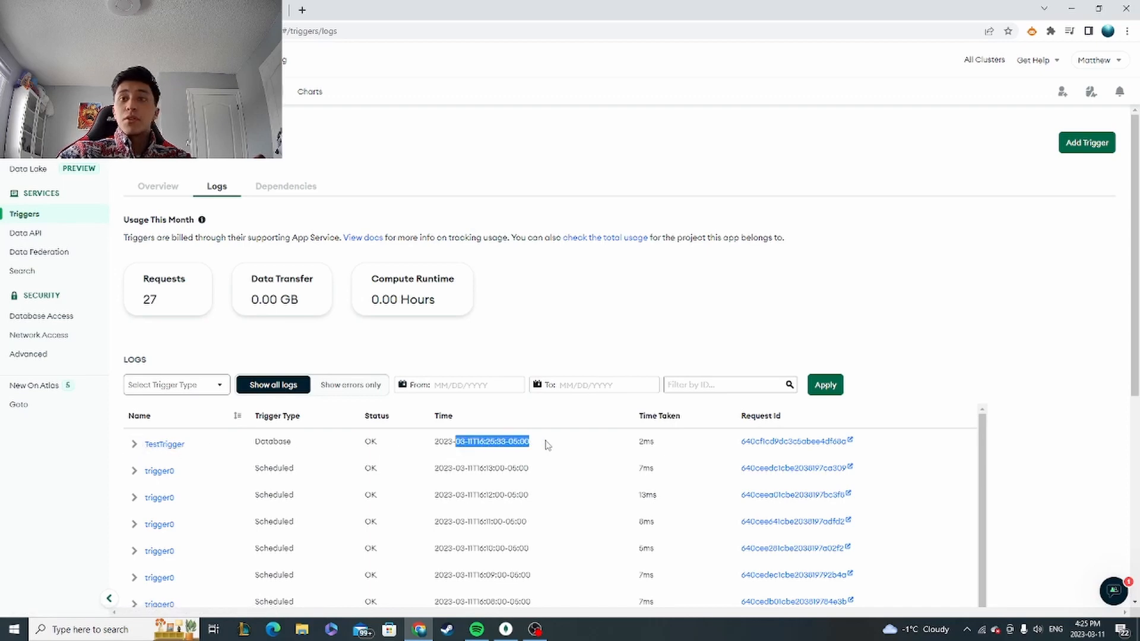
click(545, 445)
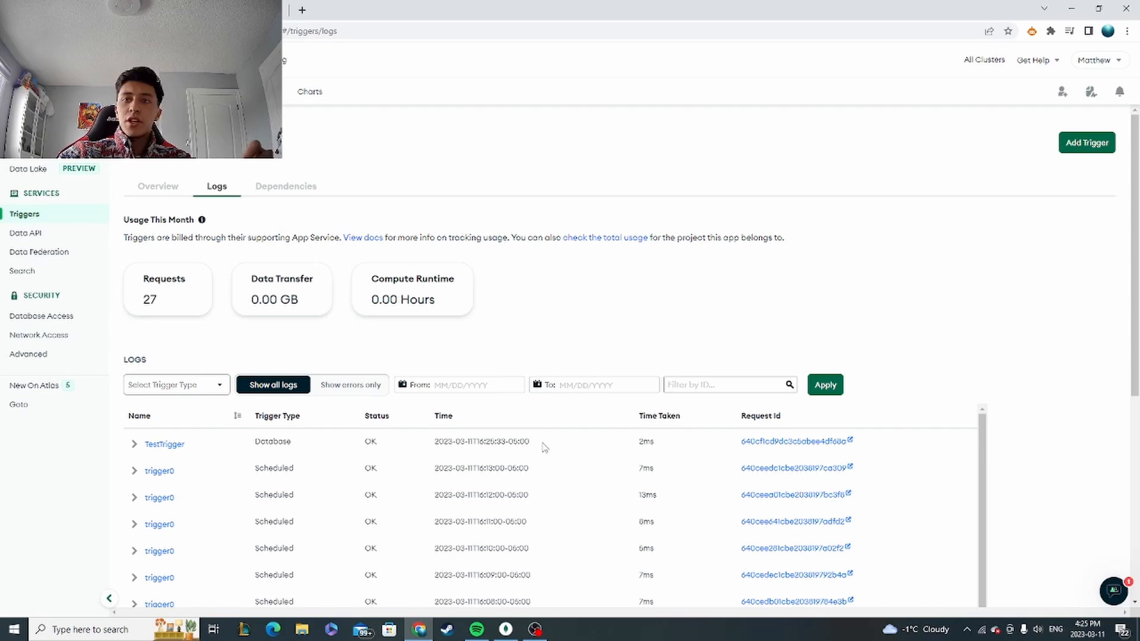
click(133, 445)
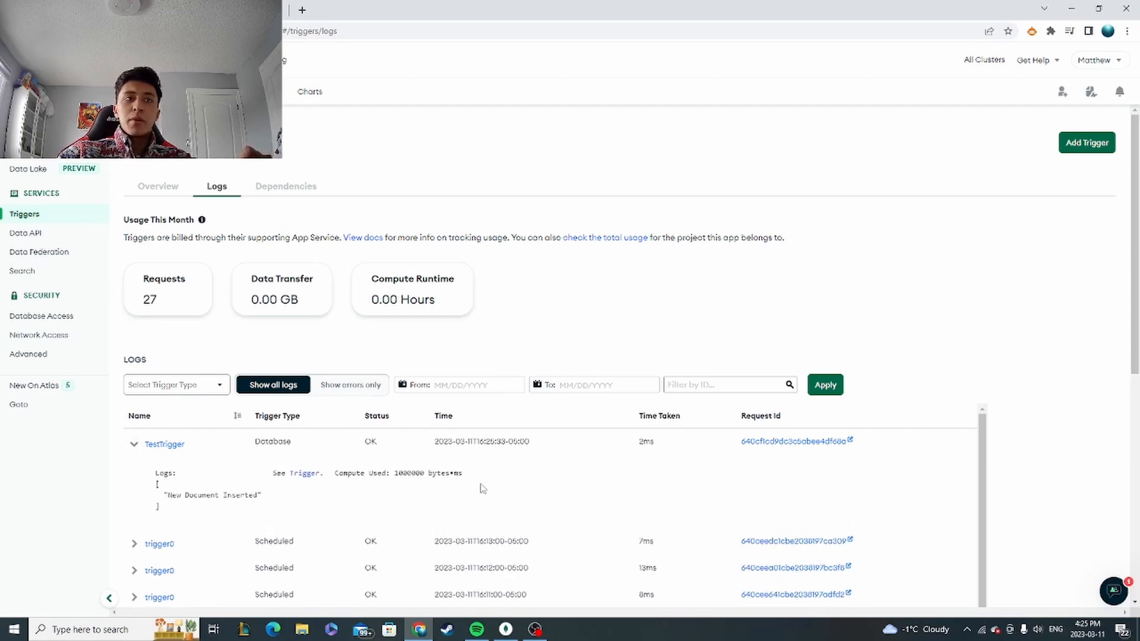
double_click(211, 496)
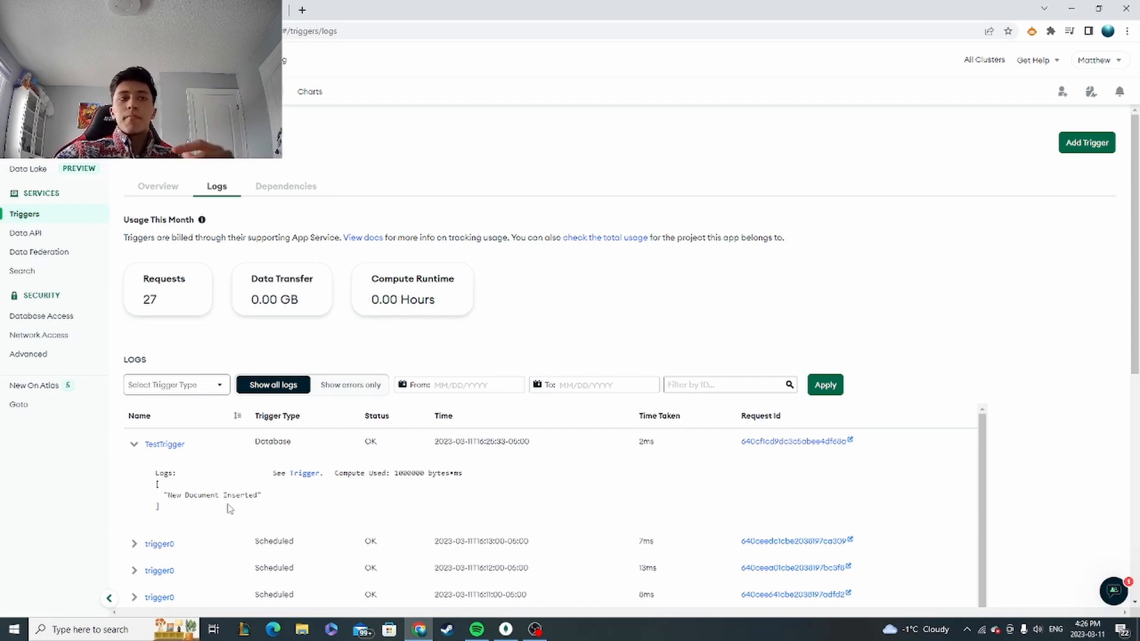
mouse_move(204, 513)
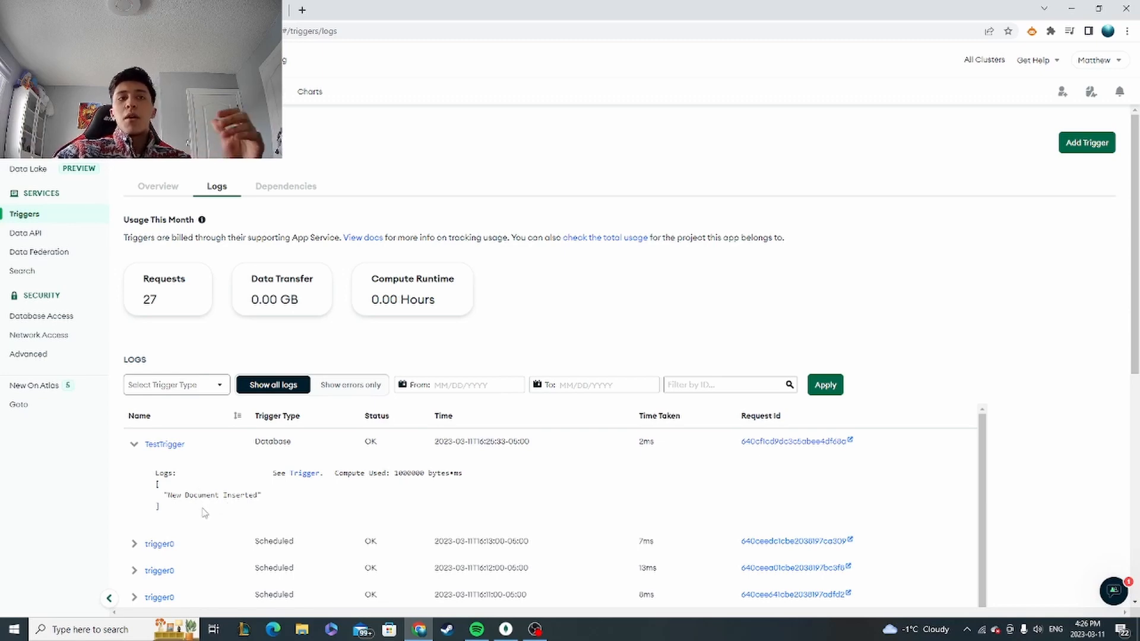
mouse_move(234, 514)
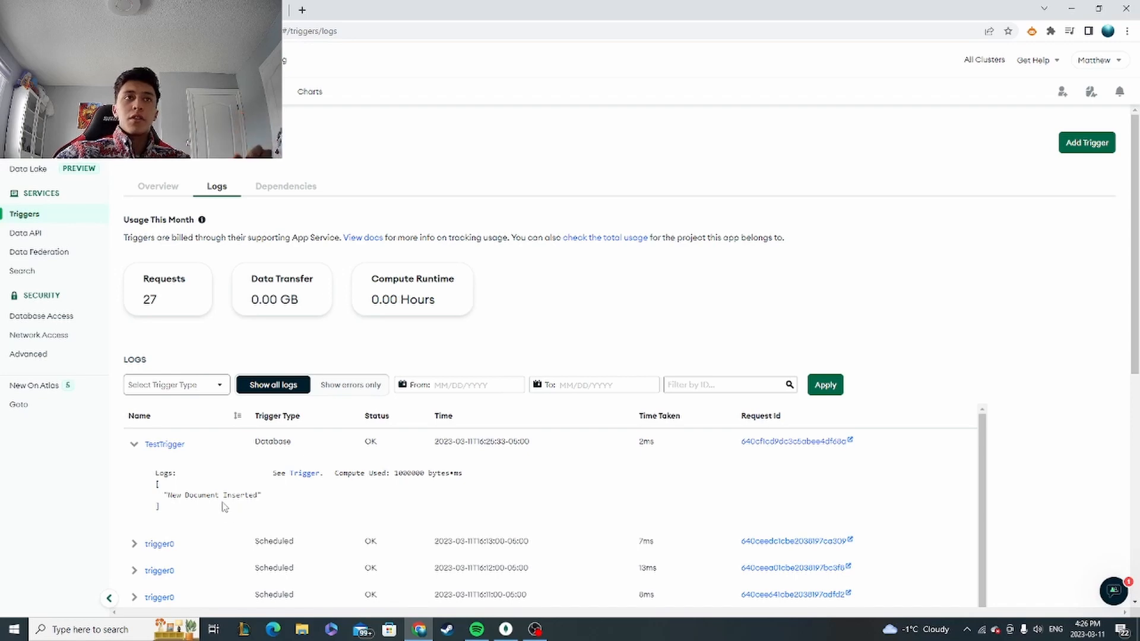
Open TestTrigger's settings and place the cursor on a new function line
click(164, 443)
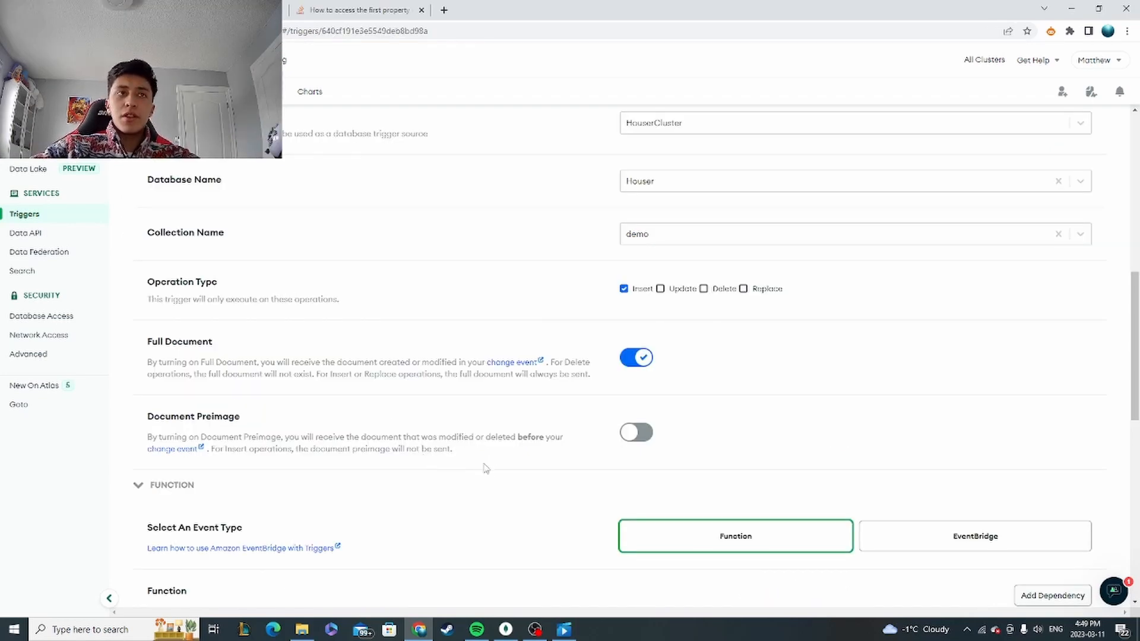
scroll(down, 3)
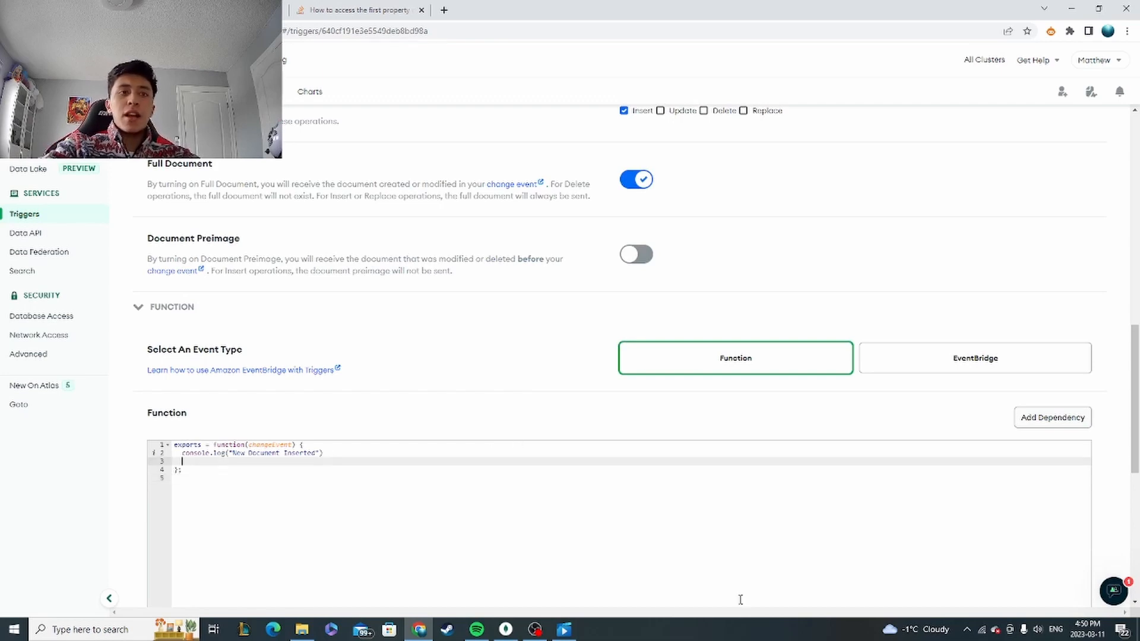
scroll(down, 3)
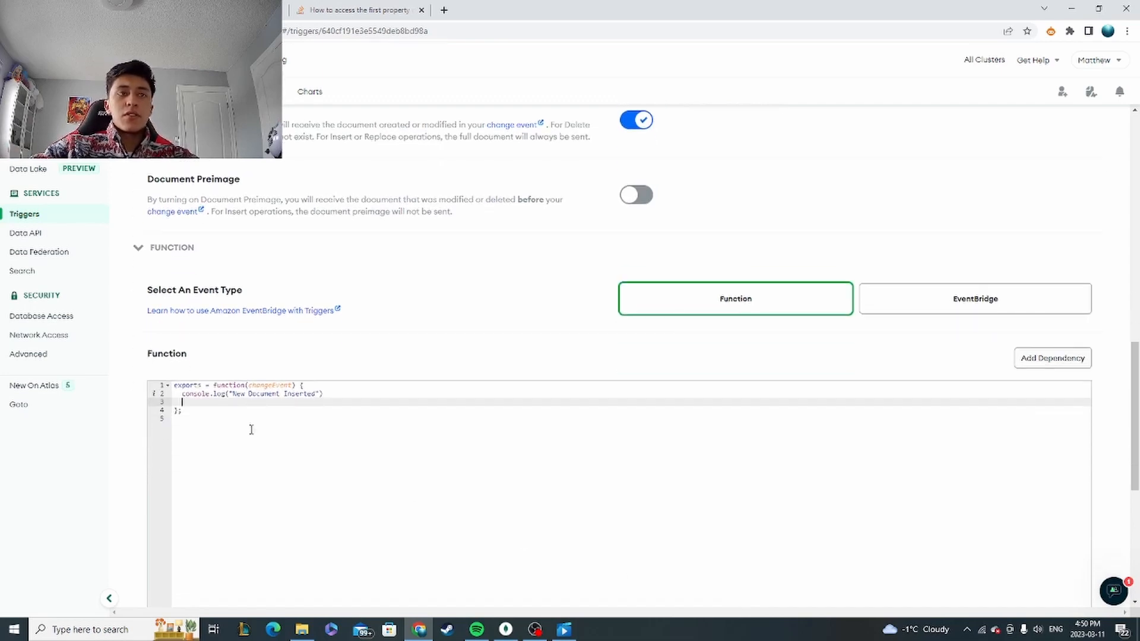
double_click(269, 385)
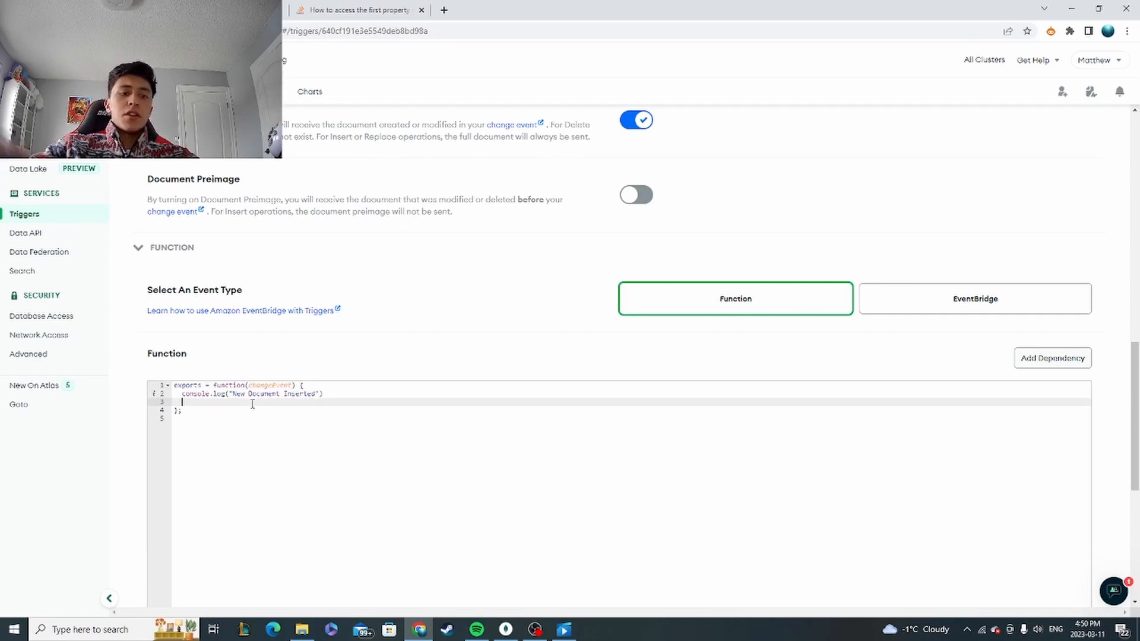
Add console.log lines printing changeEvent.fullDocument.name and changeEvent.fullDocument.email
text(console.log()
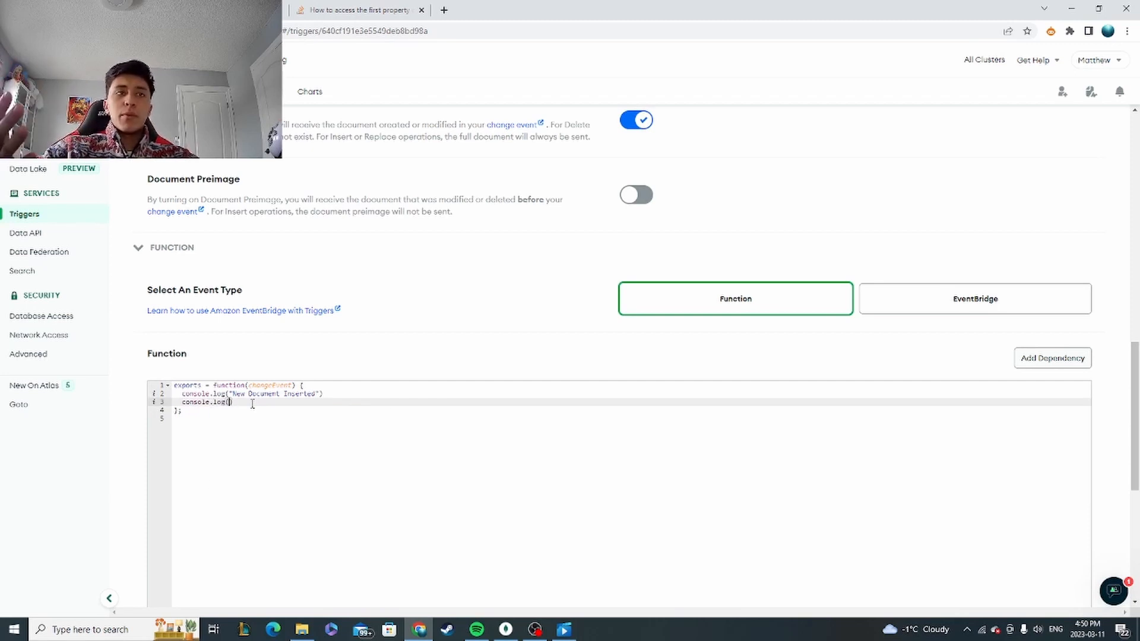
text(User's name was)
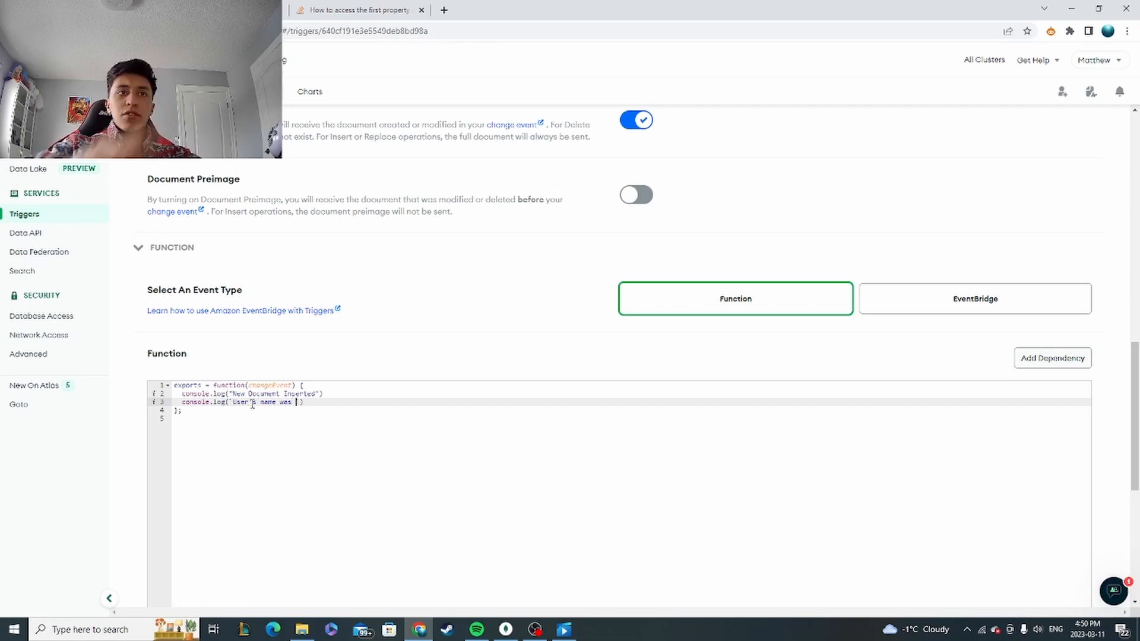
text(${})
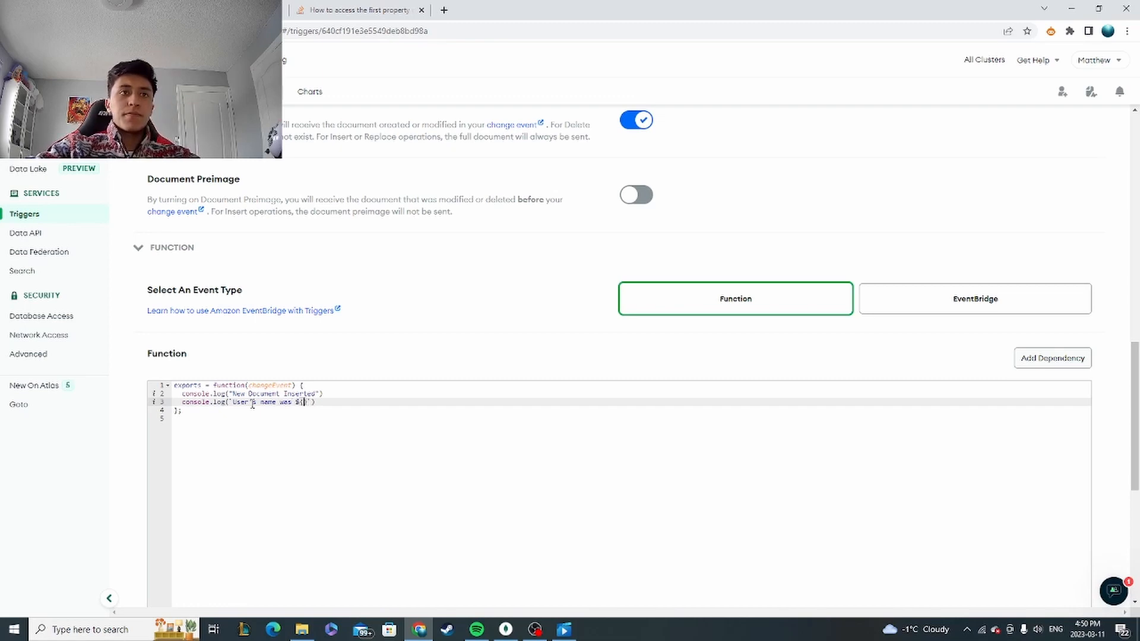
text(changeEvent.)
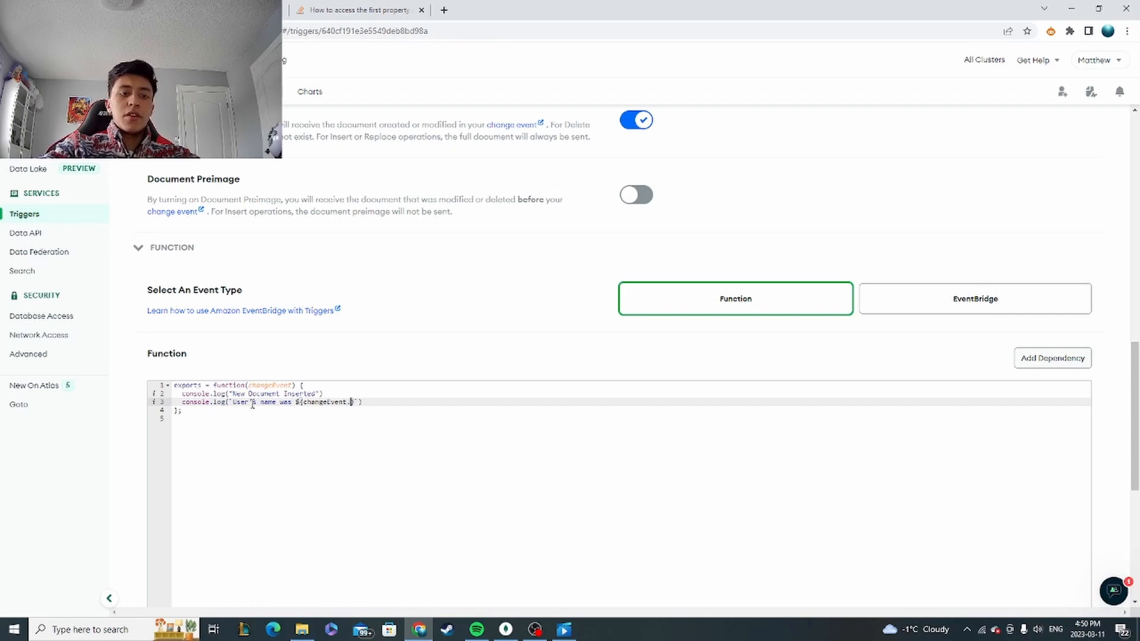
scroll(up, 3)
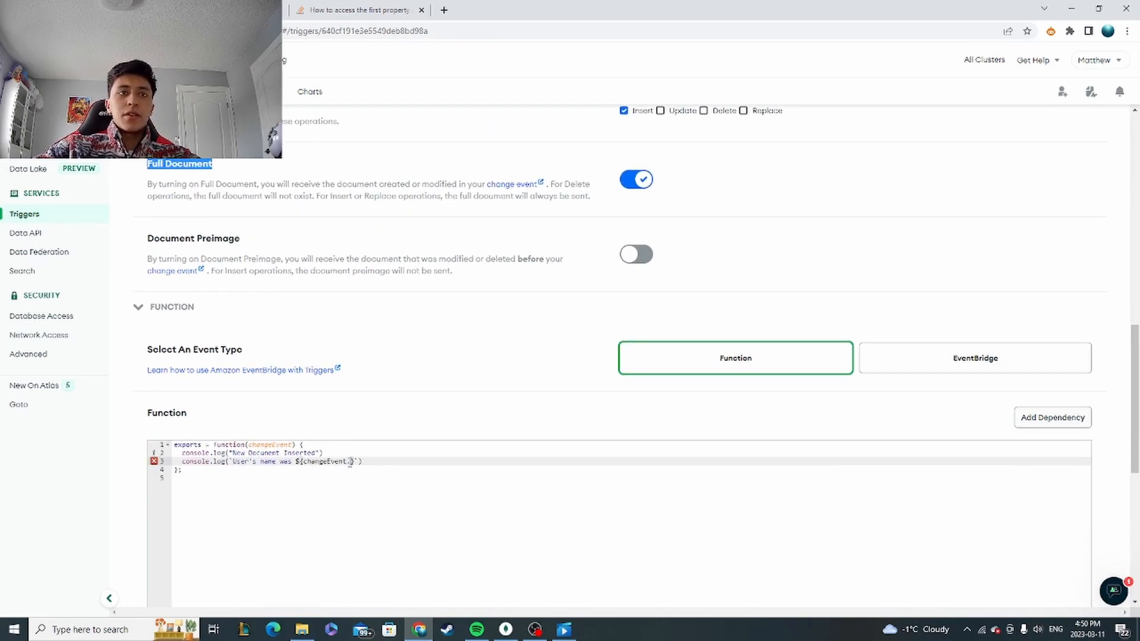
text(fullDocument)
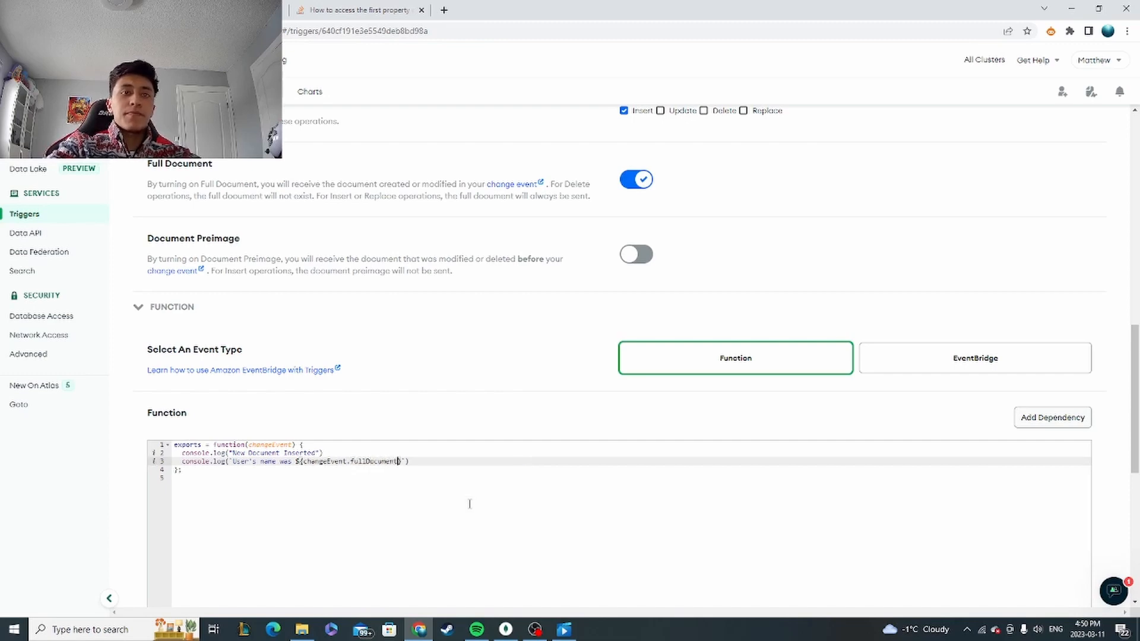
text(.)
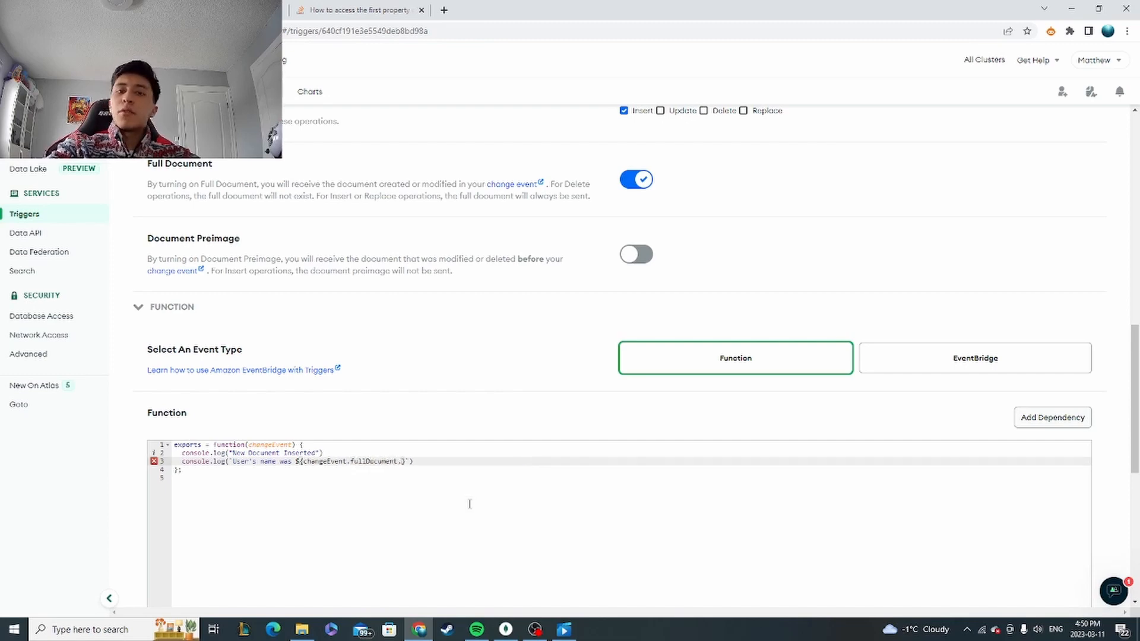
text(name)
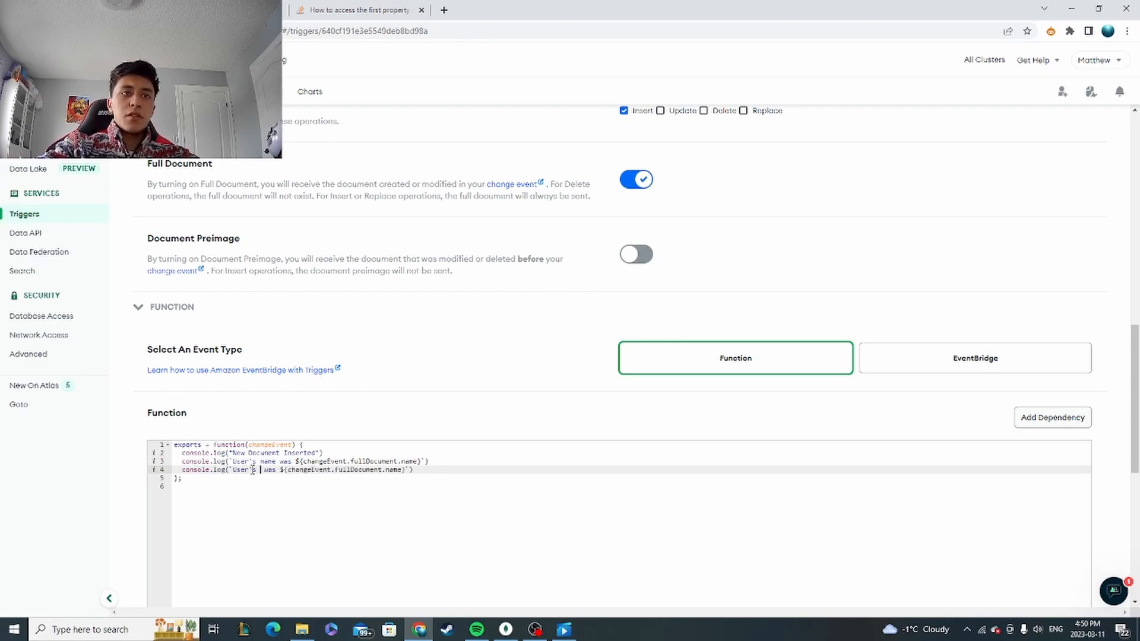
text(email)
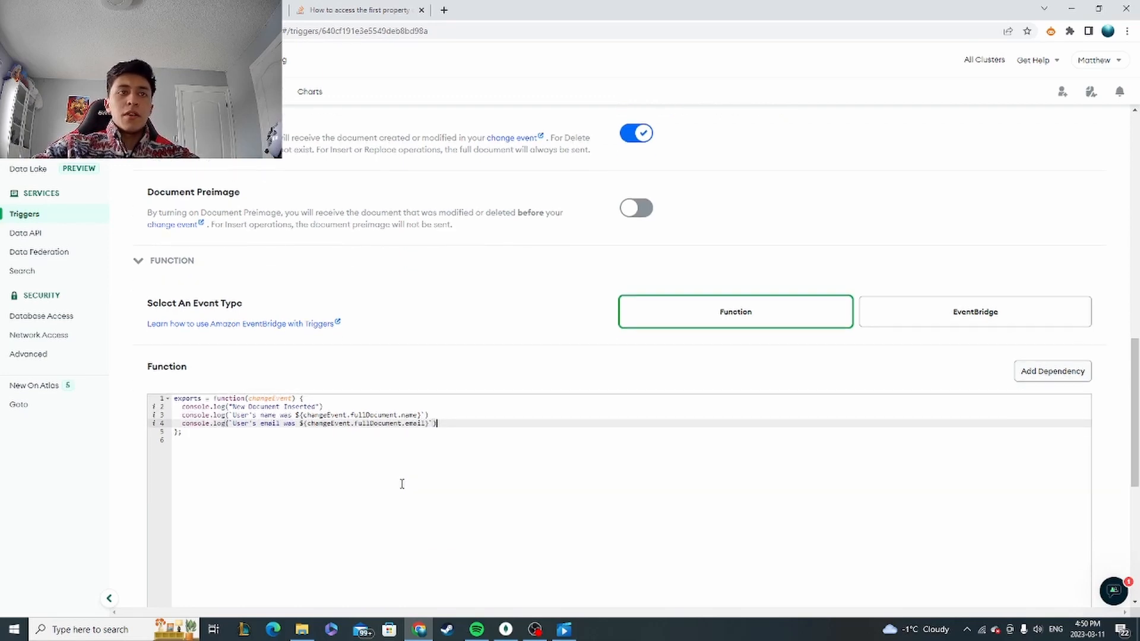
scroll(down, 3)
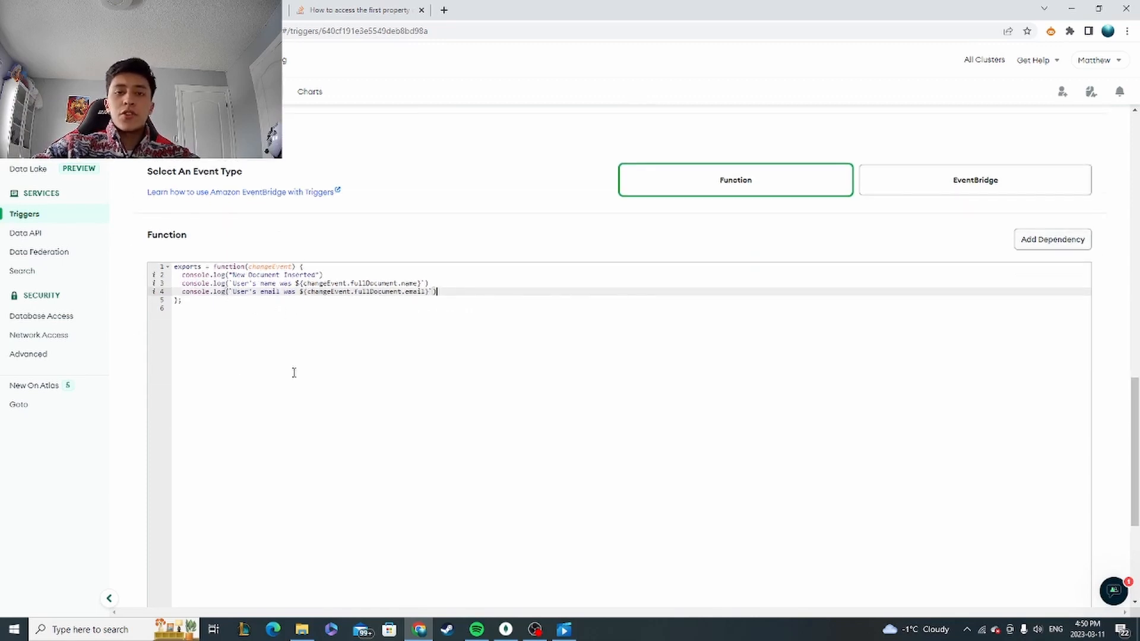
mouse_move(310, 321)
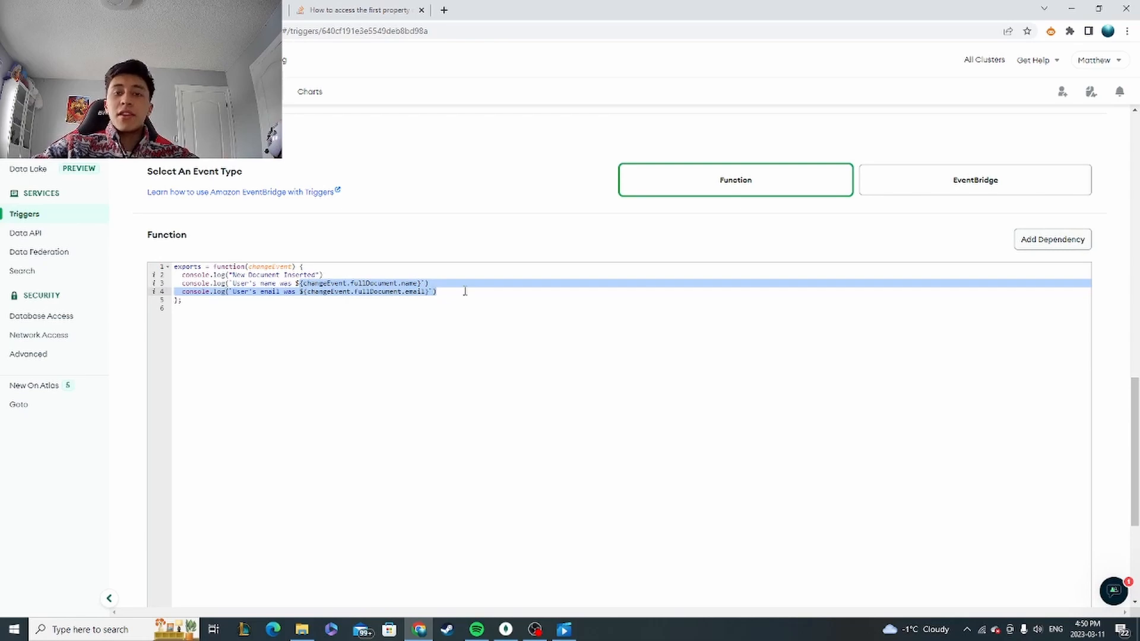
scroll(down, 3)
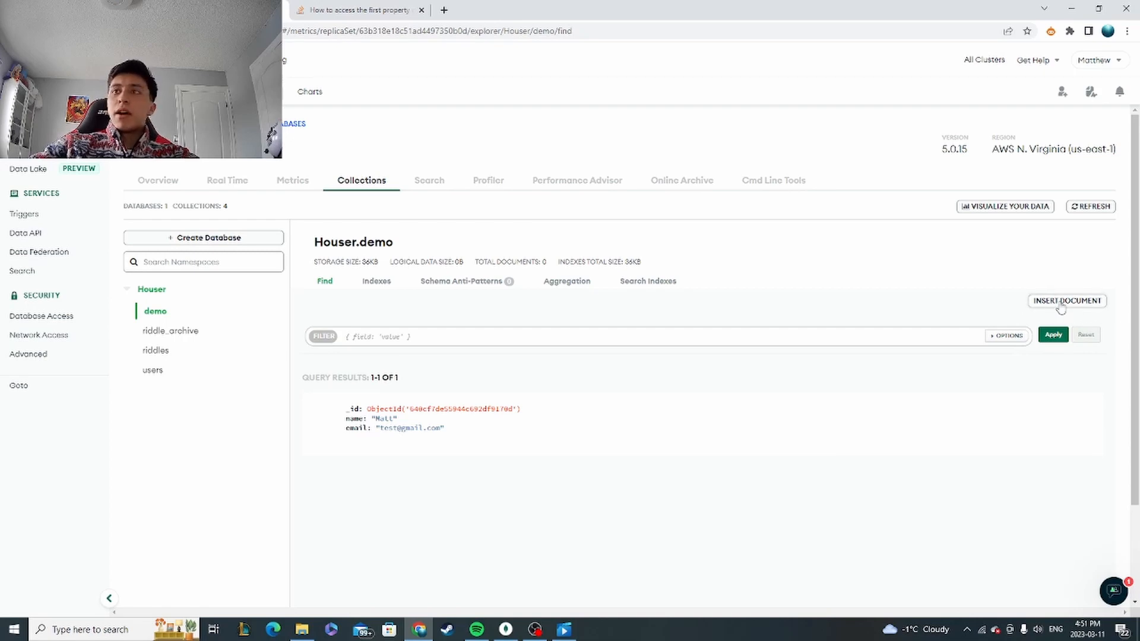
click(1067, 300)
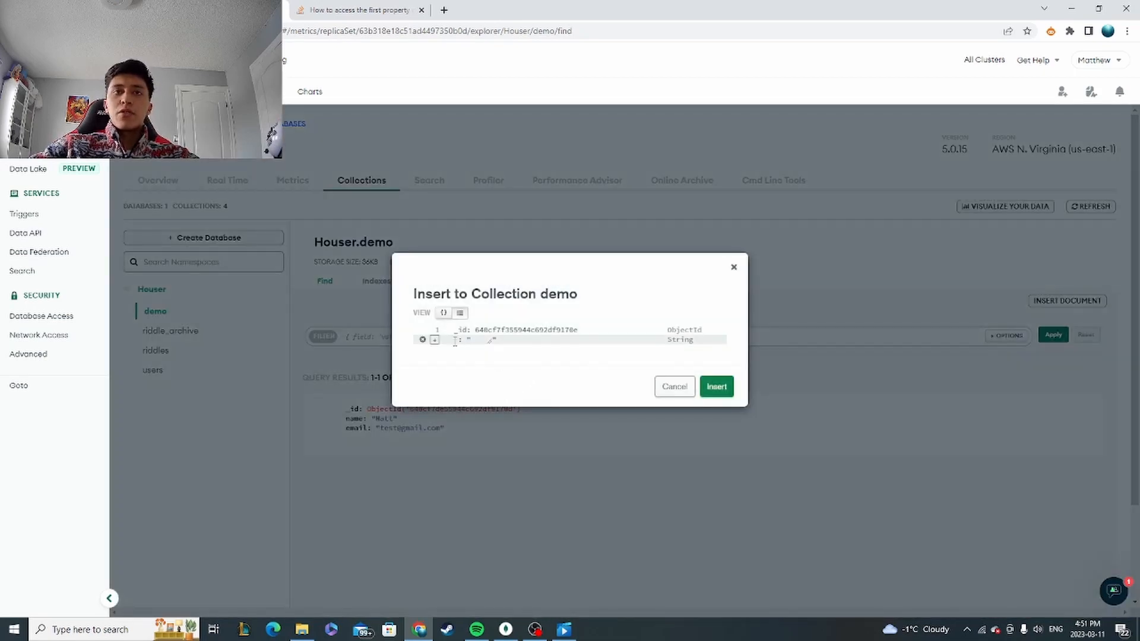
text(name)
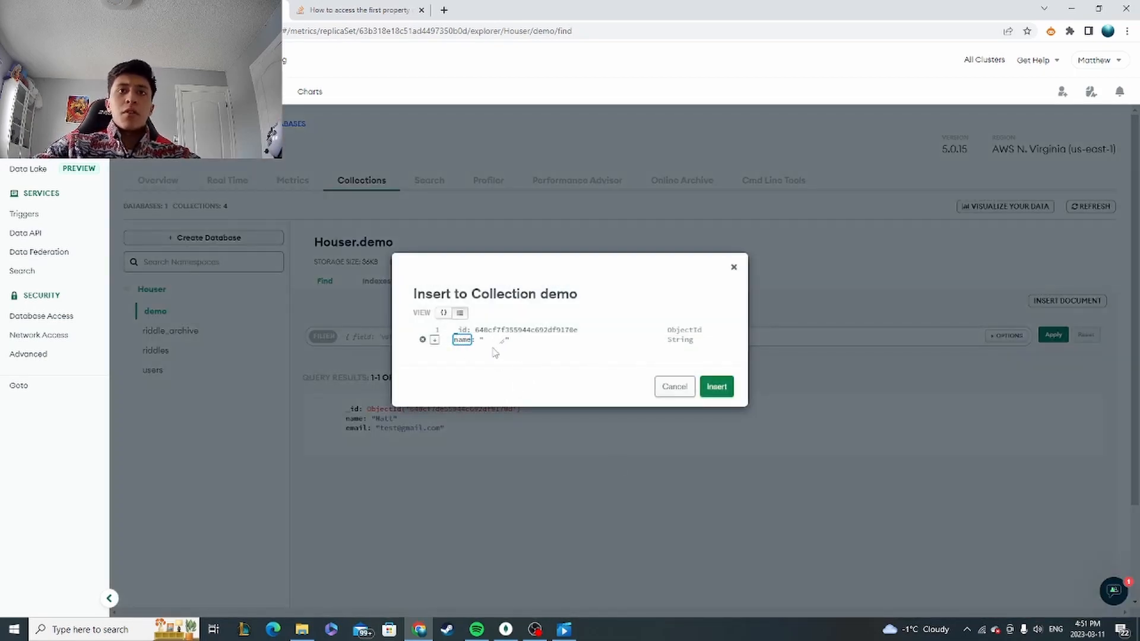
text(Alex)
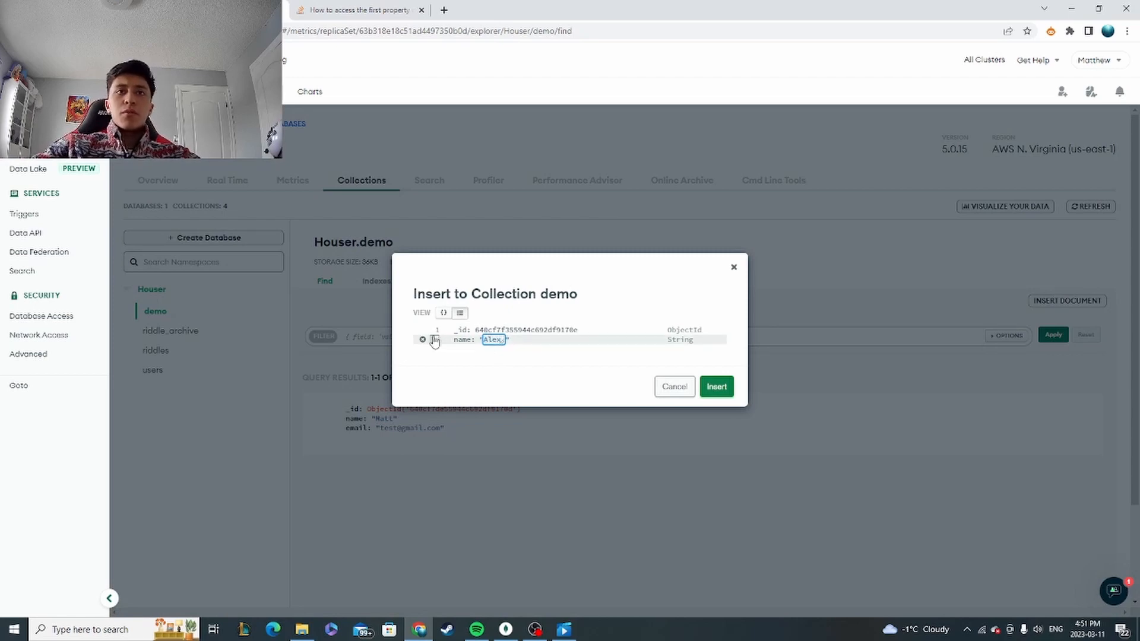
click(434, 340)
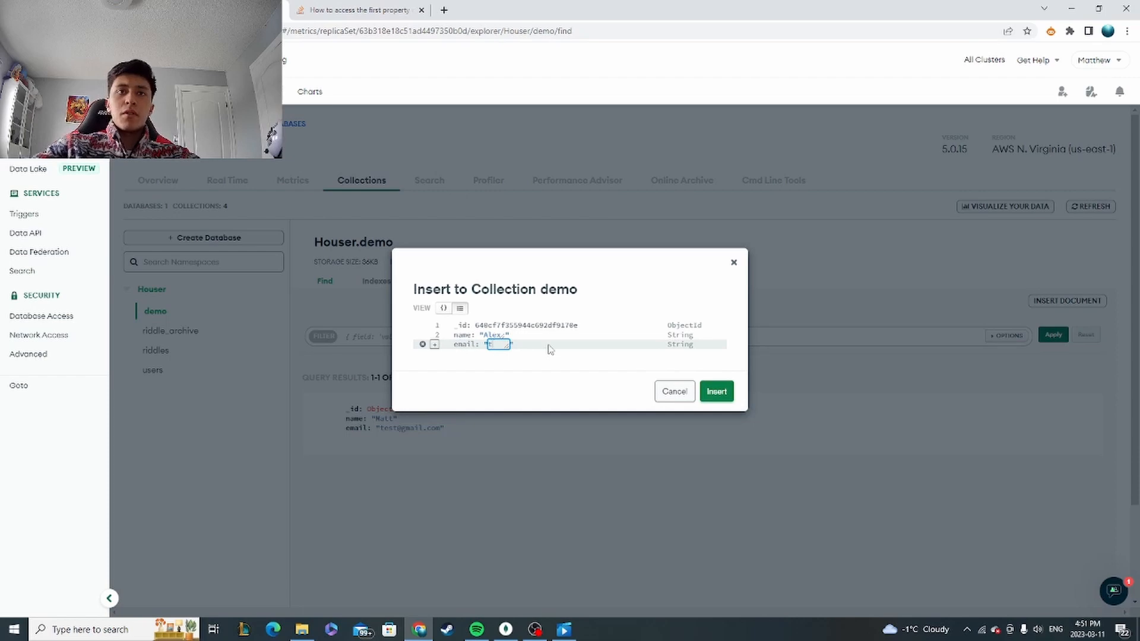
text(test2@gmail.com)
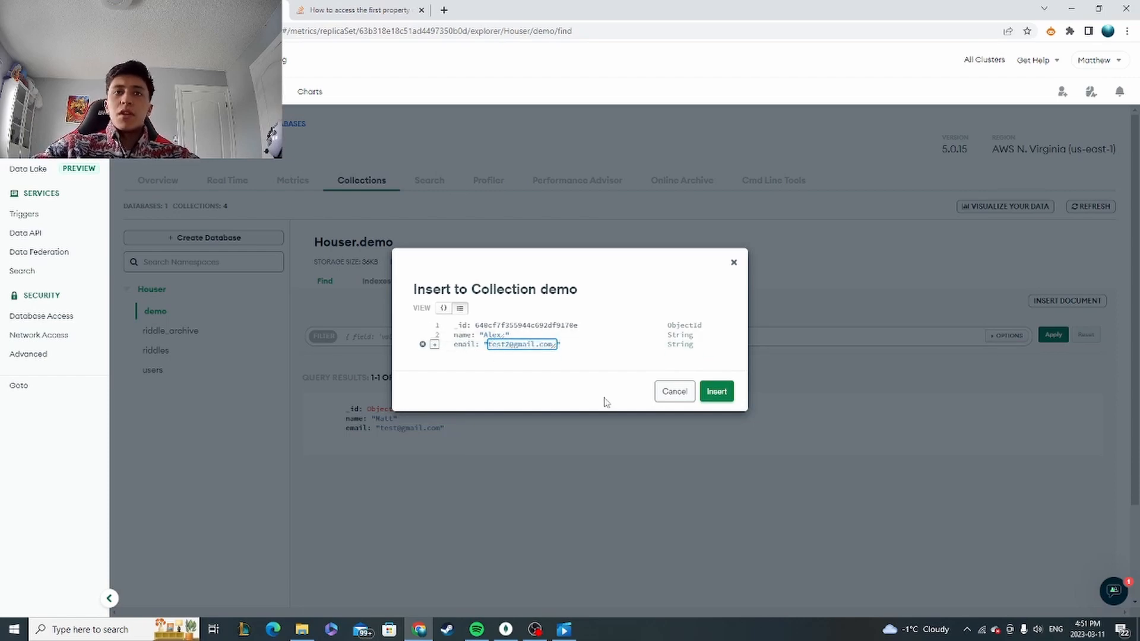
click(715, 391)
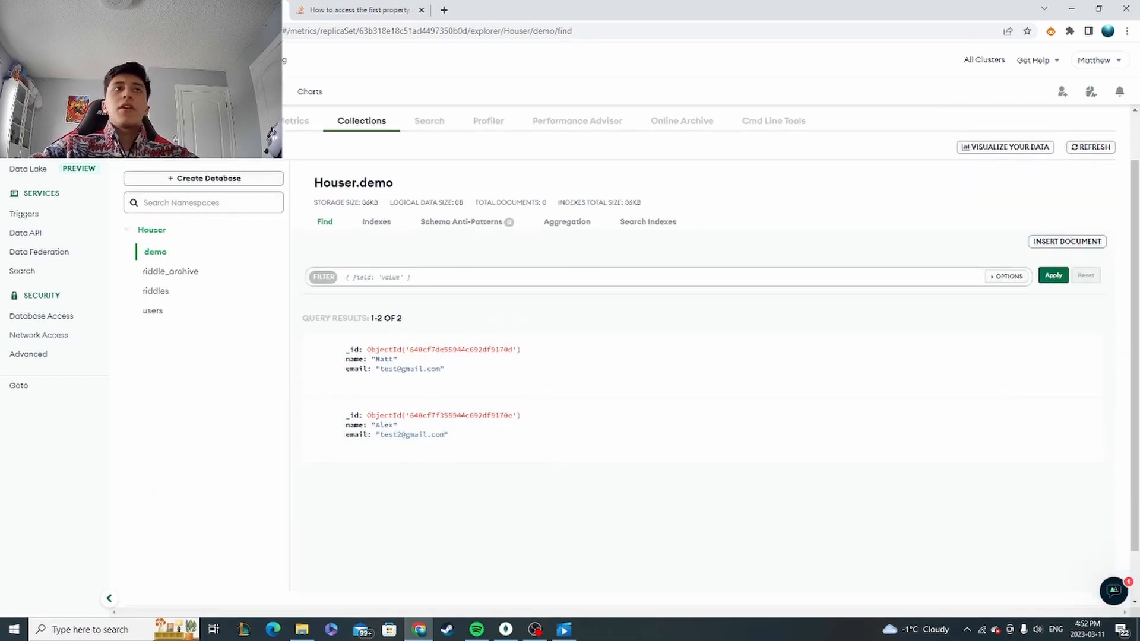
Expand TestTrigger's newest log run showing Alex's name and test2 email
click(24, 213)
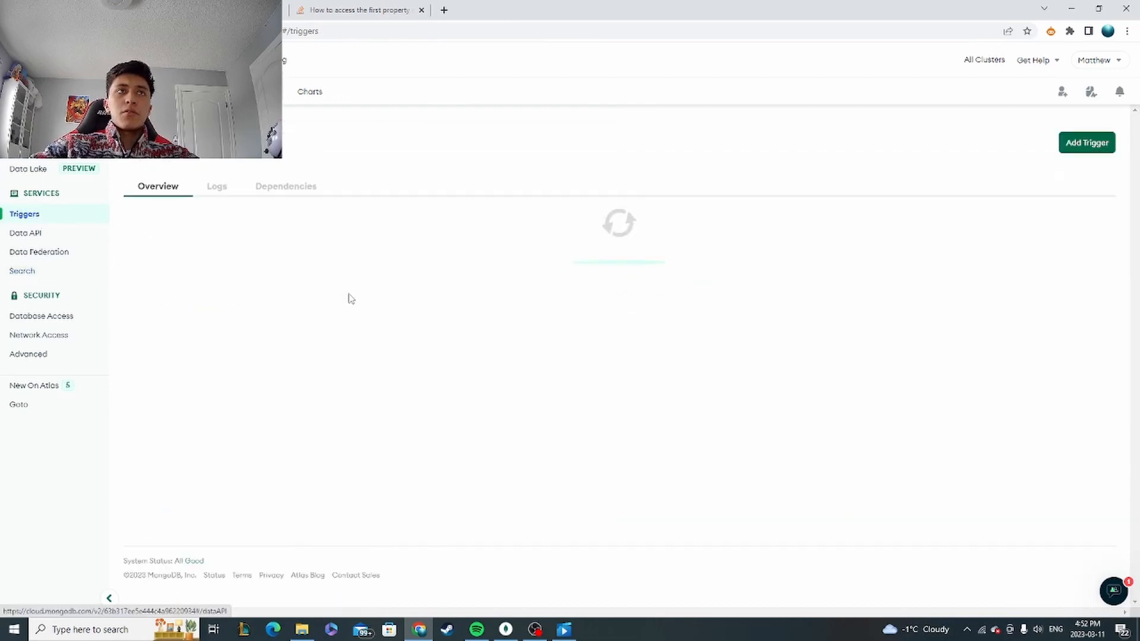
click(216, 185)
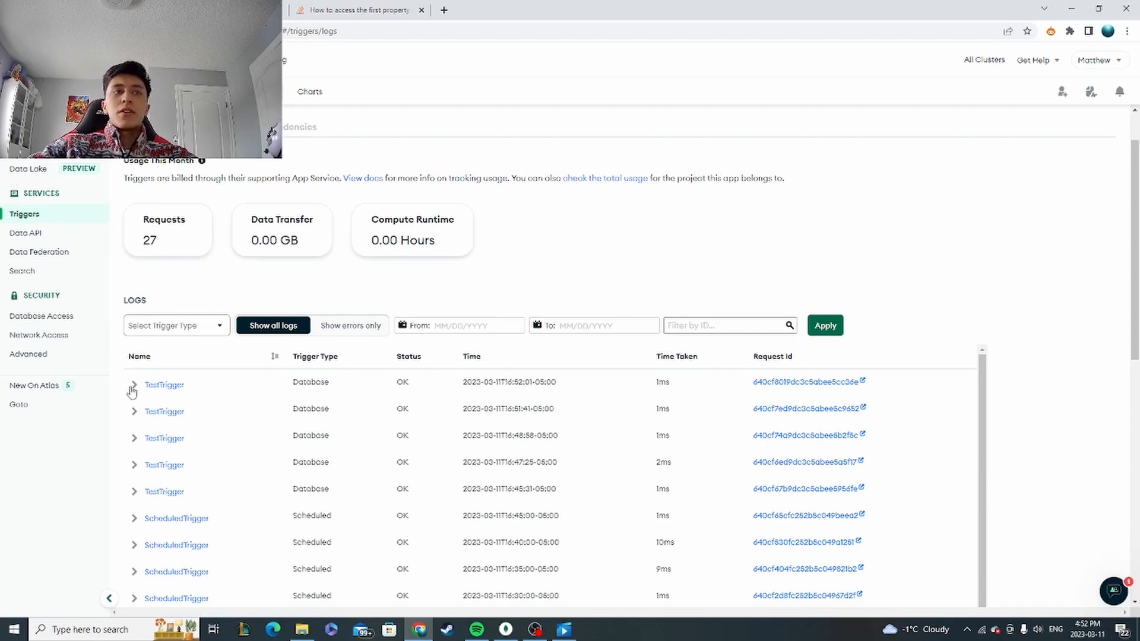
click(133, 382)
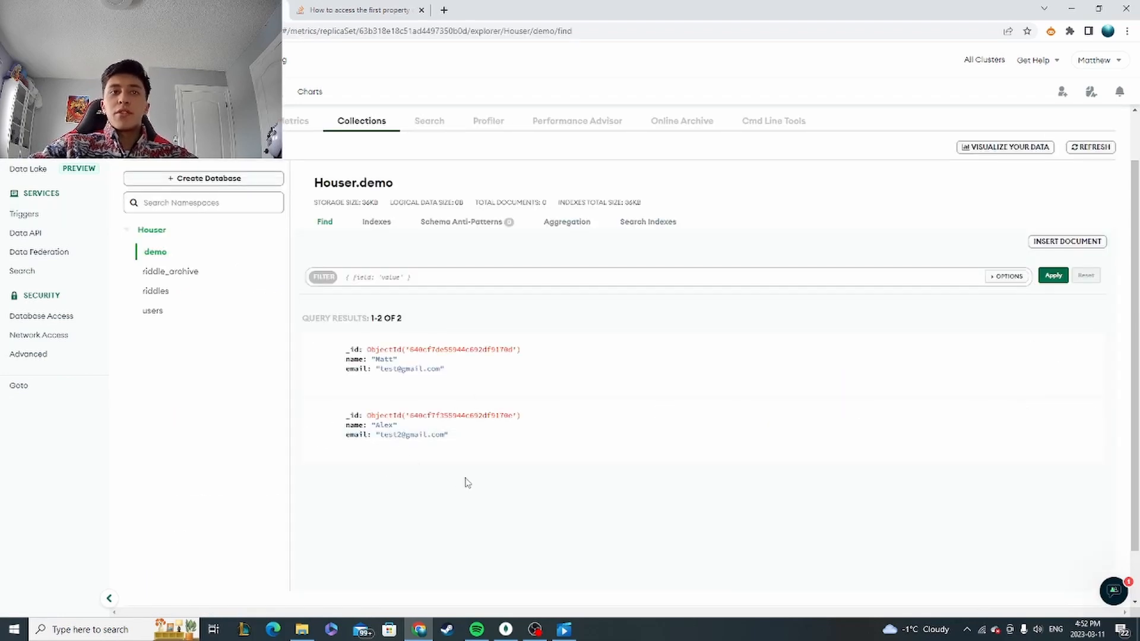
click(23, 213)
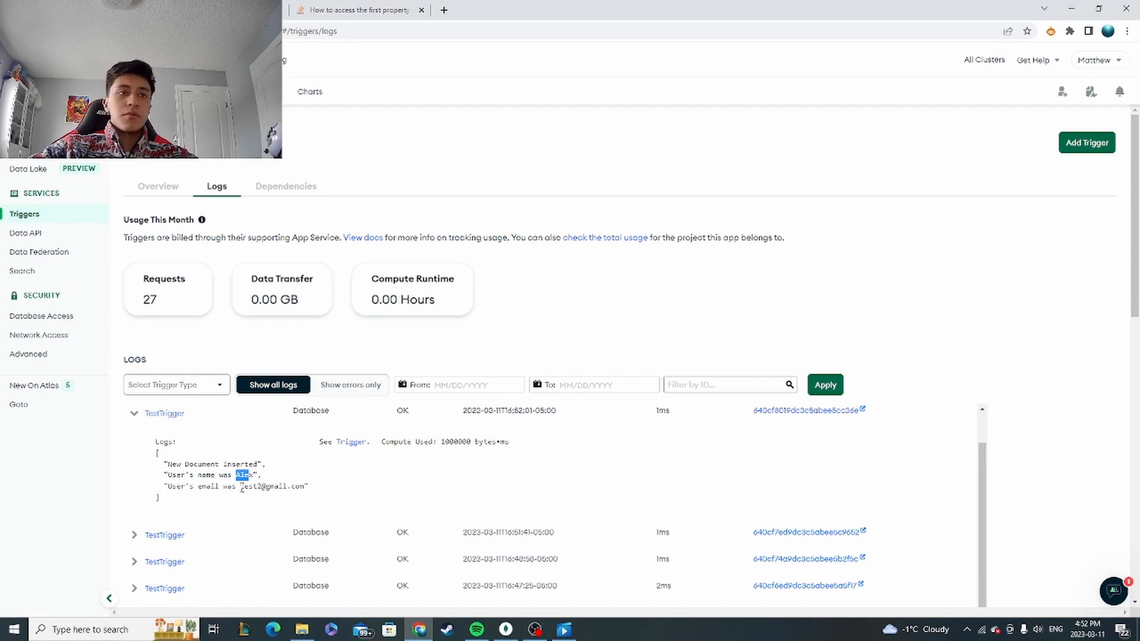
scroll(down, 3)
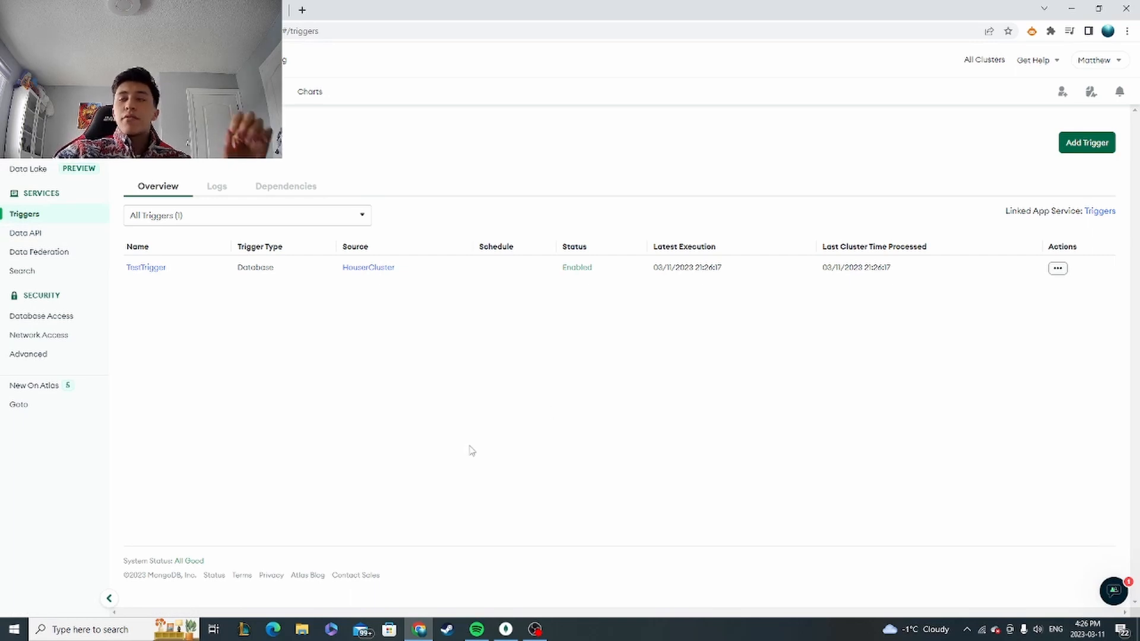
Start a new trigger and switch its type to Scheduled
click(1086, 142)
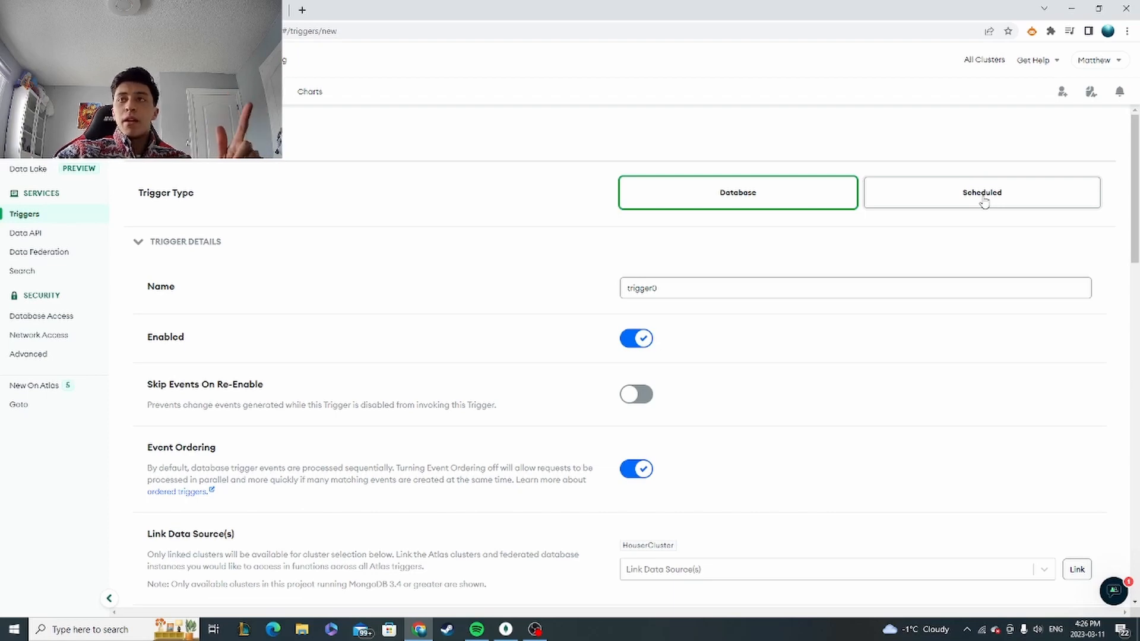
click(981, 192)
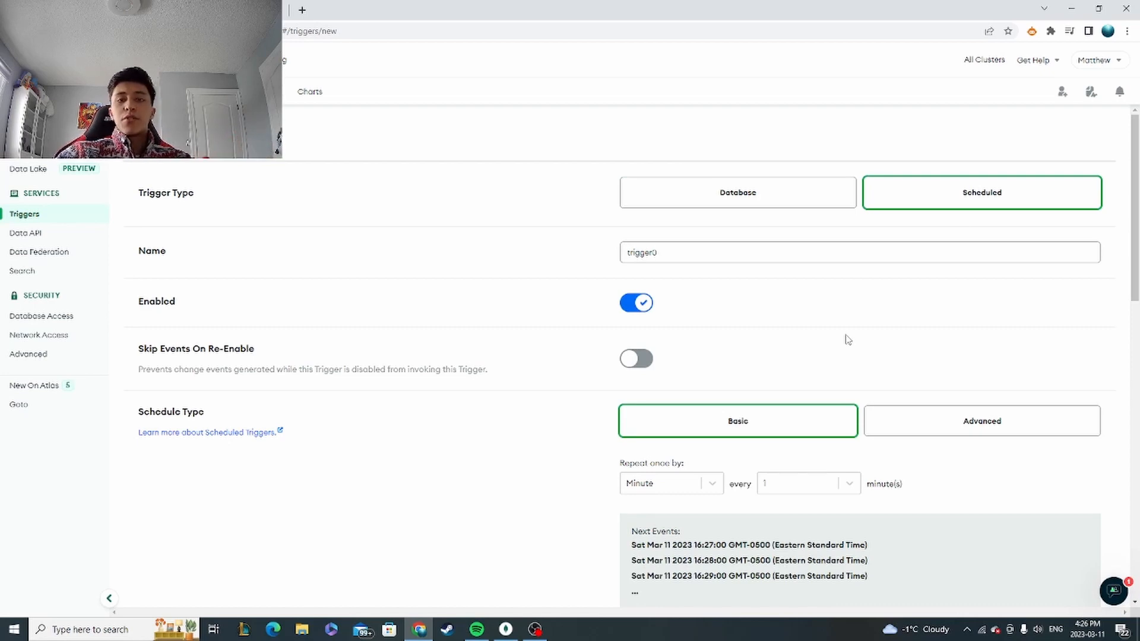
mouse_move(928, 245)
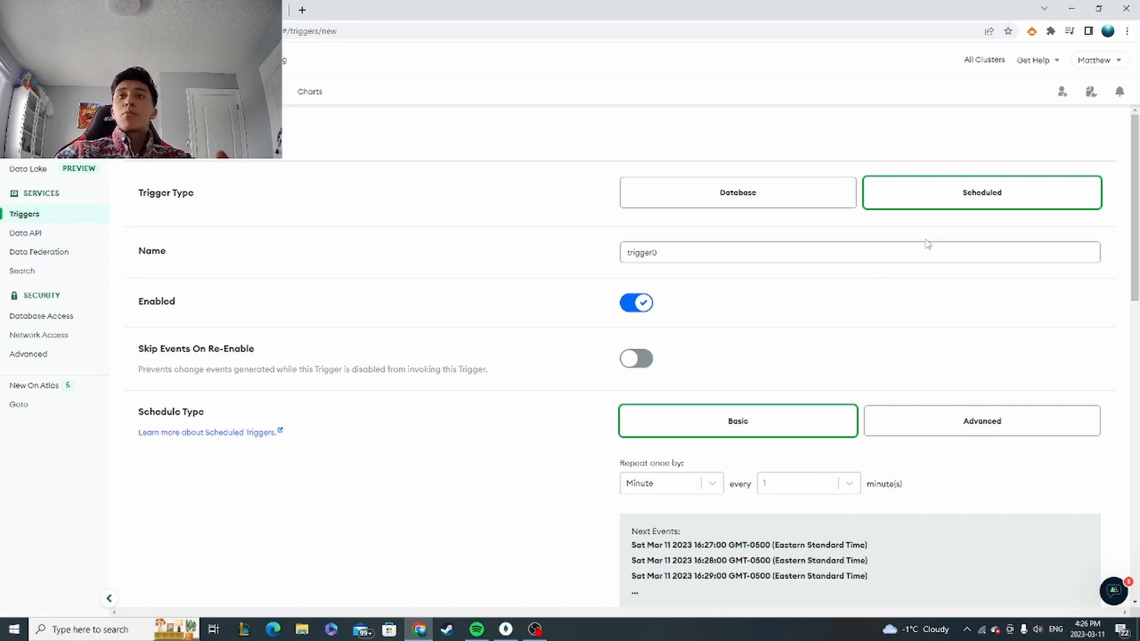
mouse_move(926, 282)
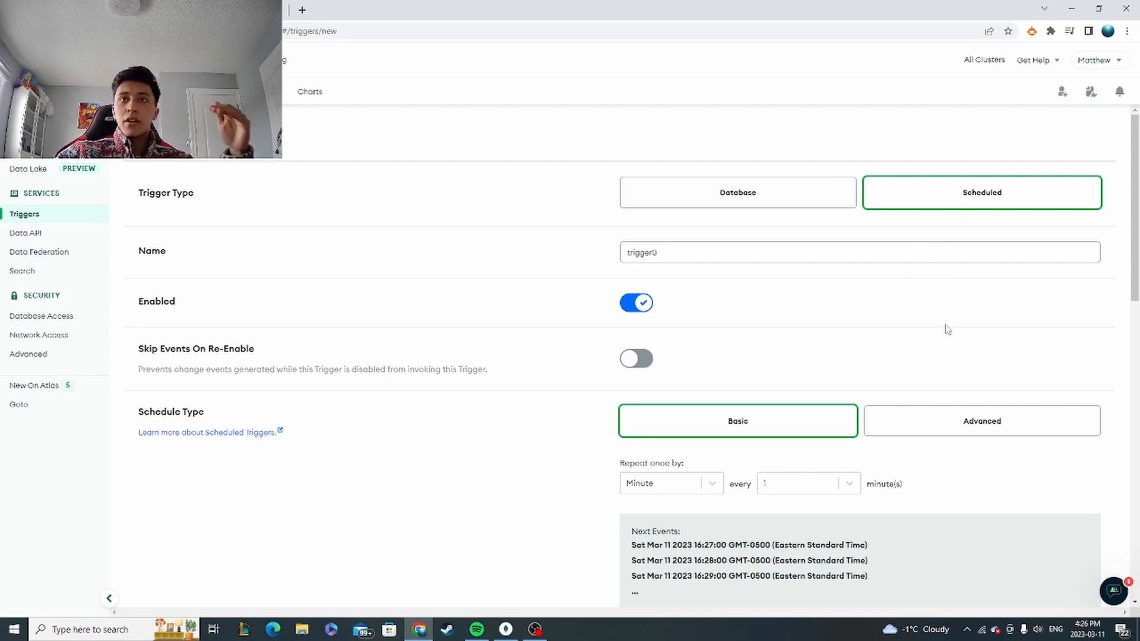
mouse_move(946, 366)
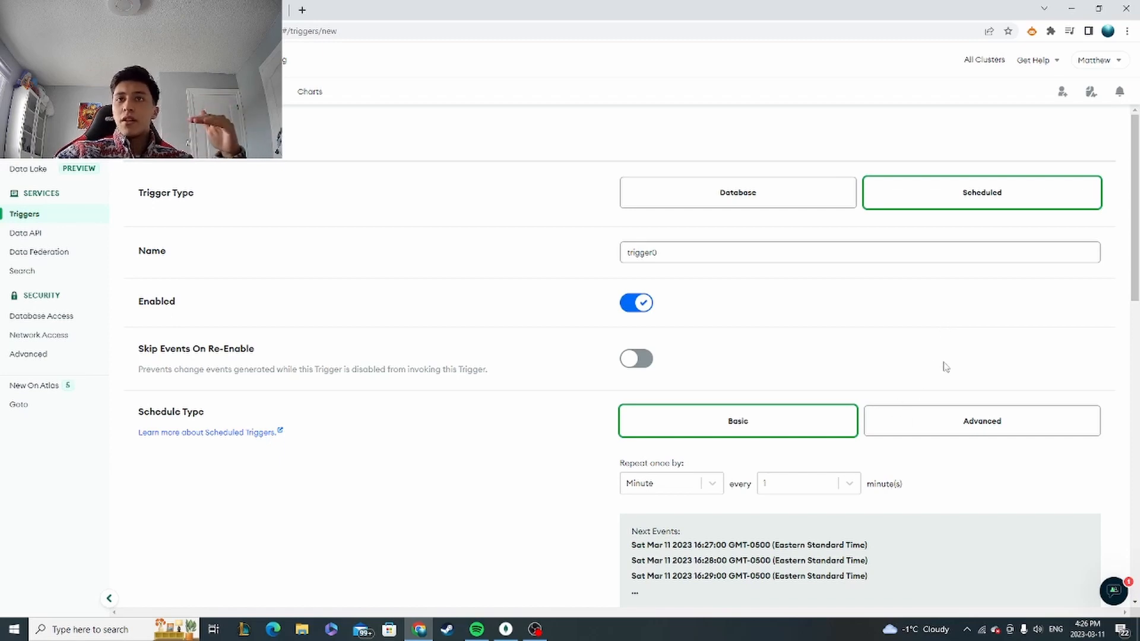
mouse_move(932, 357)
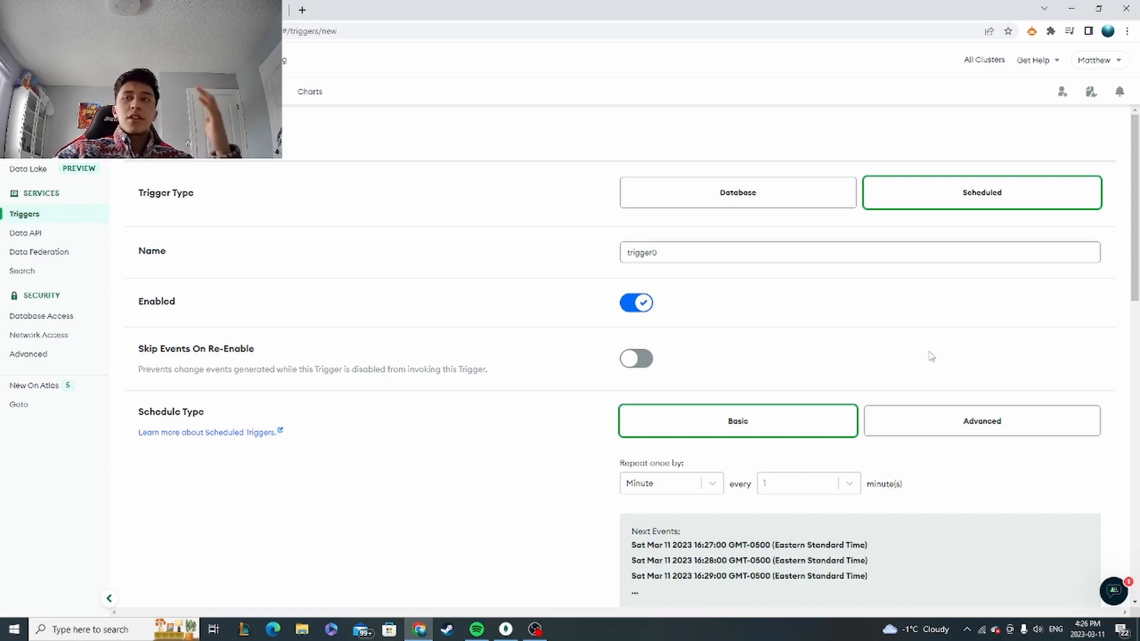
mouse_move(907, 349)
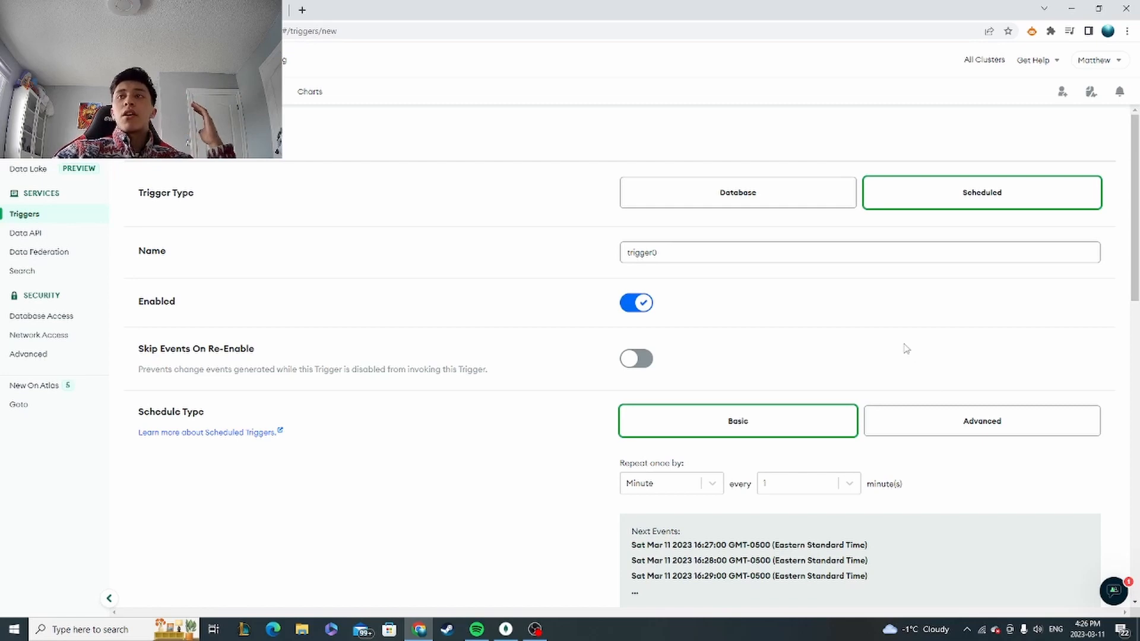
mouse_move(863, 352)
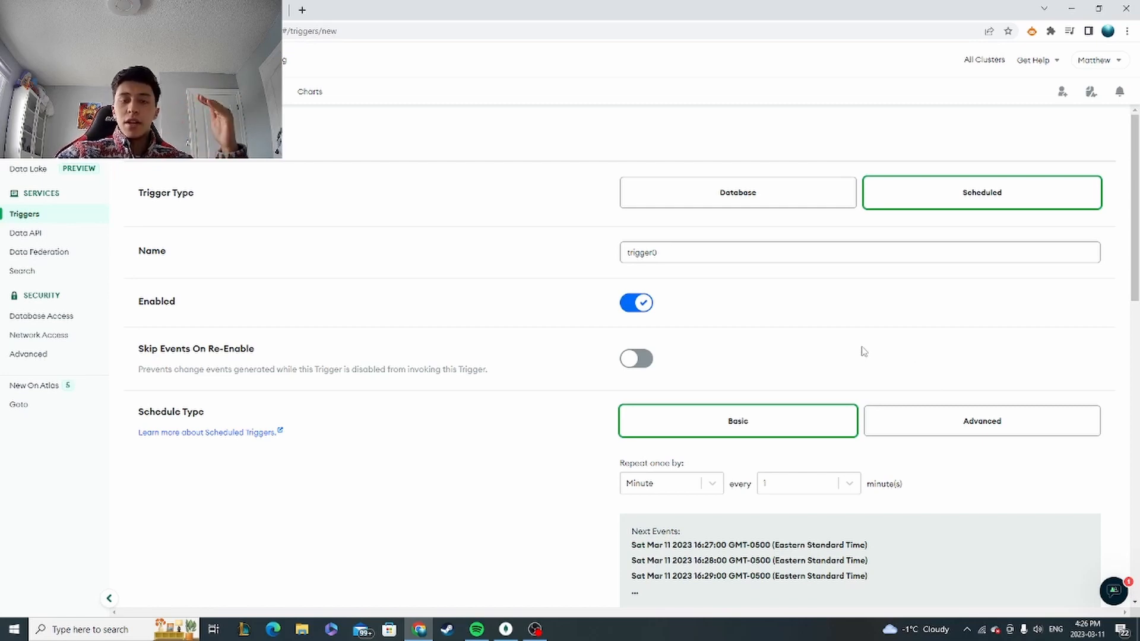
mouse_move(845, 364)
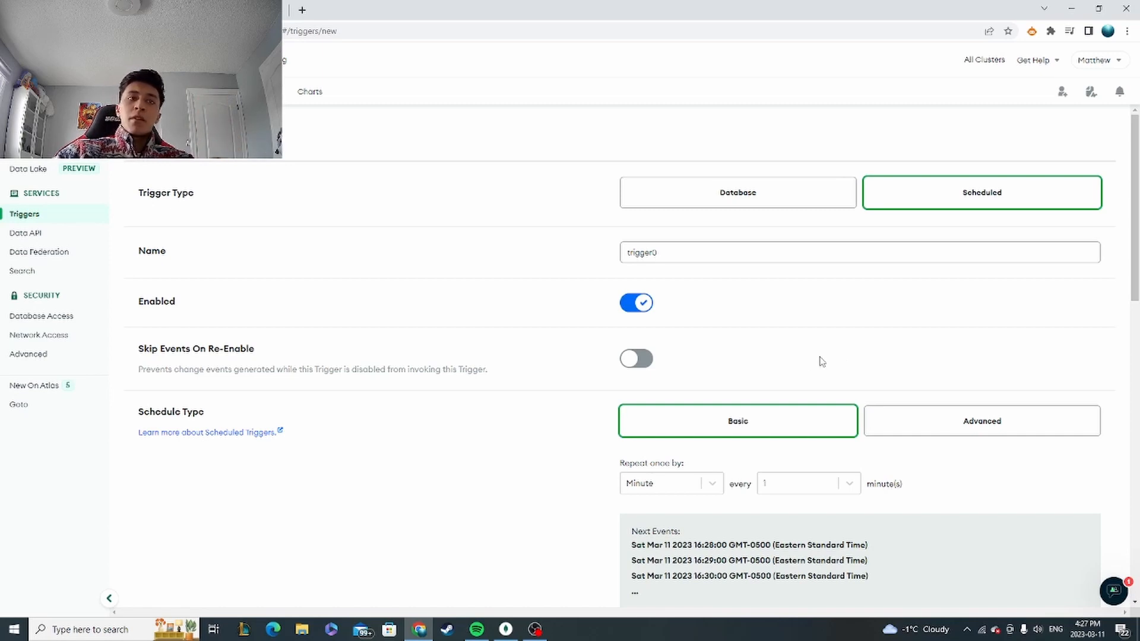
mouse_move(749, 367)
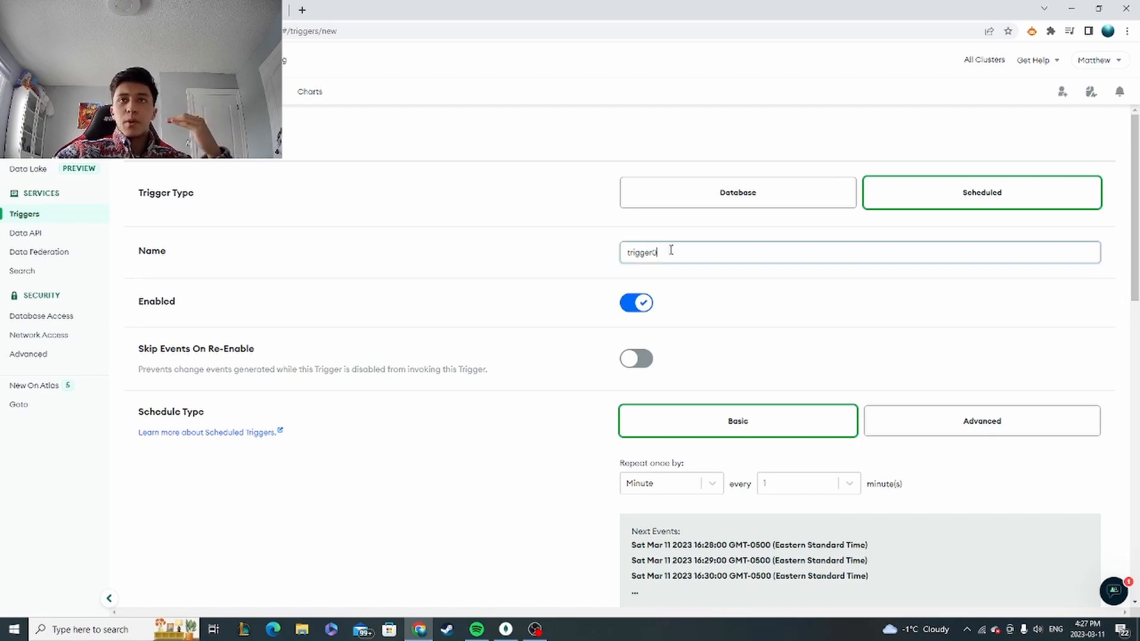
Name the trigger ScheduledTrigger, try the CRON schedule type, then return to Basic
text(ScheduledT)
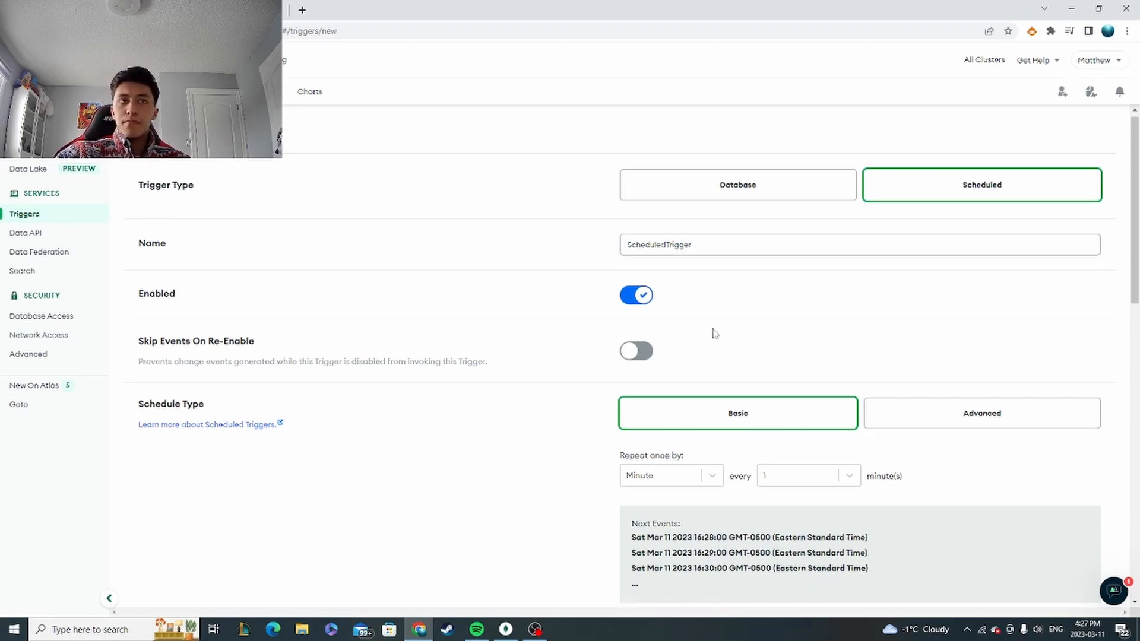
scroll(down, 3)
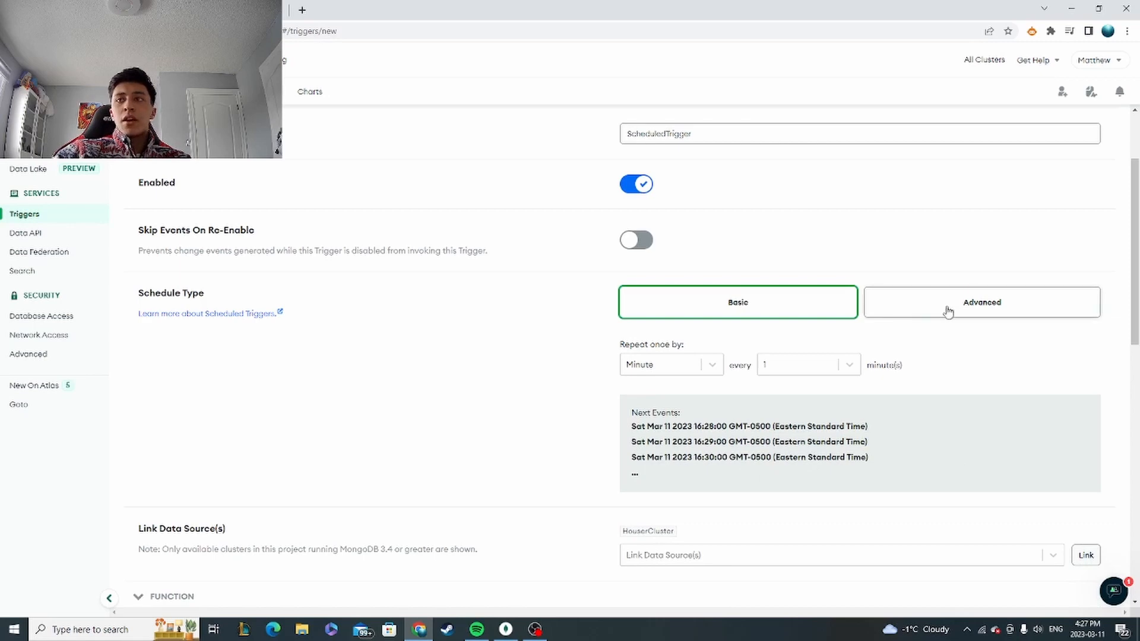
click(981, 302)
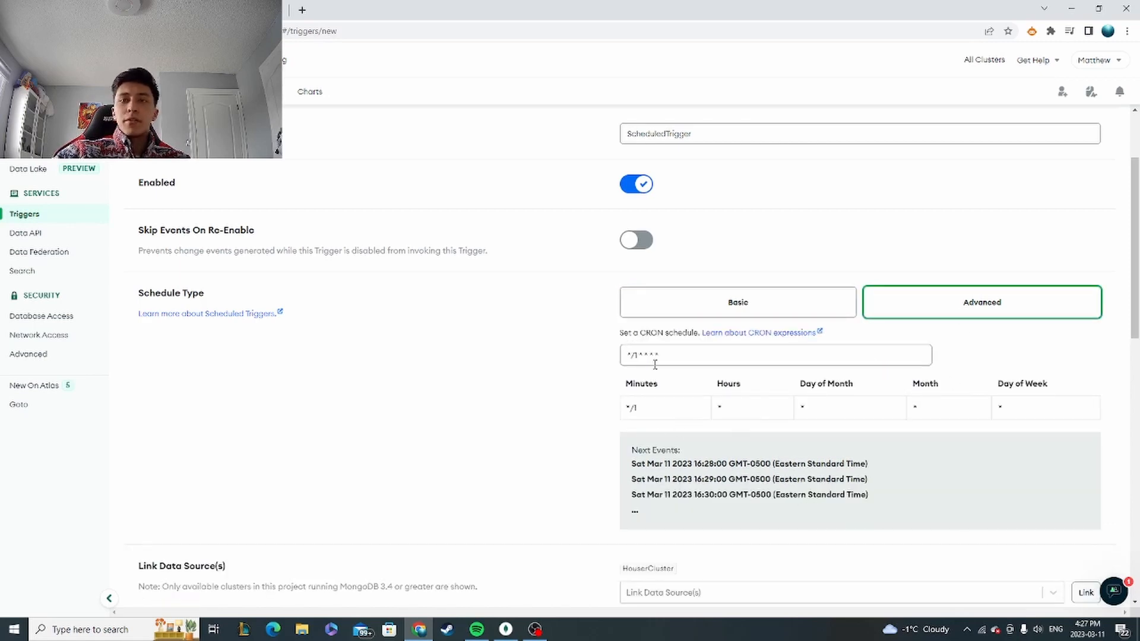
click(736, 302)
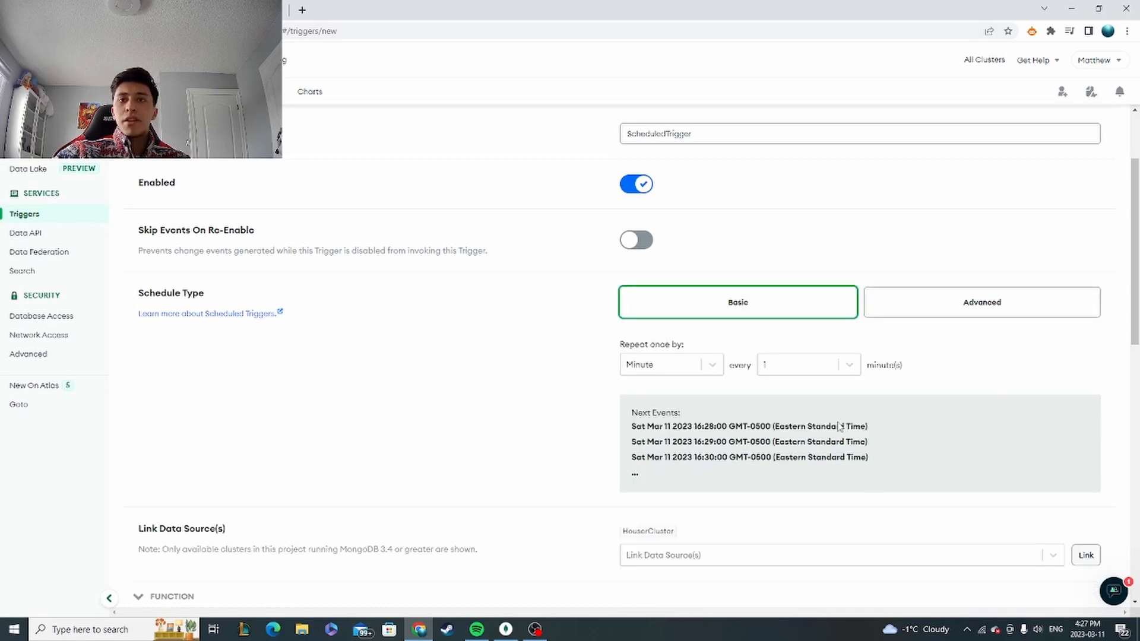
Set the basic schedule to repeat every 5 minutes
scroll(down, 3)
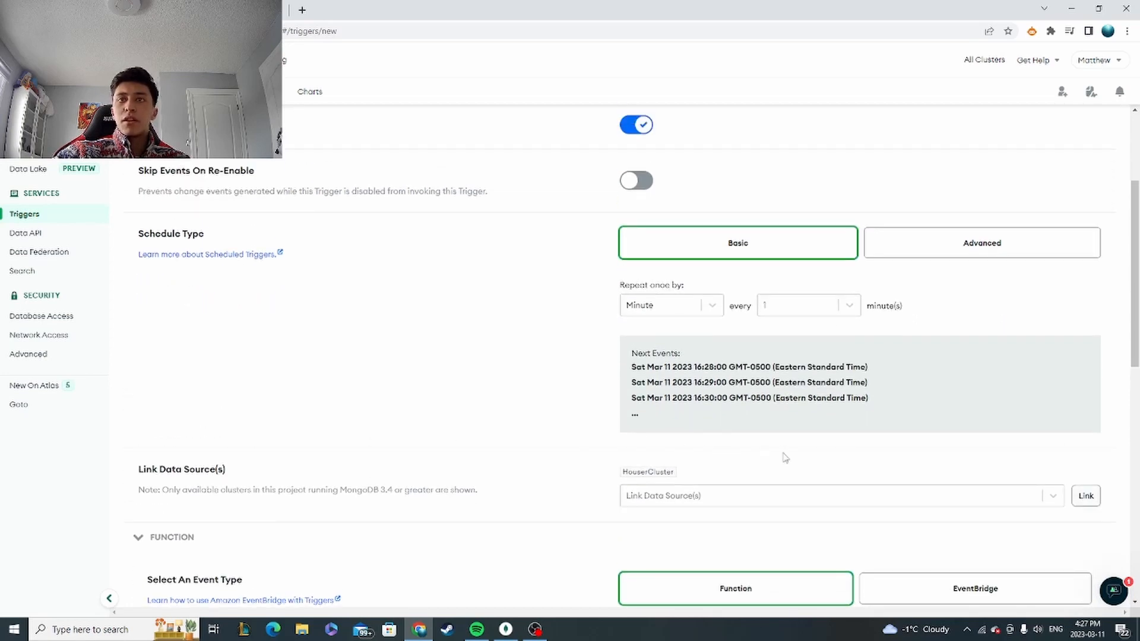
mouse_move(711, 331)
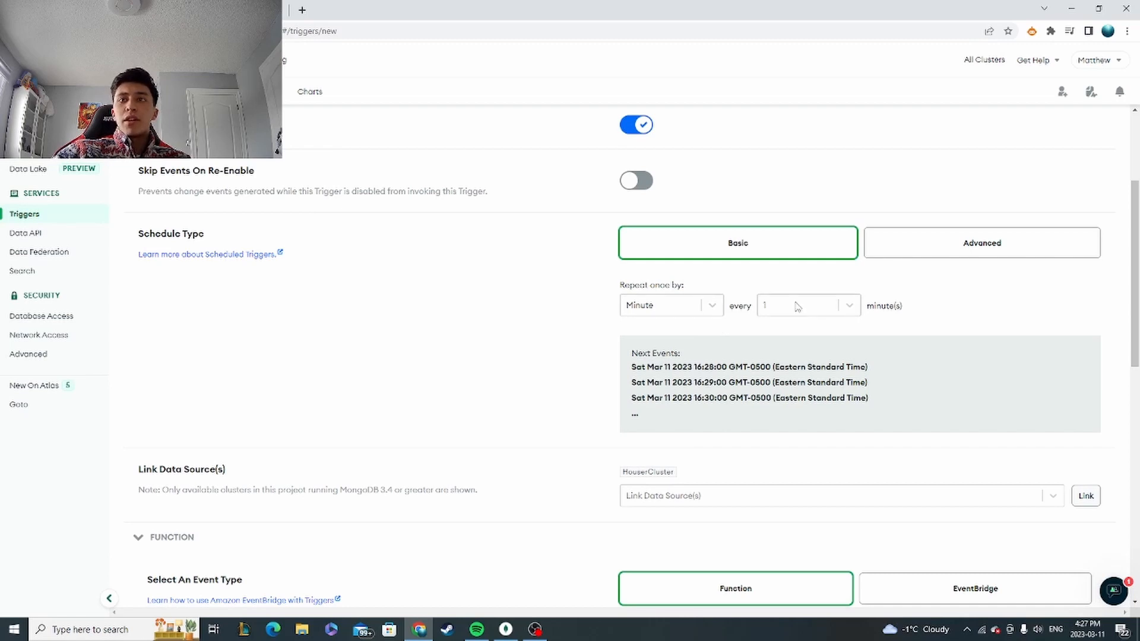
click(805, 304)
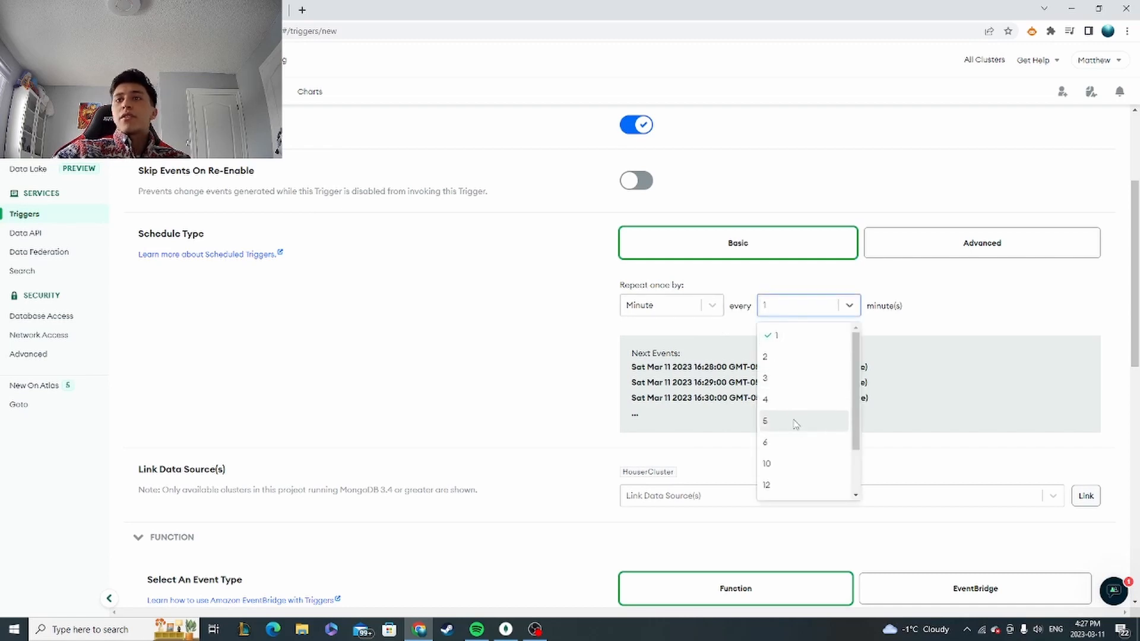
click(765, 421)
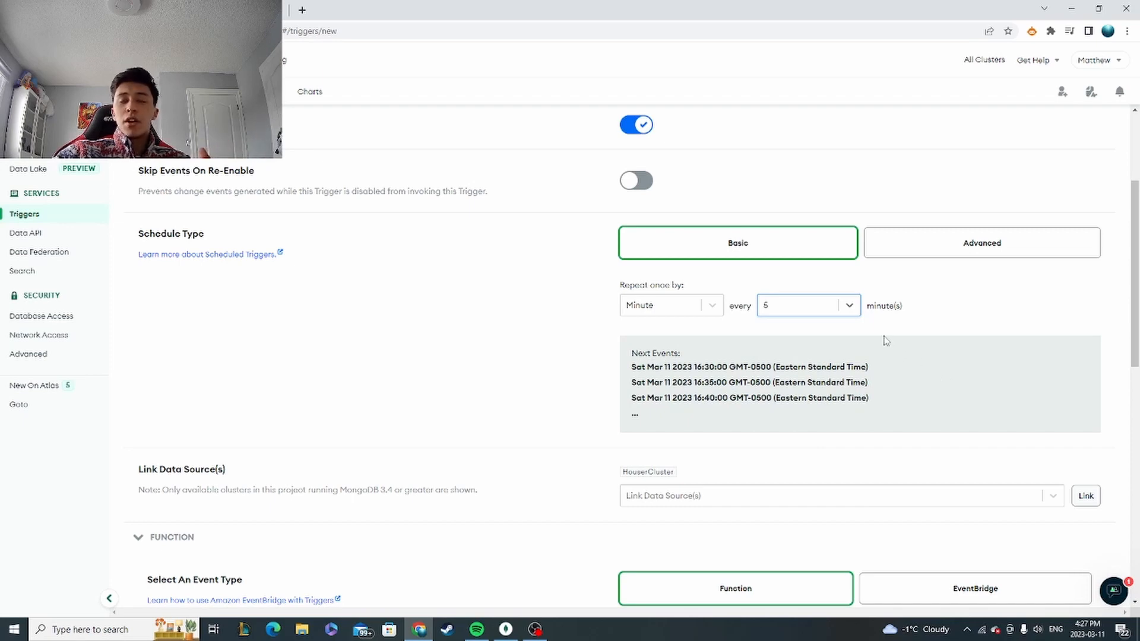
scroll(down, 3)
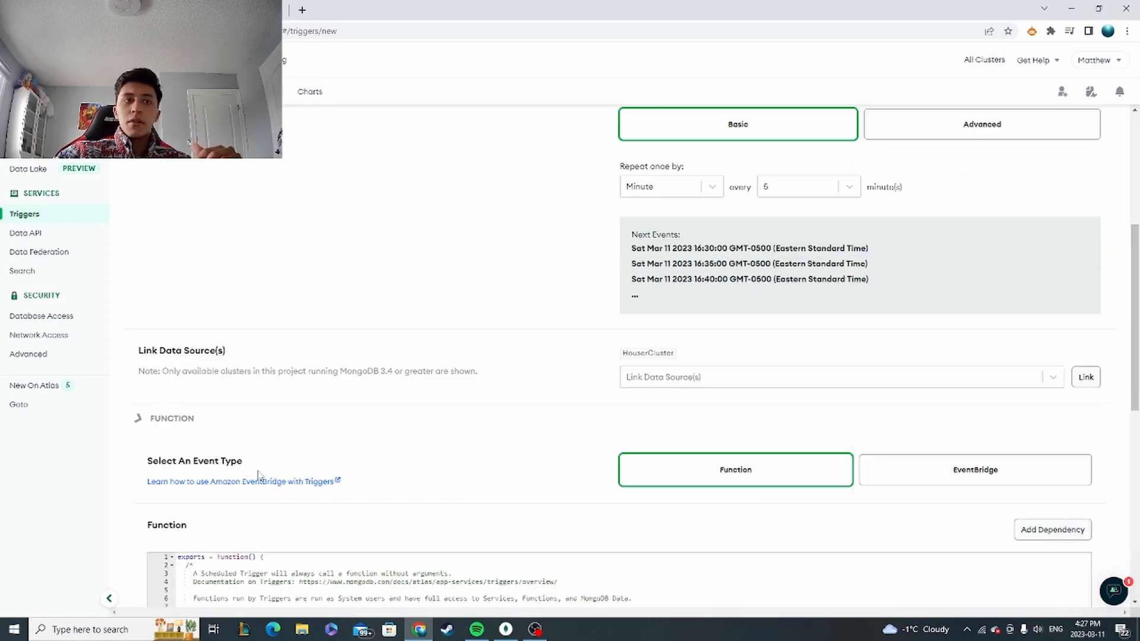
scroll(down, 3)
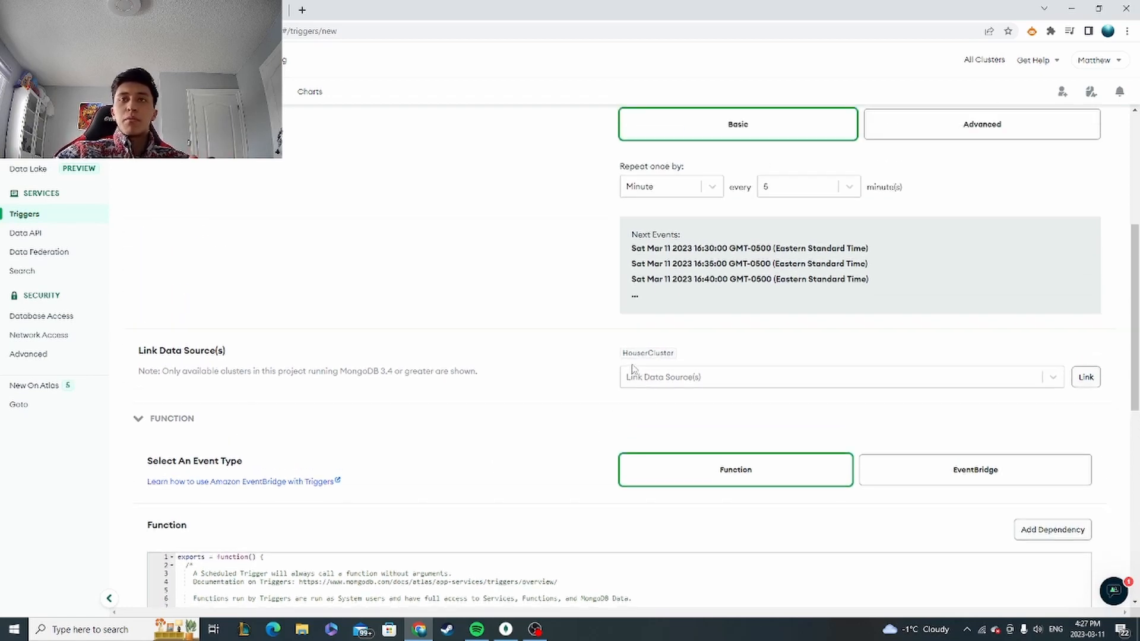
scroll(down, 3)
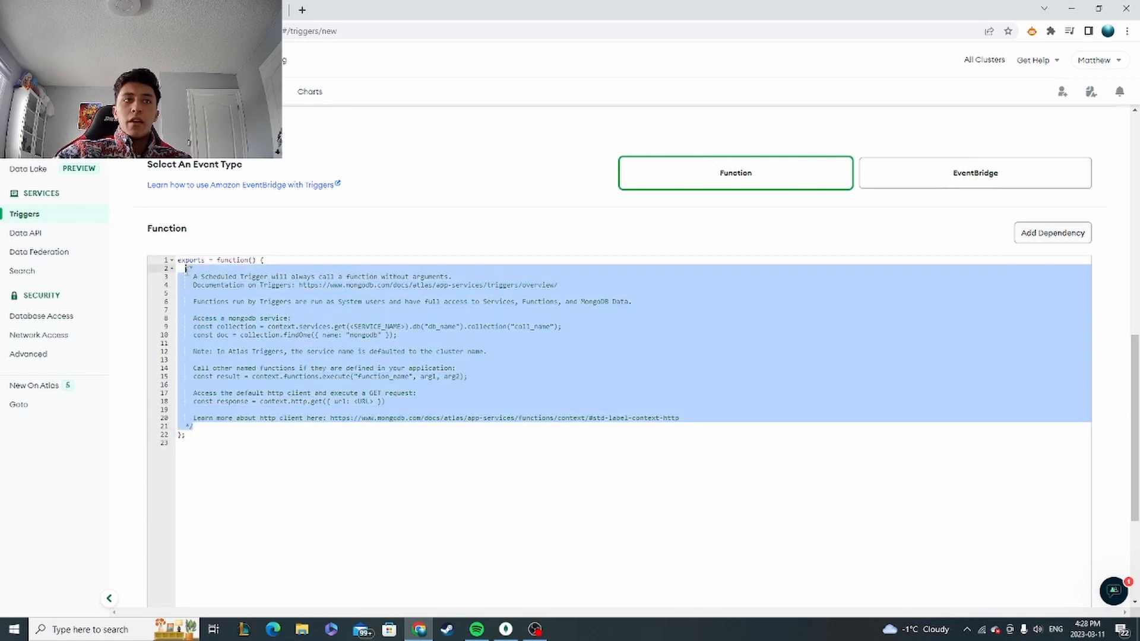
Replace the function body with console.log("Scheduled trigger has run!") and save the trigger
text(console.log("Scheduled trigger has run!)
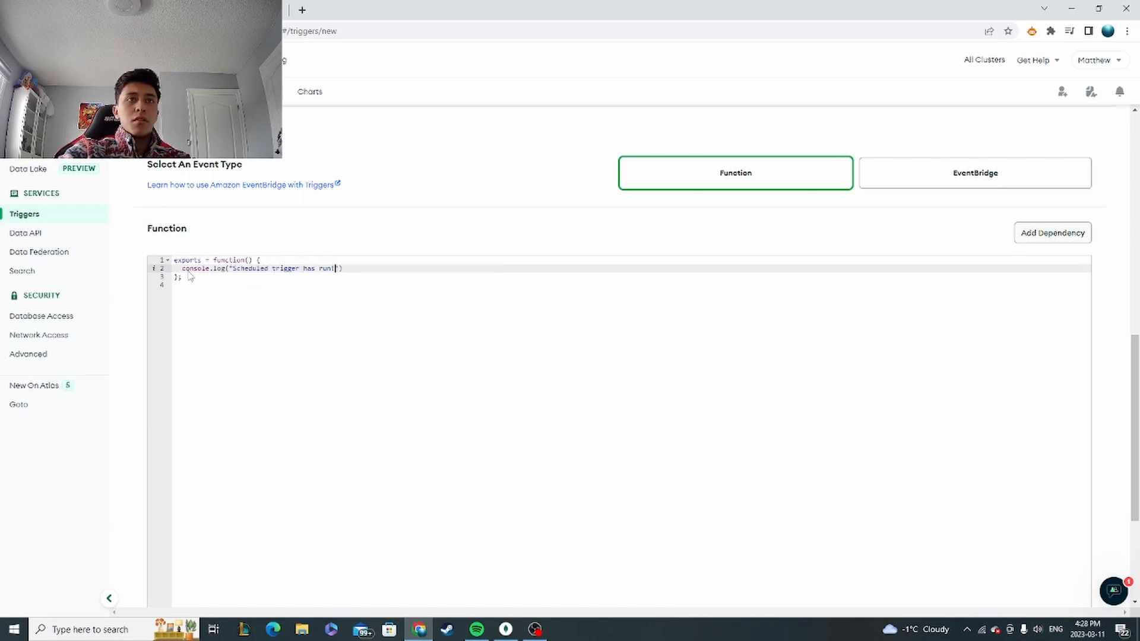
scroll(down, 3)
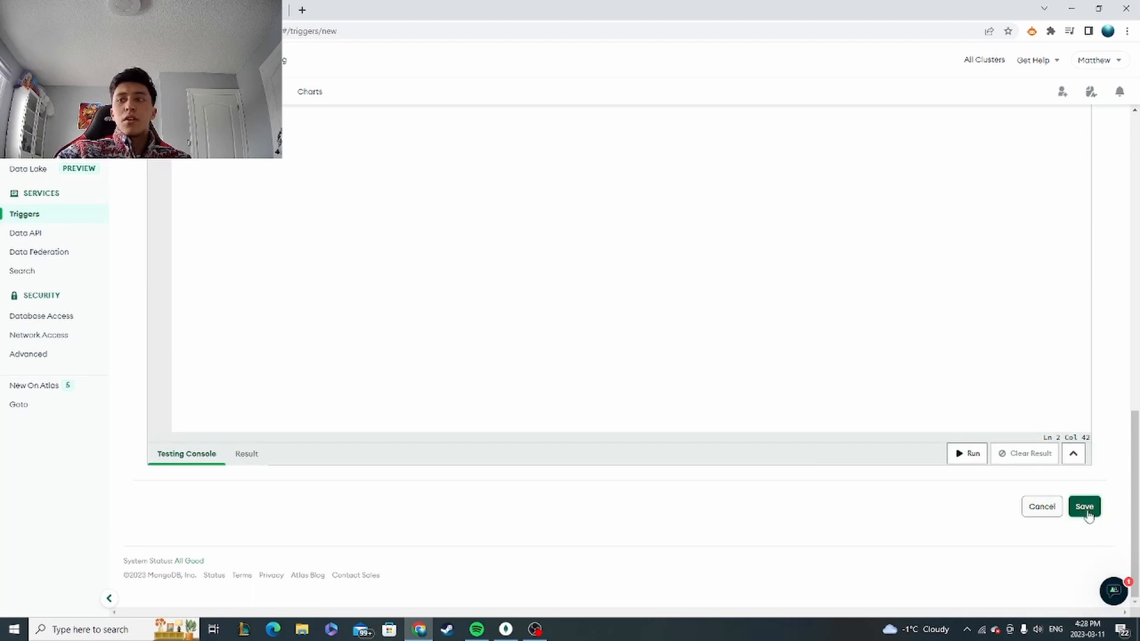
click(1083, 506)
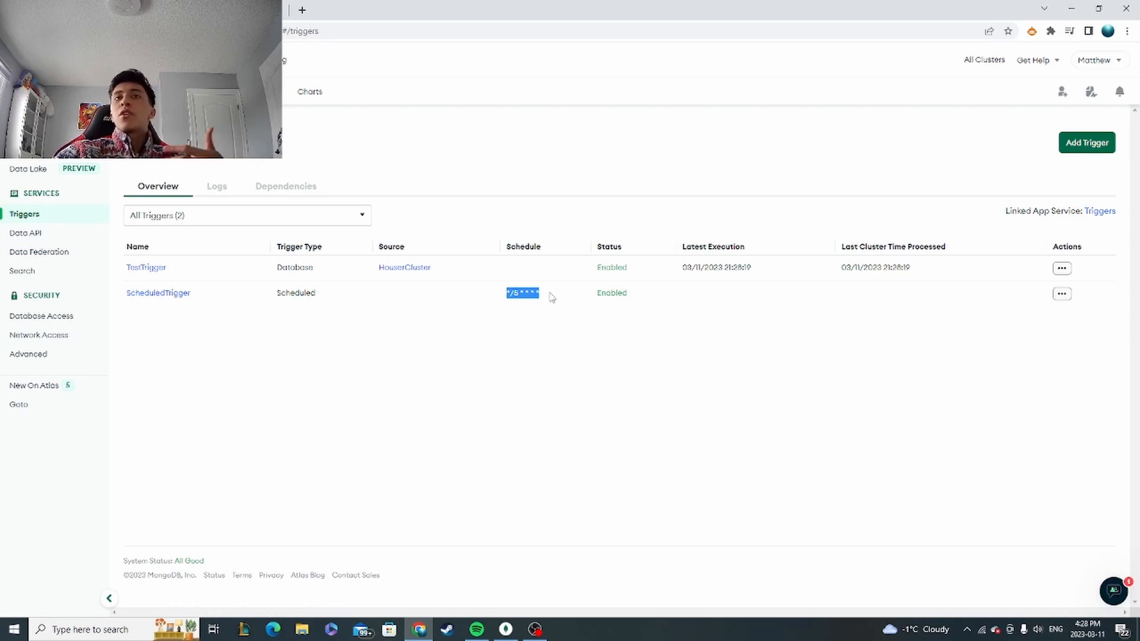
View the trigger logs and expand the 16:30 and 16:40 ScheduledTrigger run entries
click(216, 186)
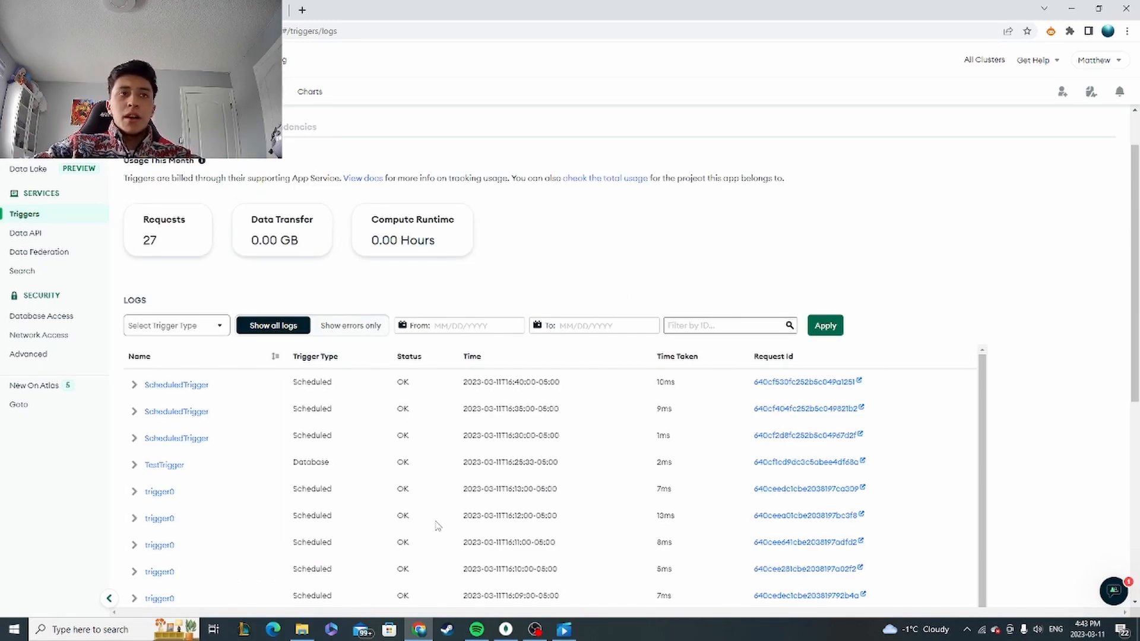
mouse_move(489, 471)
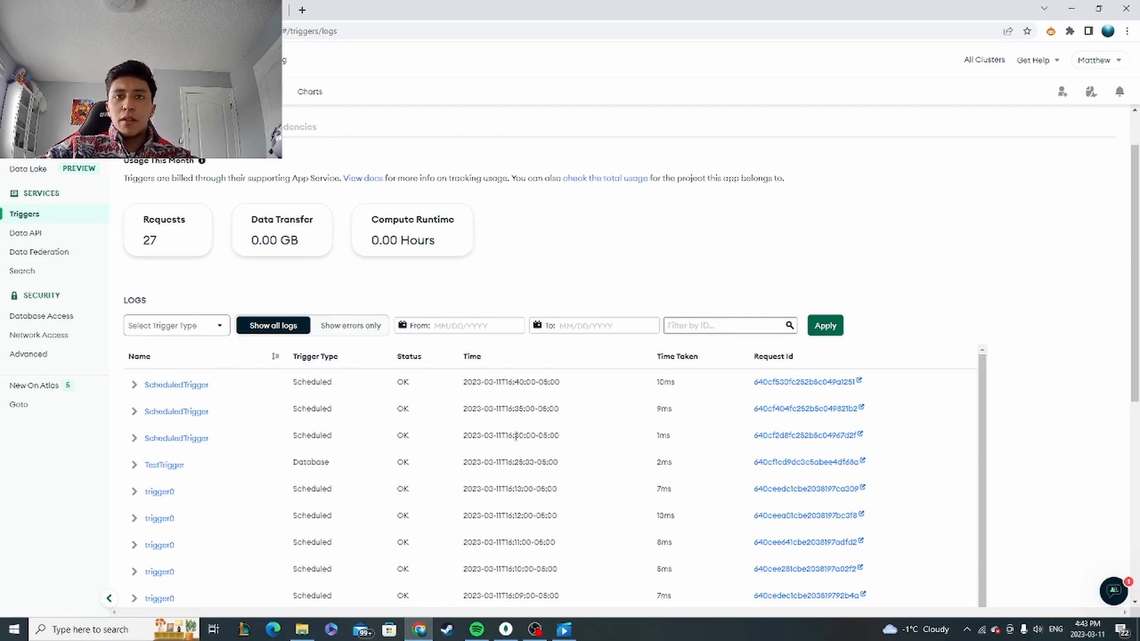
double_click(515, 409)
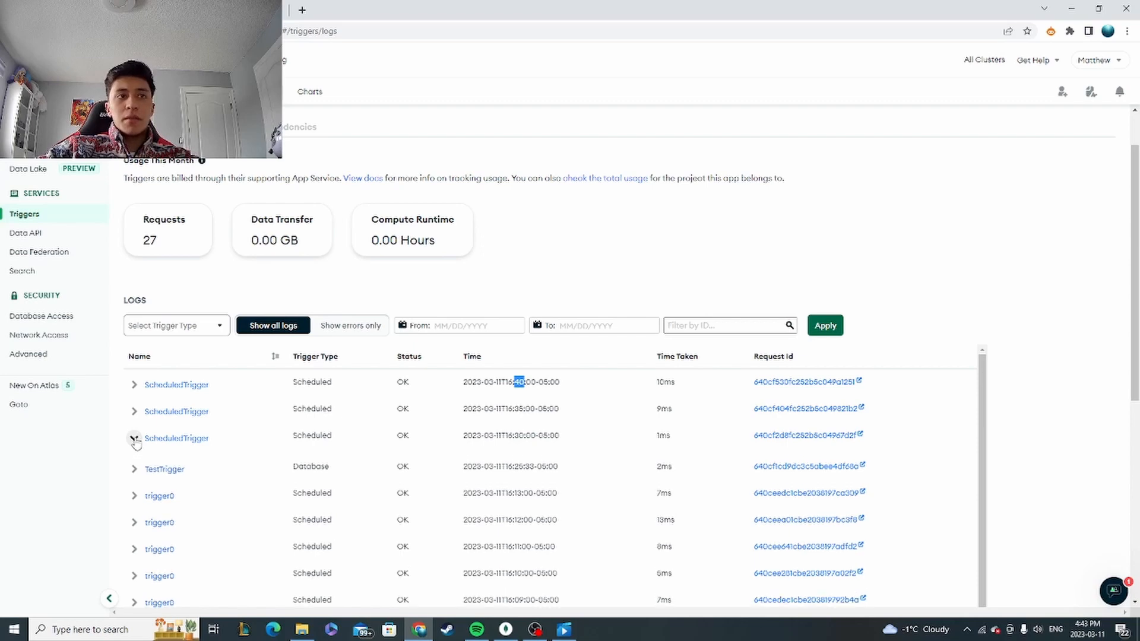
click(134, 439)
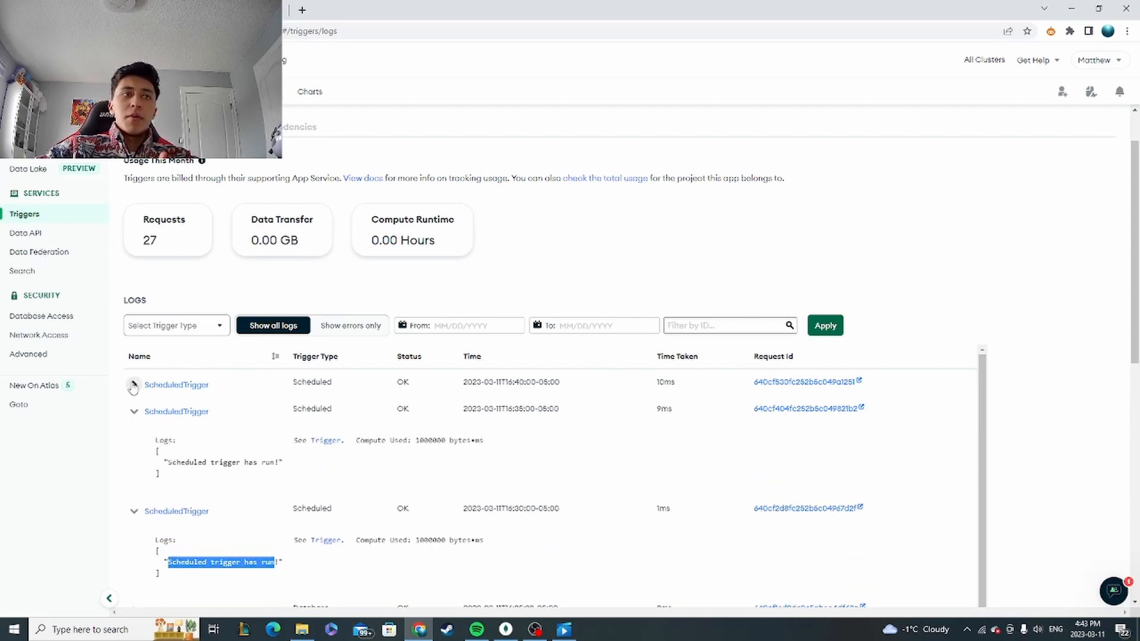
click(133, 385)
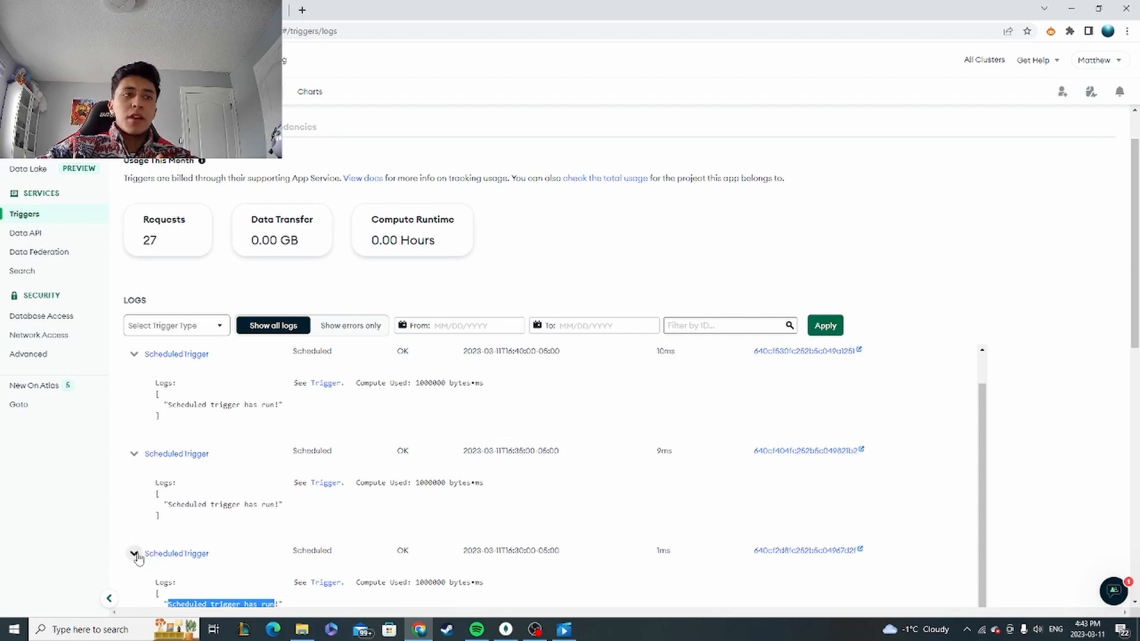
click(134, 553)
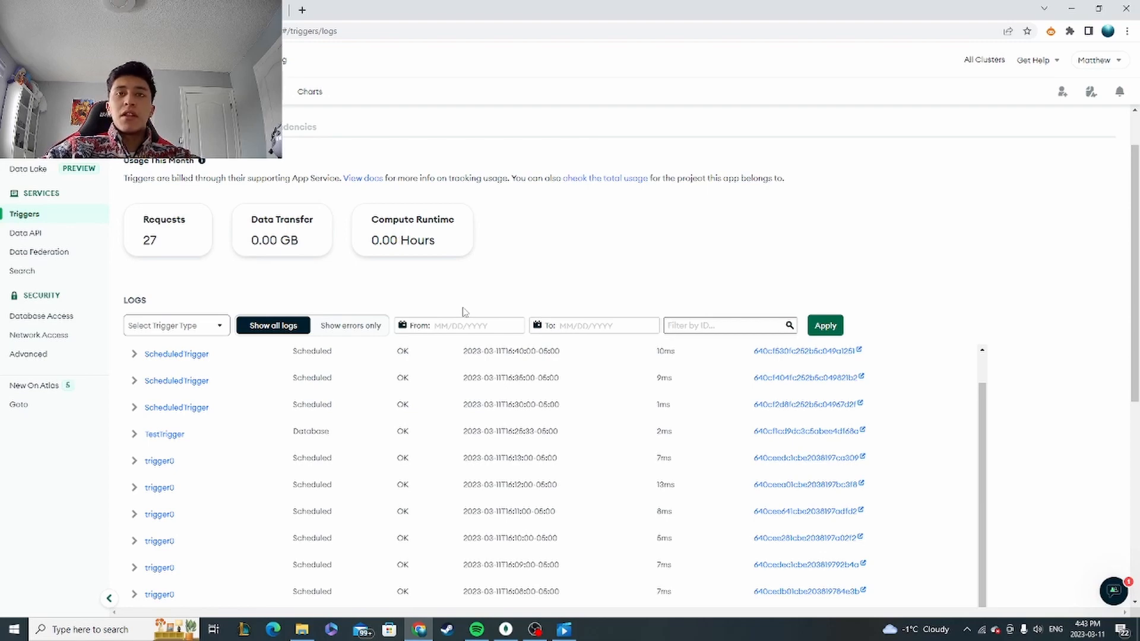
mouse_move(456, 340)
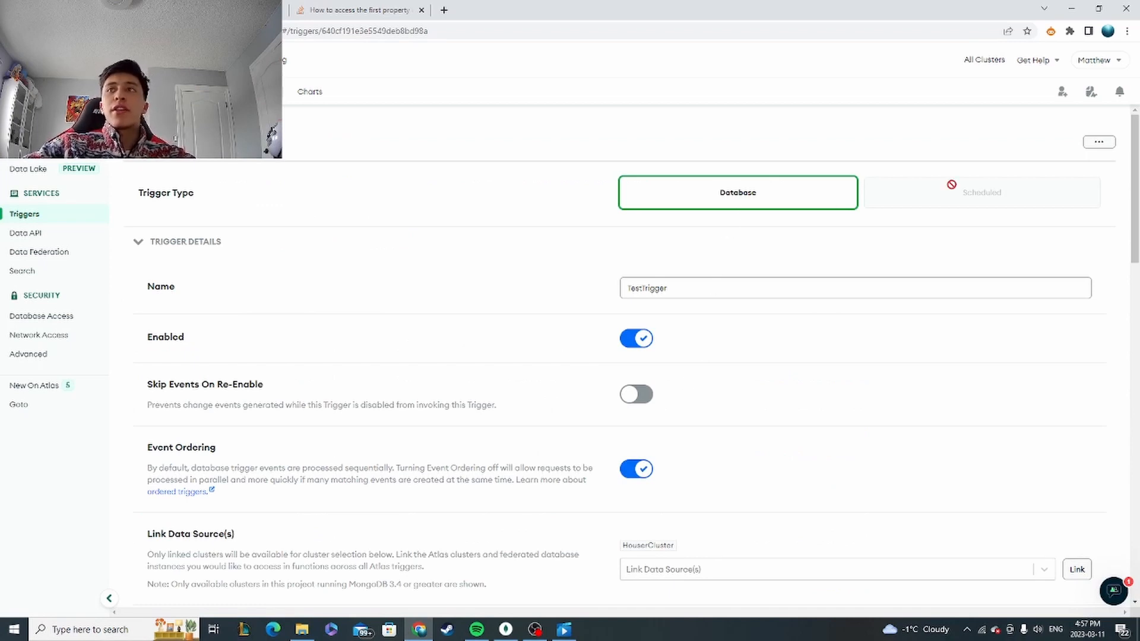
scroll(down, 3)
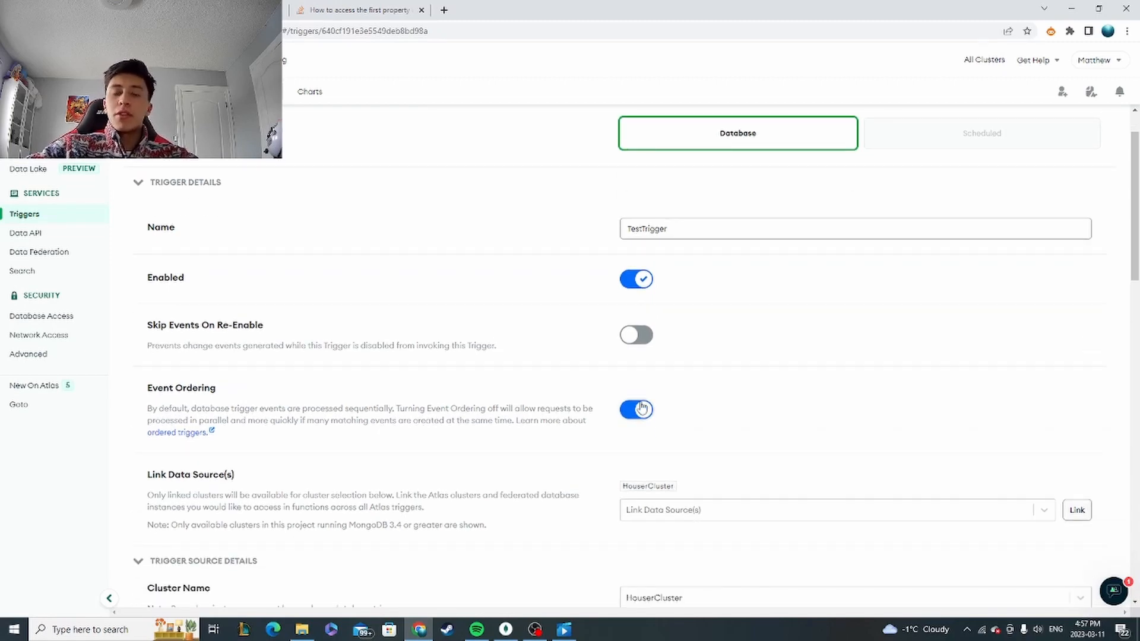
scroll(down, 3)
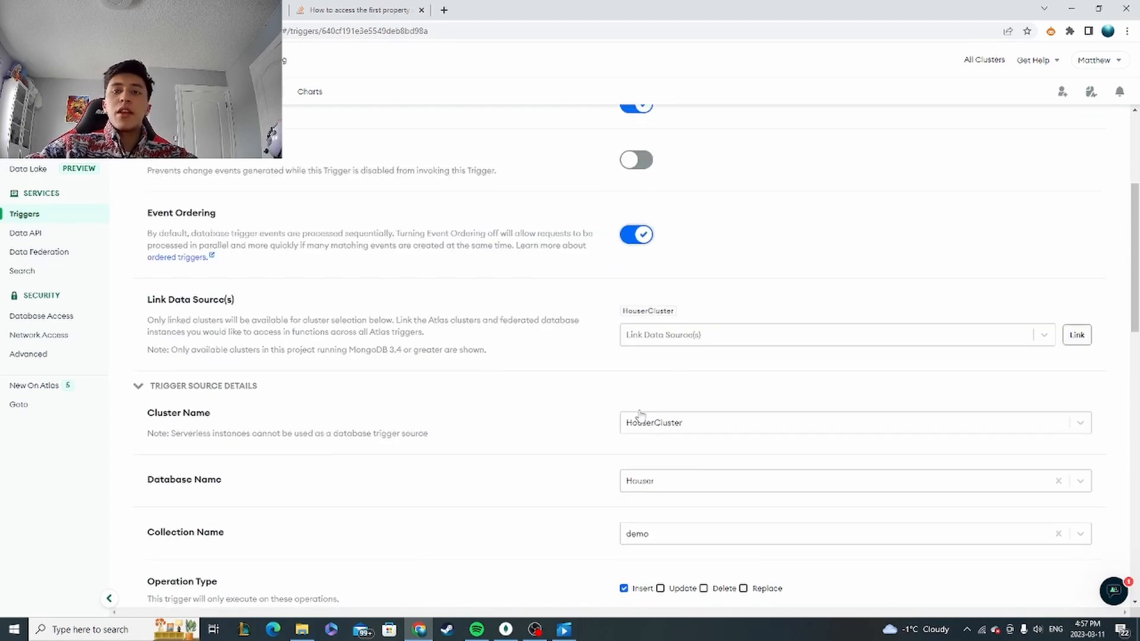
scroll(down, 3)
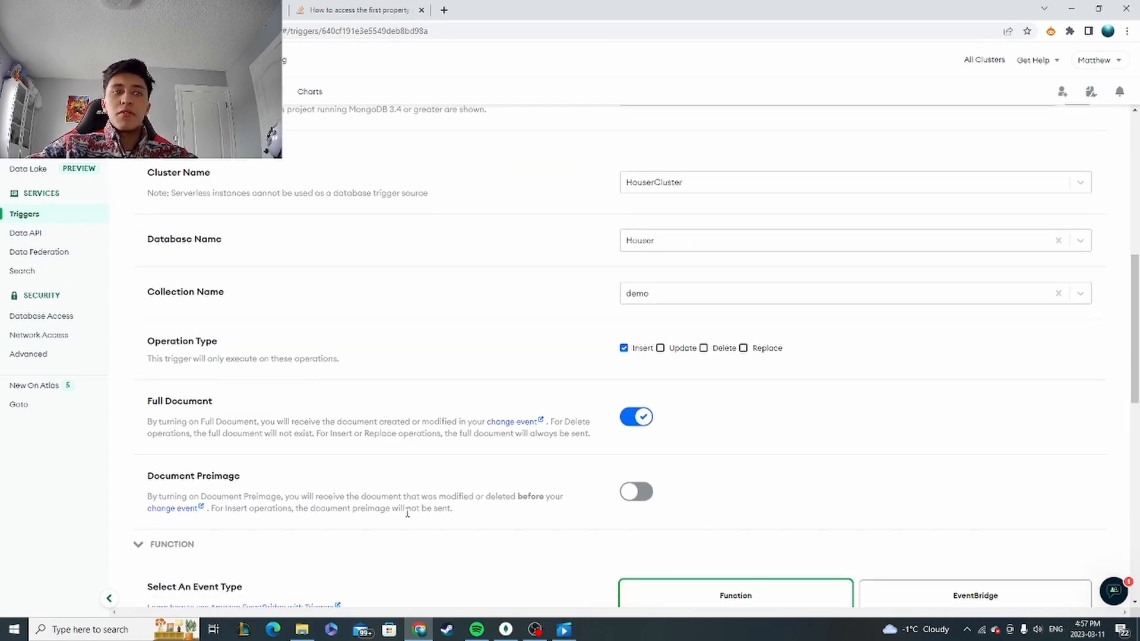
scroll(down, 3)
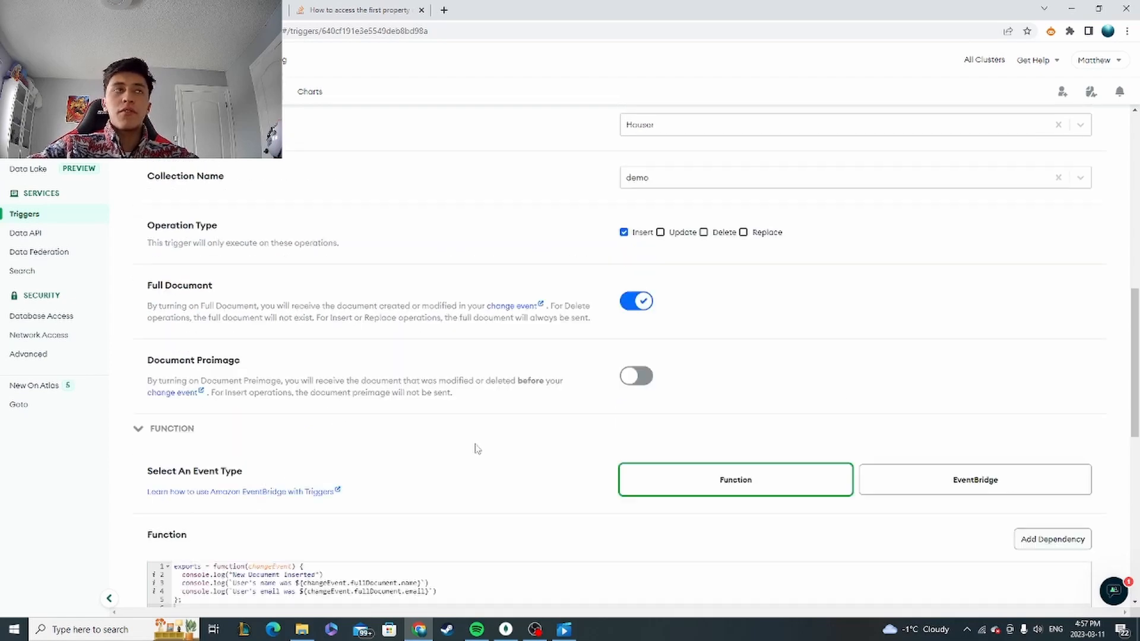
scroll(up, 3)
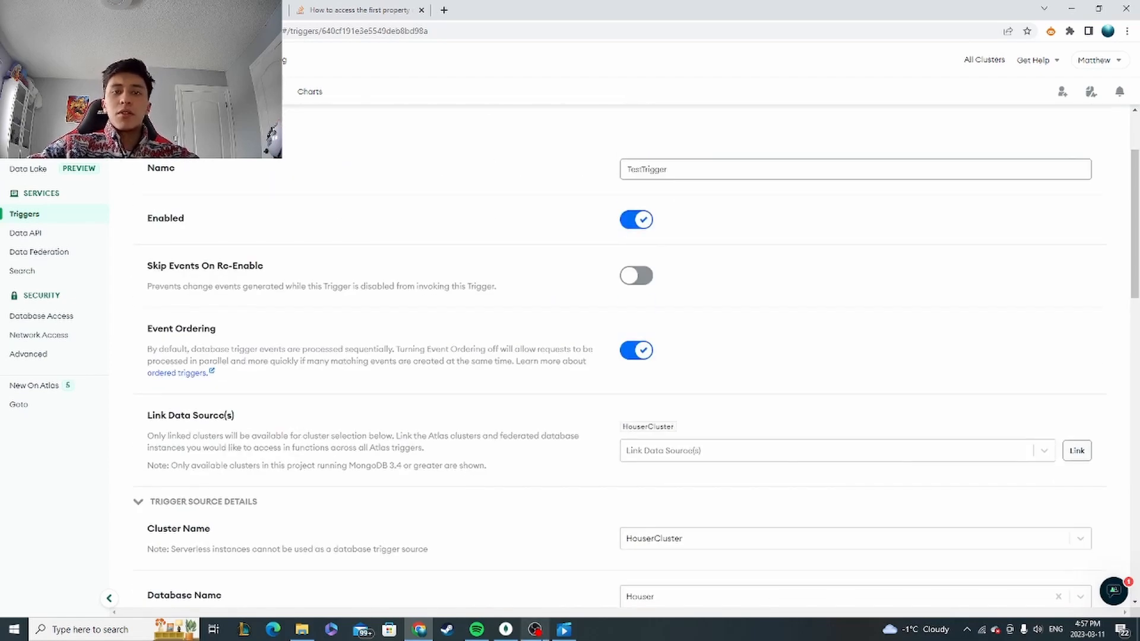